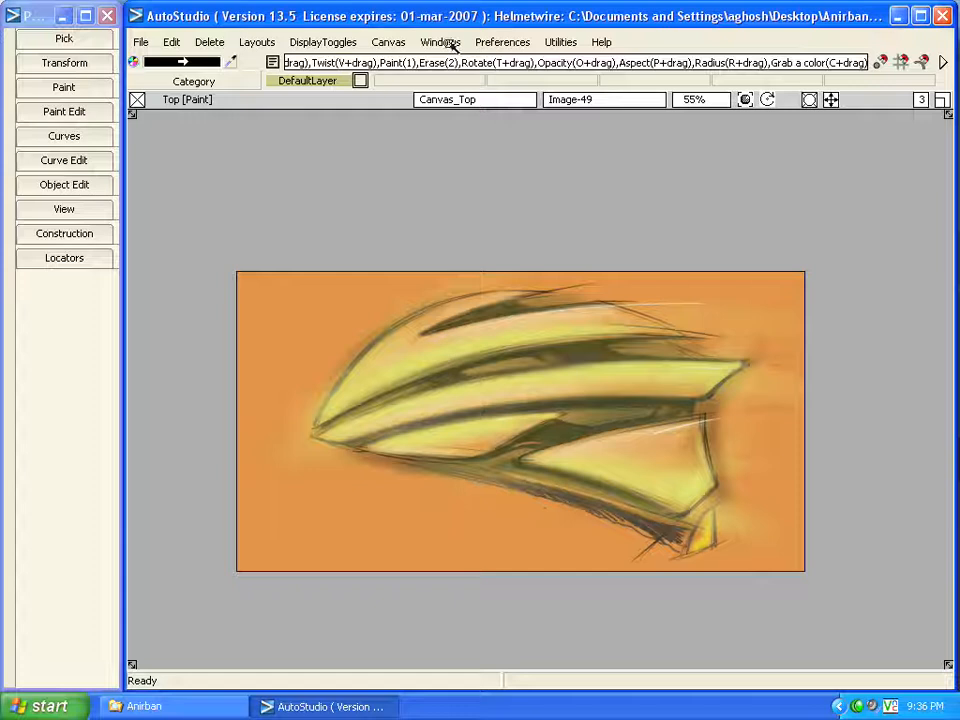
# - Bring up the Paint Edit palette from the Windows and Editors menus
pyautogui.click(440, 42)
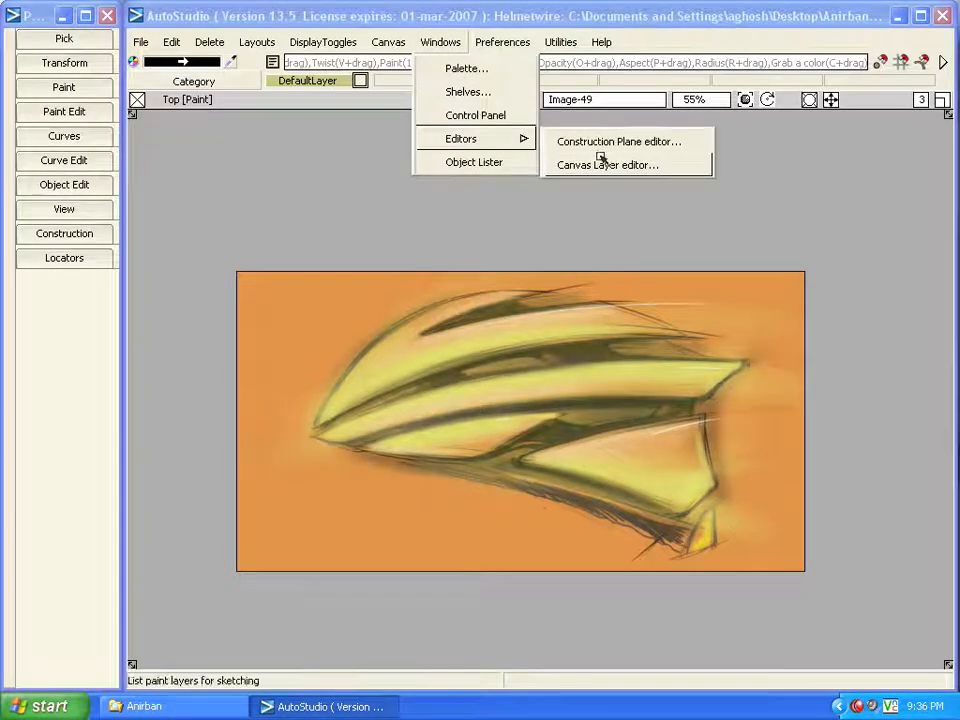
pyautogui.click(608, 164)
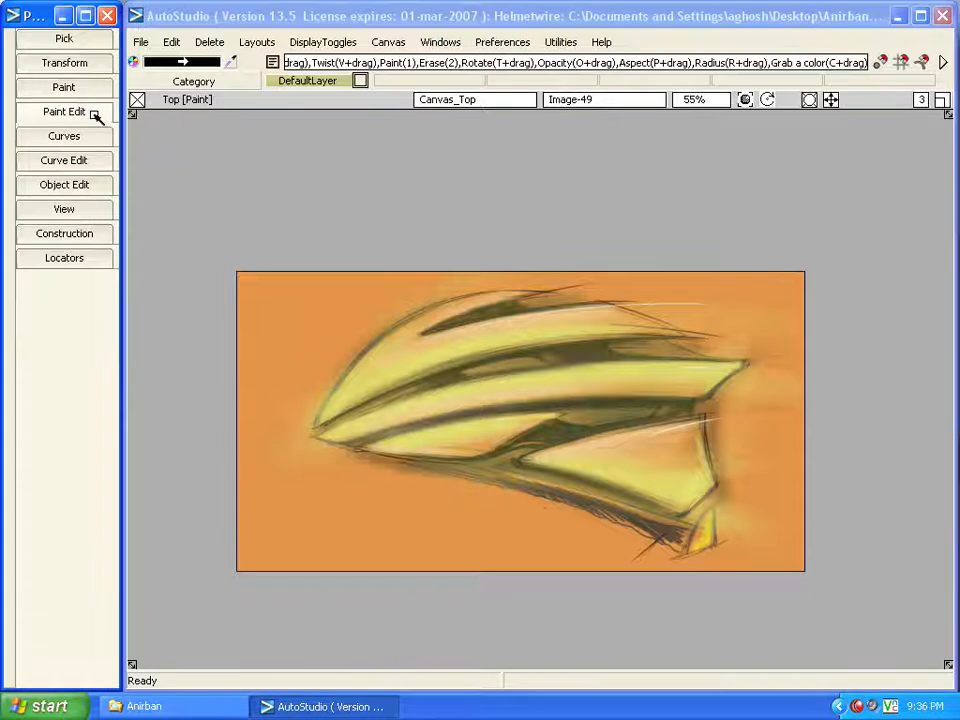
pyautogui.click(64, 112)
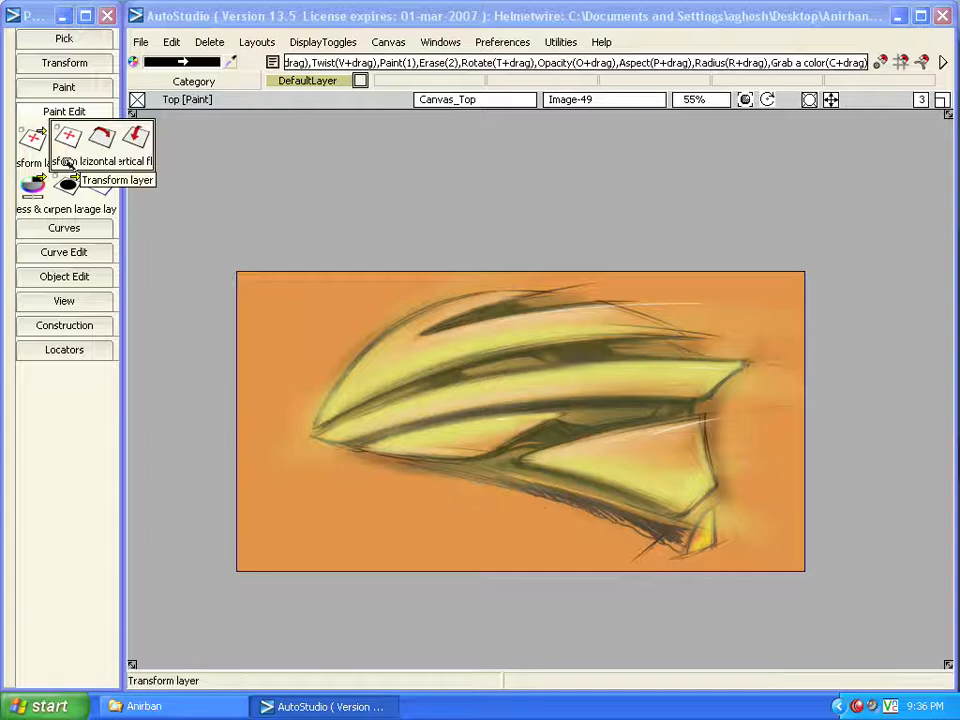
pyautogui.moveTo(68, 144)
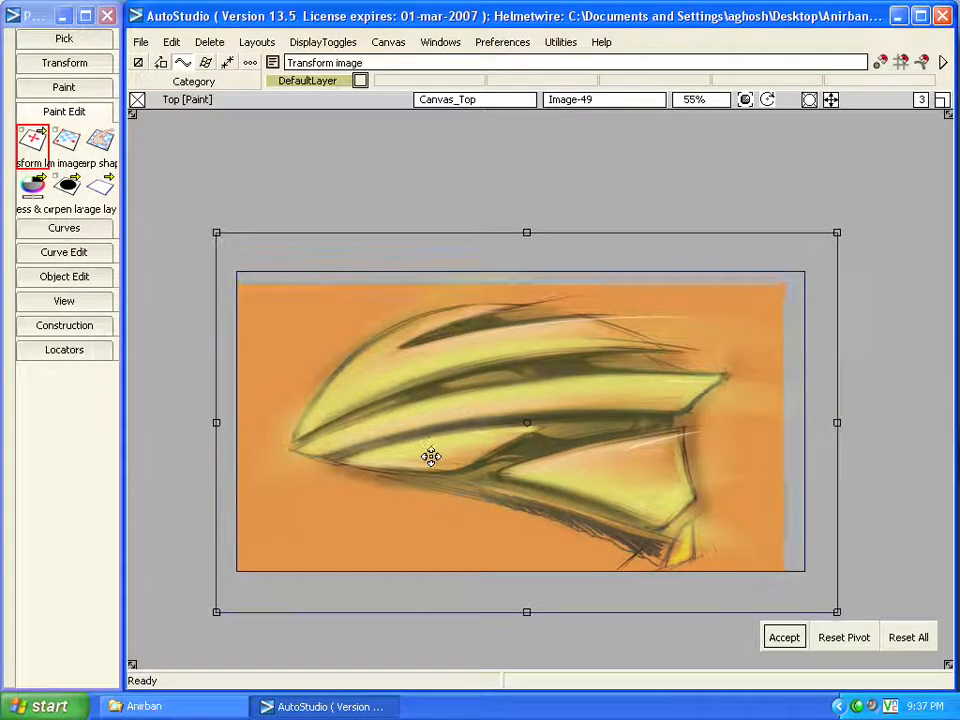
# - Resize and stretch the helmet sketch wider with the transform handles
pyautogui.moveTo(430, 456); pyautogui.dragTo(456, 456)
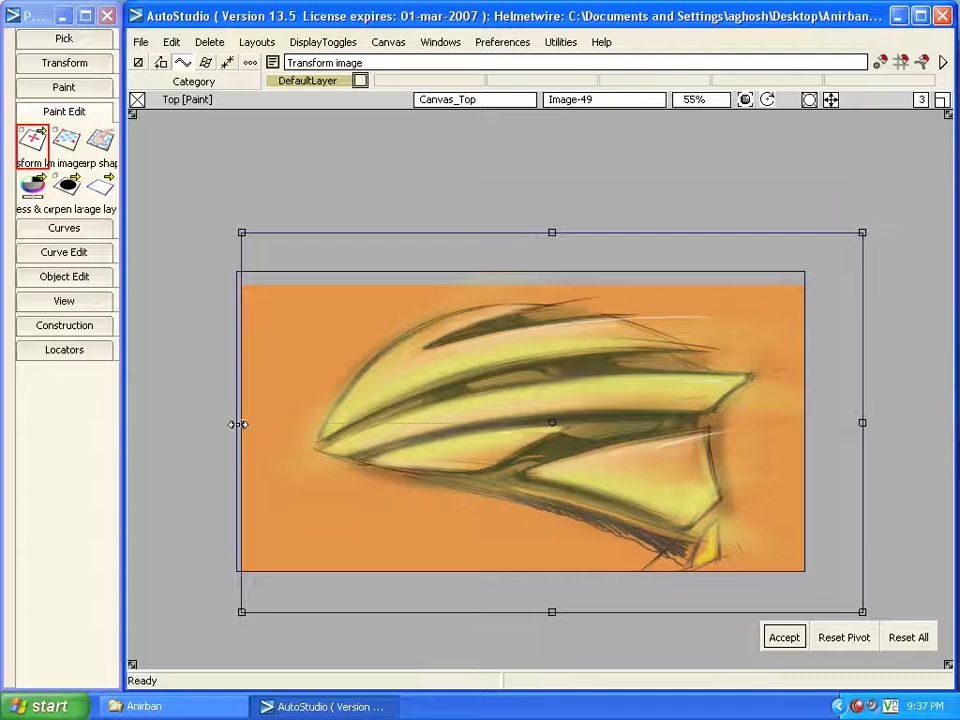
pyautogui.moveTo(240, 422); pyautogui.dragTo(210, 430)
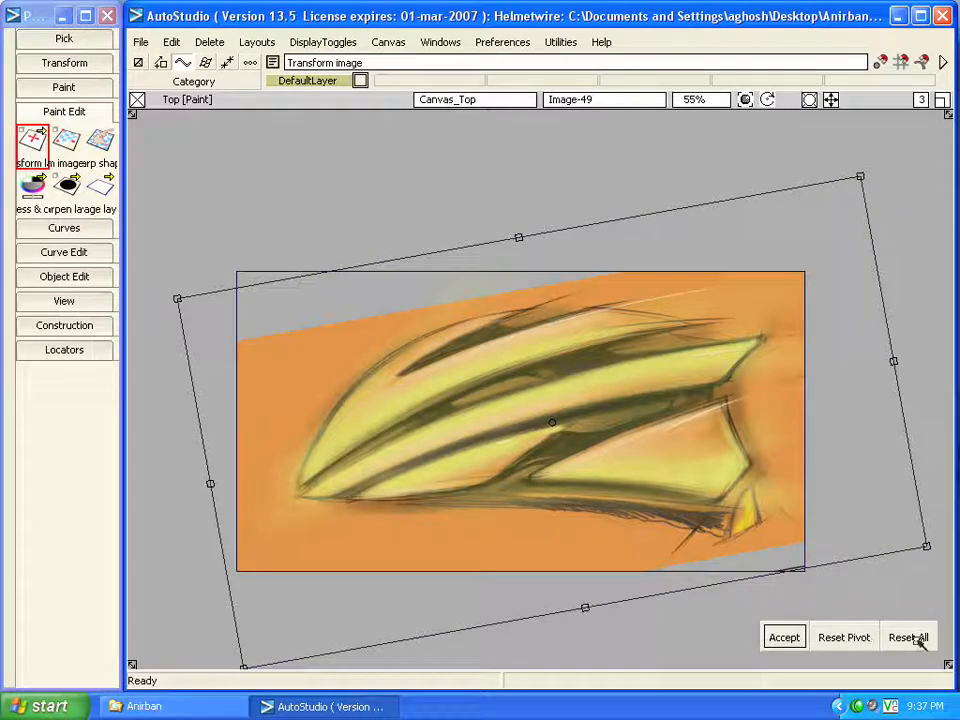
# - Reset all transforms, then tilt and enlarge the sketch again until it spans wider than the canvas
pyautogui.click(908, 636)
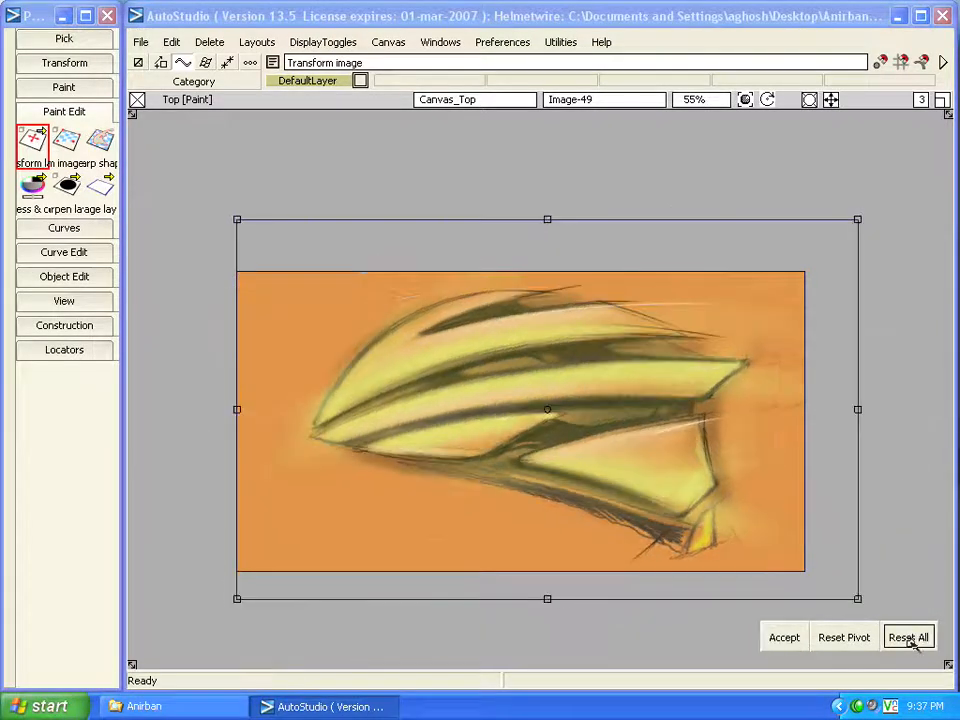
pyautogui.click(908, 636)
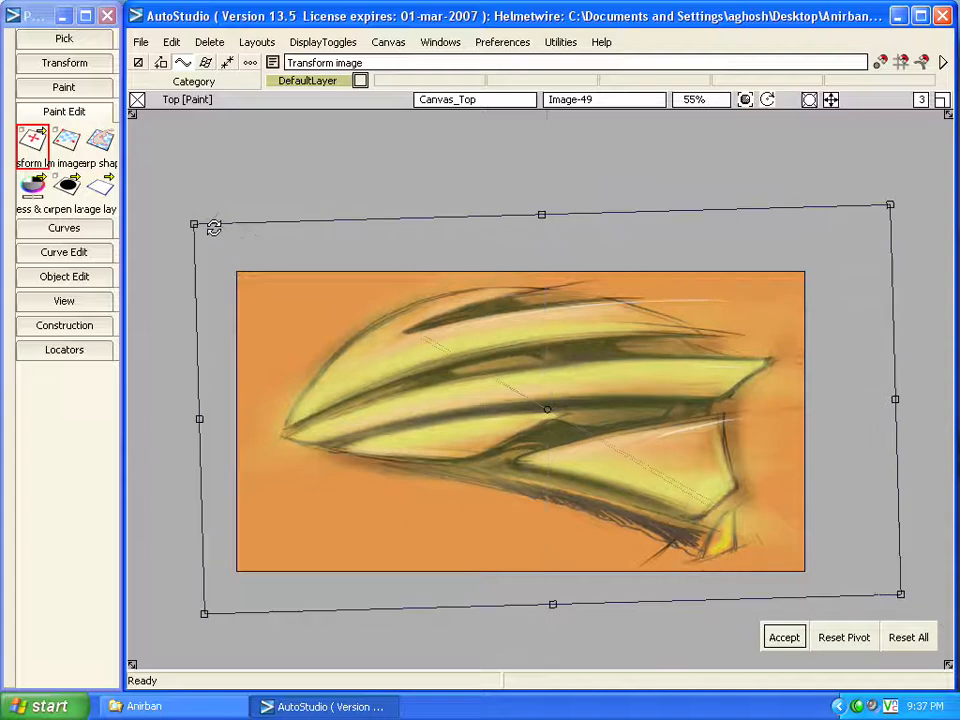
pyautogui.moveTo(194, 224); pyautogui.dragTo(184, 244)
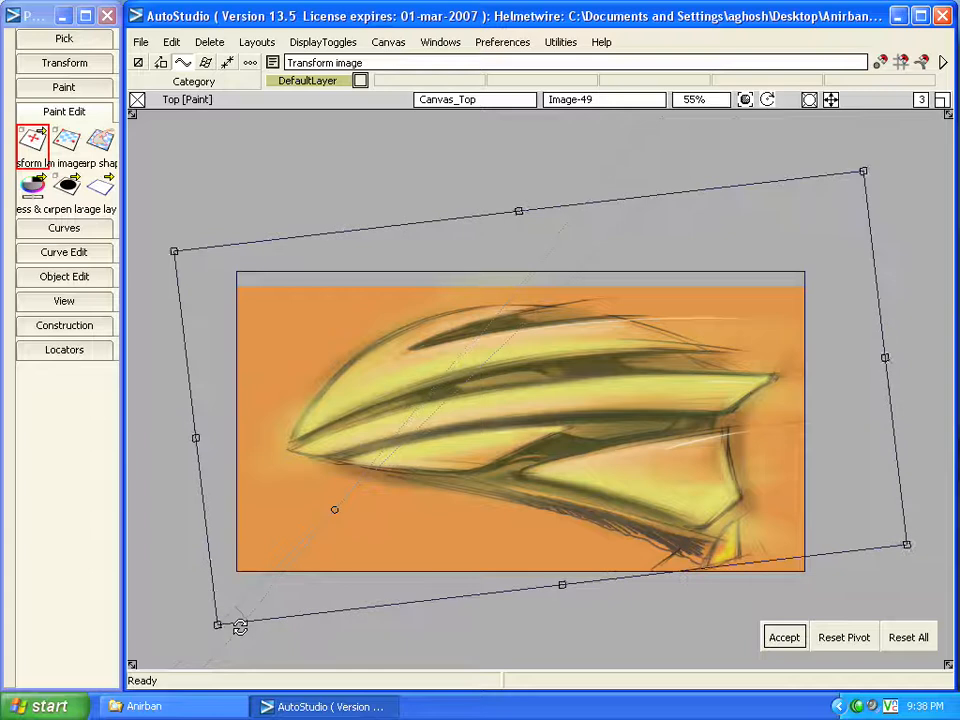
pyautogui.moveTo(864, 172); pyautogui.dragTo(918, 280)
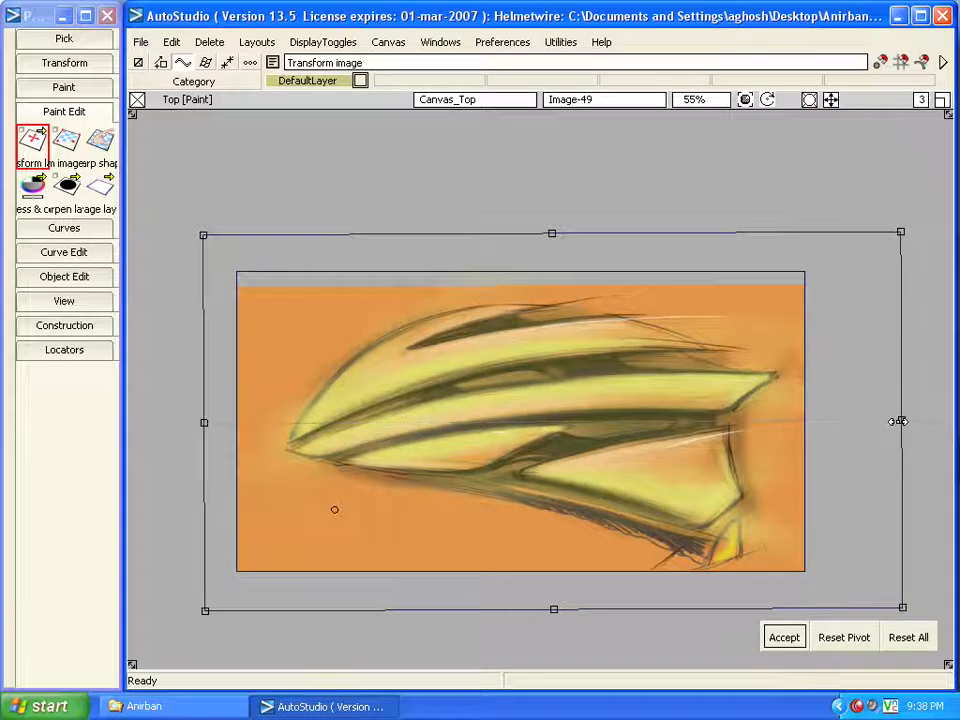
# - Reset the pivot and rotate the sketch numerically by 30 degrees in Transform Image Control
pyautogui.click(844, 636)
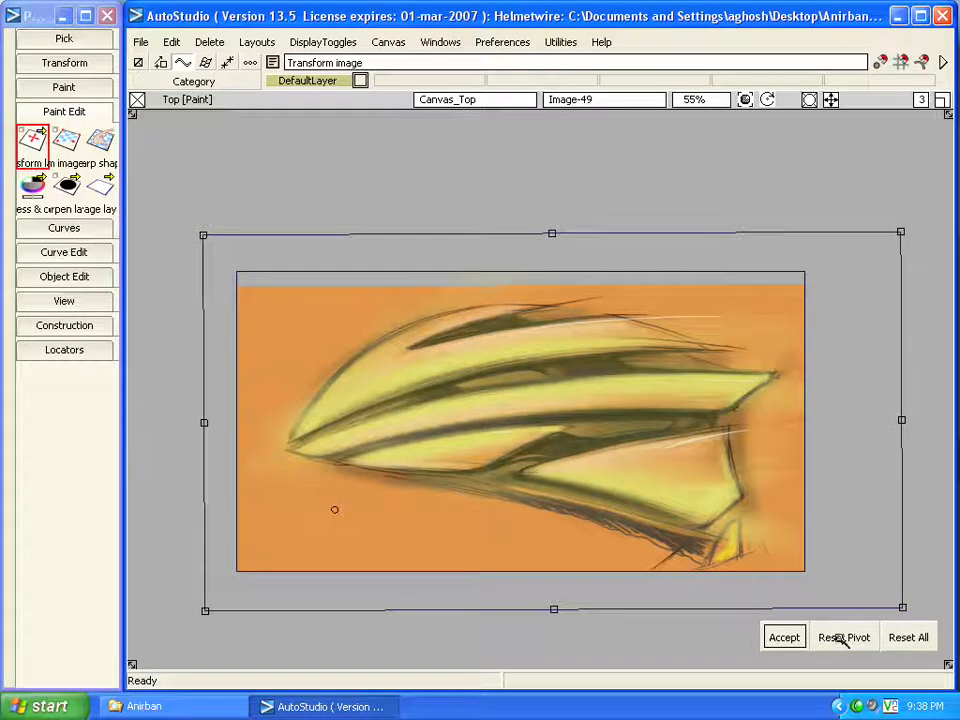
pyautogui.click(844, 636)
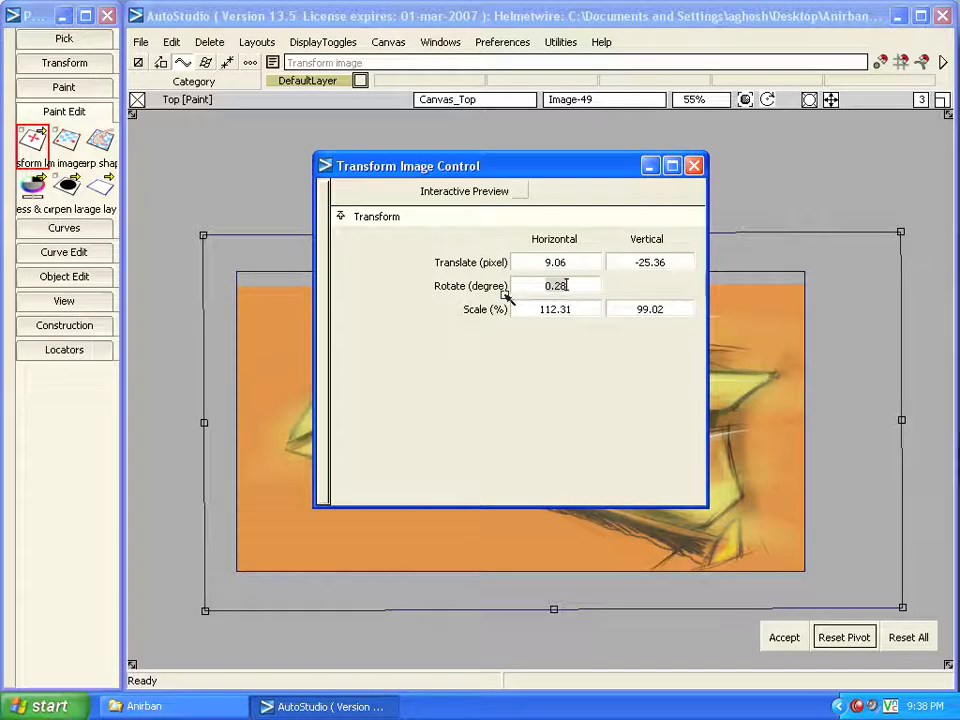
pyautogui.write('30')
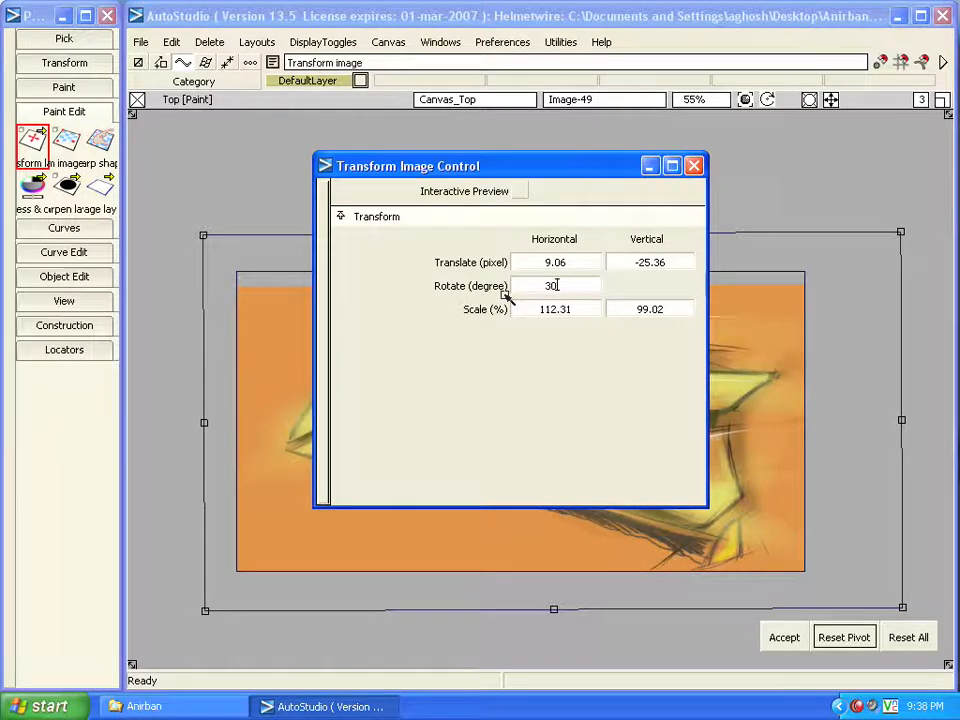
pyautogui.press('Return')
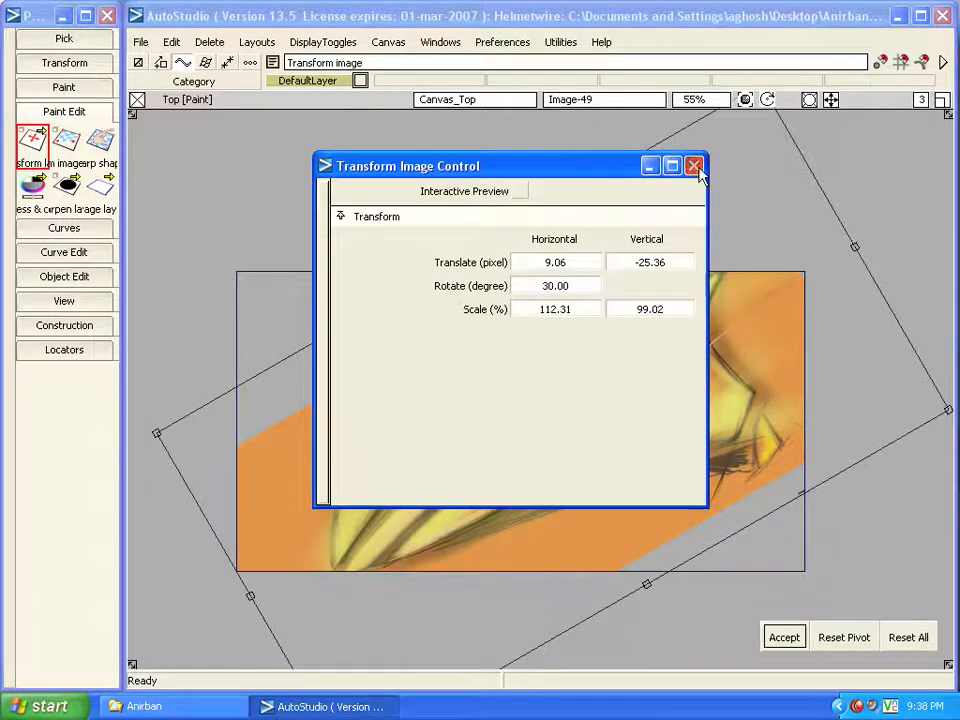
pyautogui.click(696, 164)
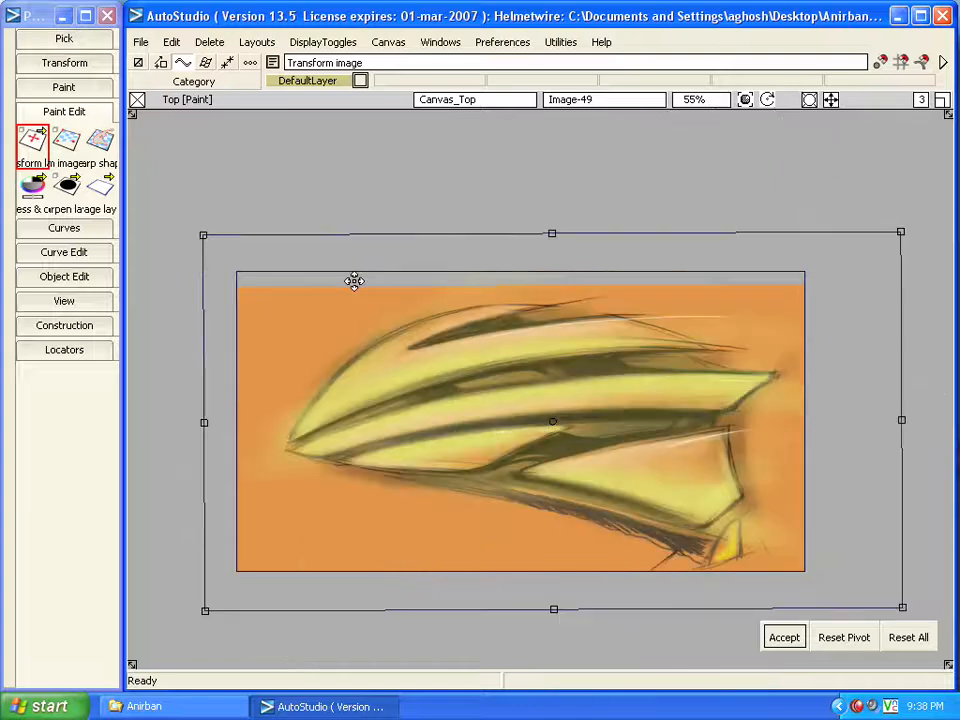
# - Reset all transforms, returning the sketch to its original size and level position
pyautogui.click(908, 636)
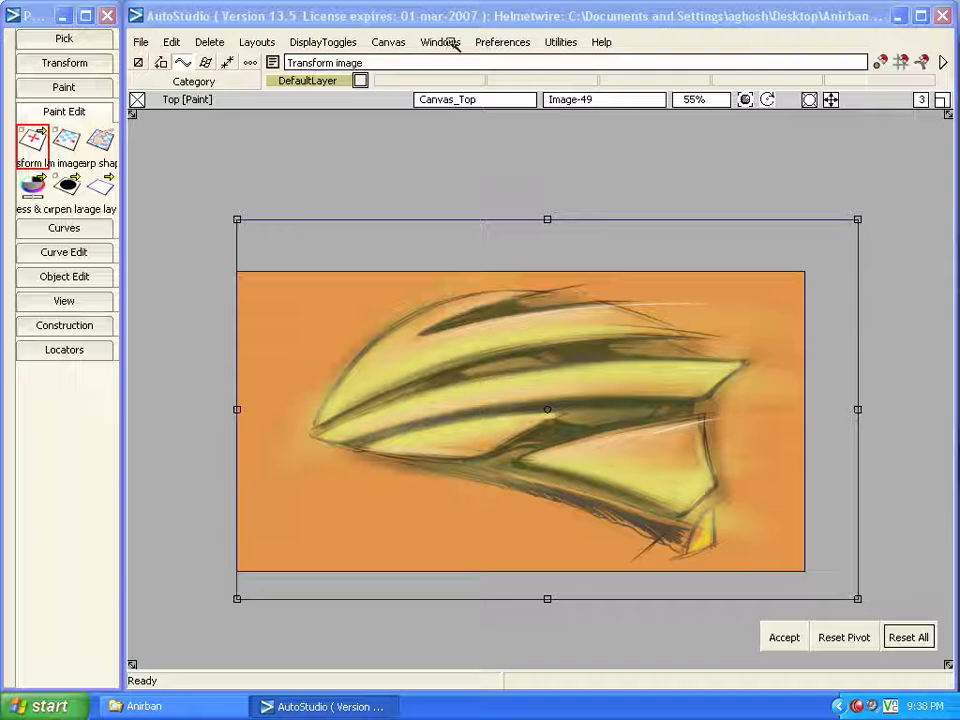
# - Lower the Image-49 sketch layer to 0.50 opacity in the Canvas Layer editor
pyautogui.click(440, 42)
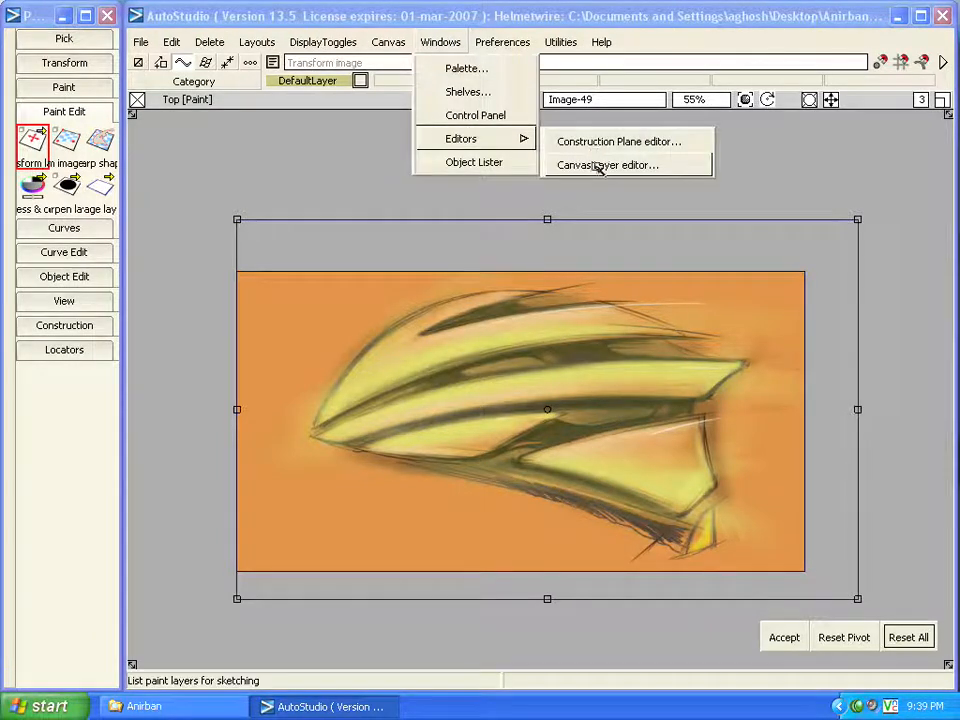
pyautogui.click(606, 164)
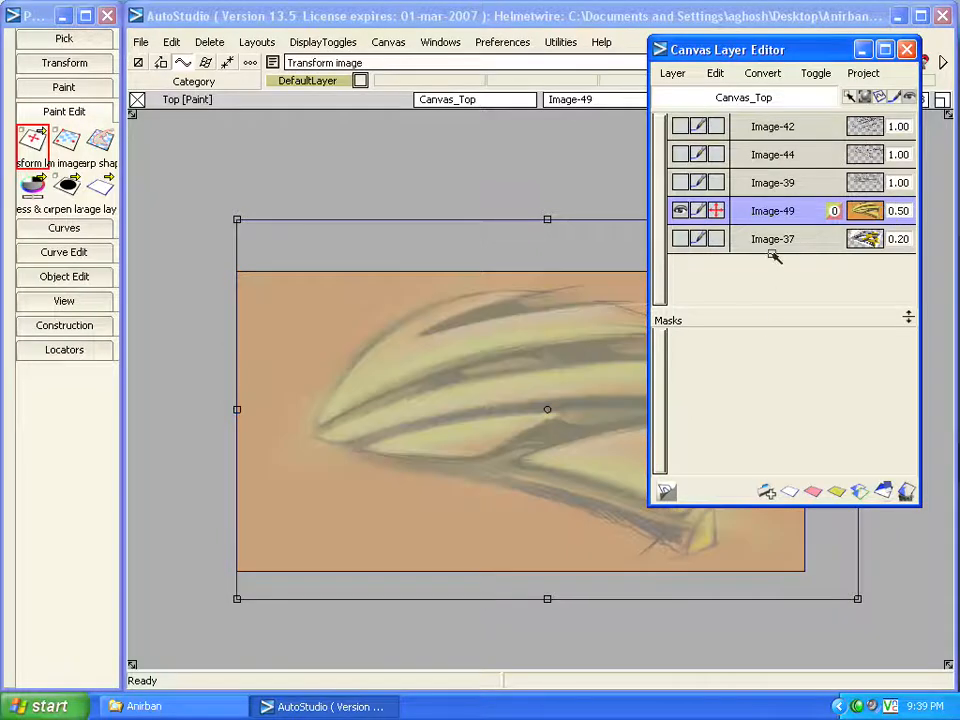
pyautogui.click(906, 48)
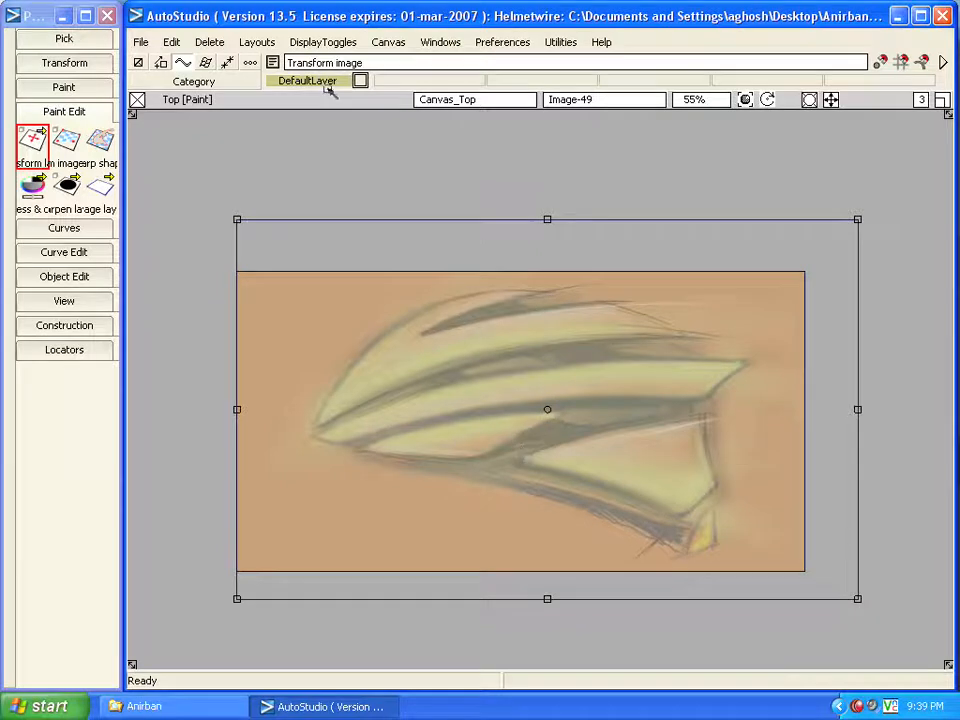
# - Rotate the faded sketch to a tilted angle over the grid and accept the transform
pyautogui.click(322, 42)
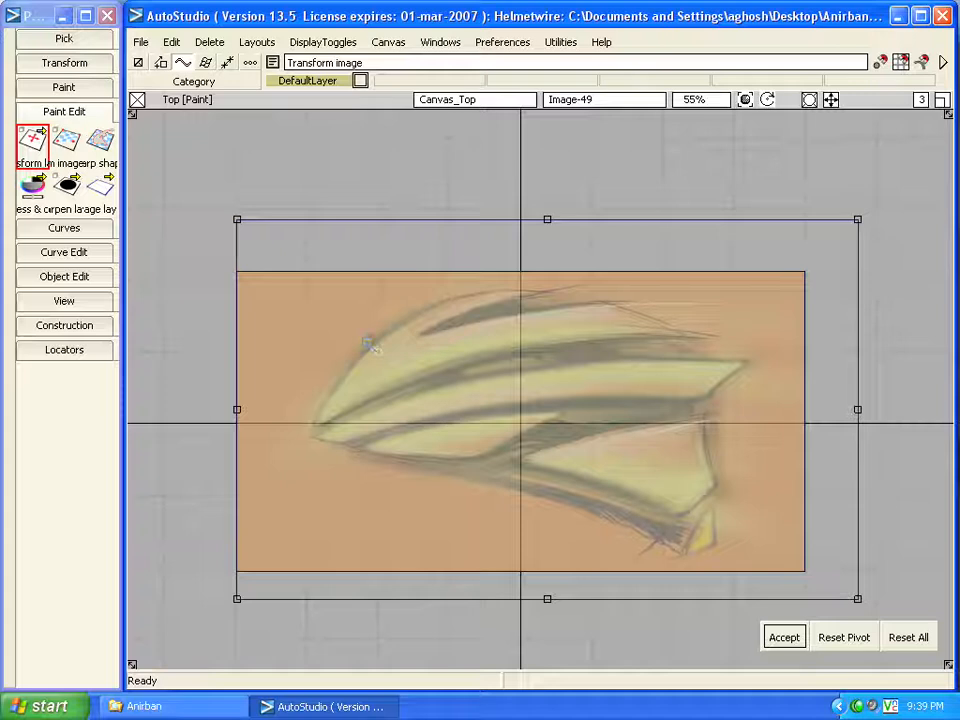
pyautogui.moveTo(320, 304)
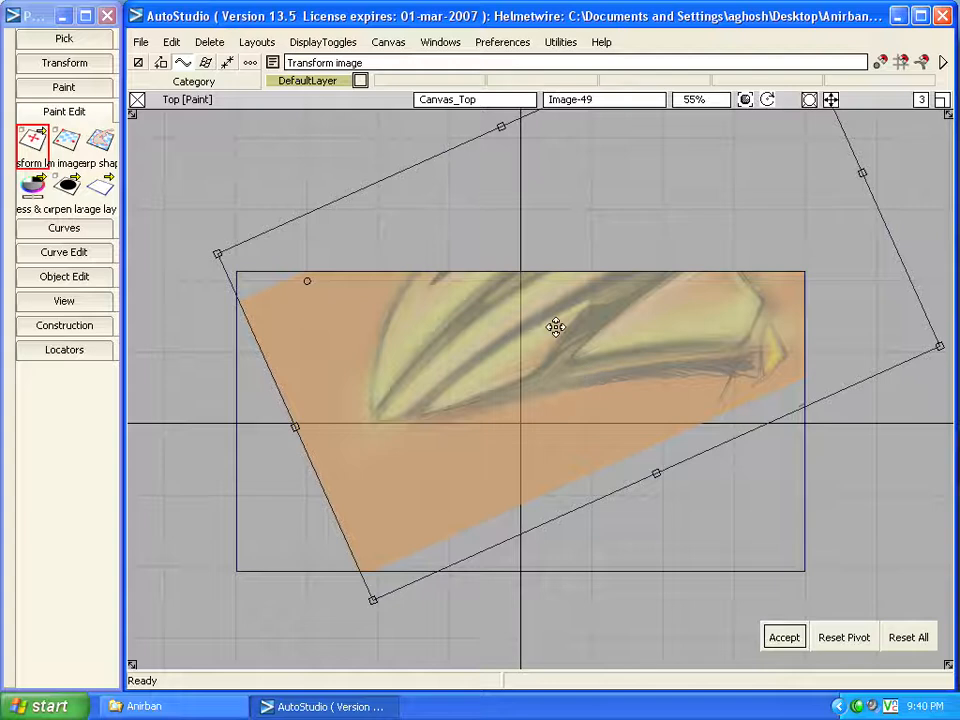
pyautogui.moveTo(556, 328); pyautogui.dragTo(520, 376)
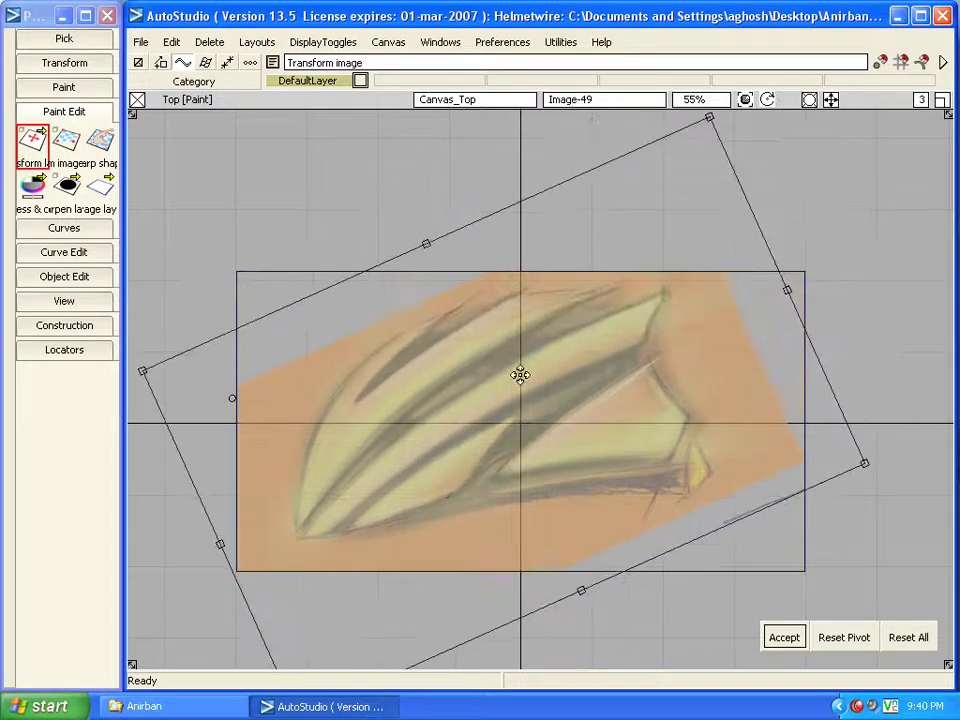
pyautogui.moveTo(710, 118); pyautogui.dragTo(708, 156)
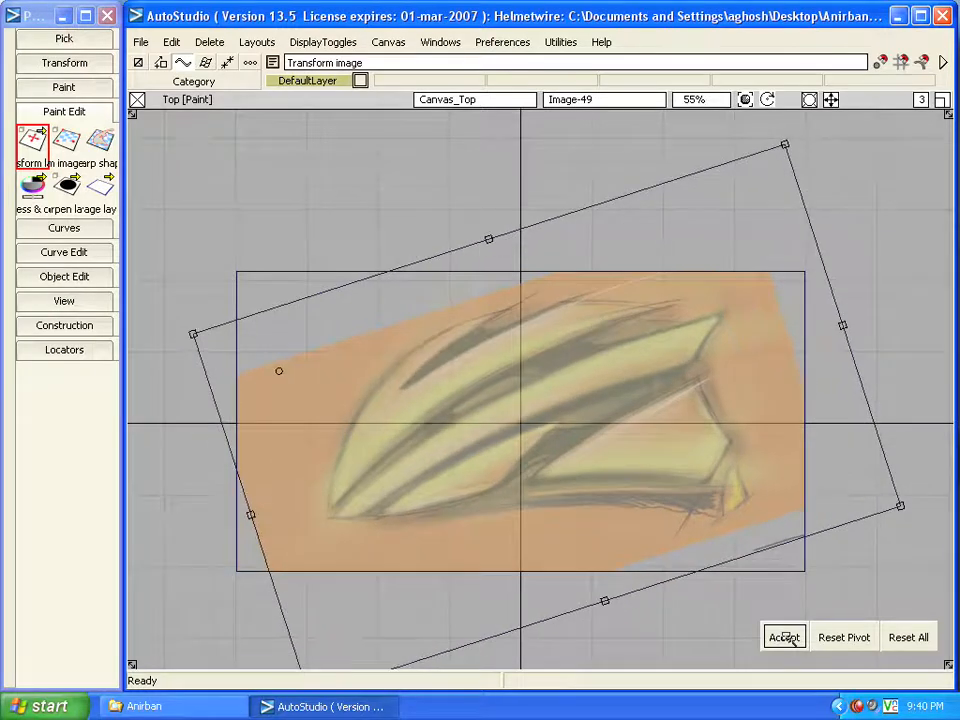
pyautogui.click(784, 636)
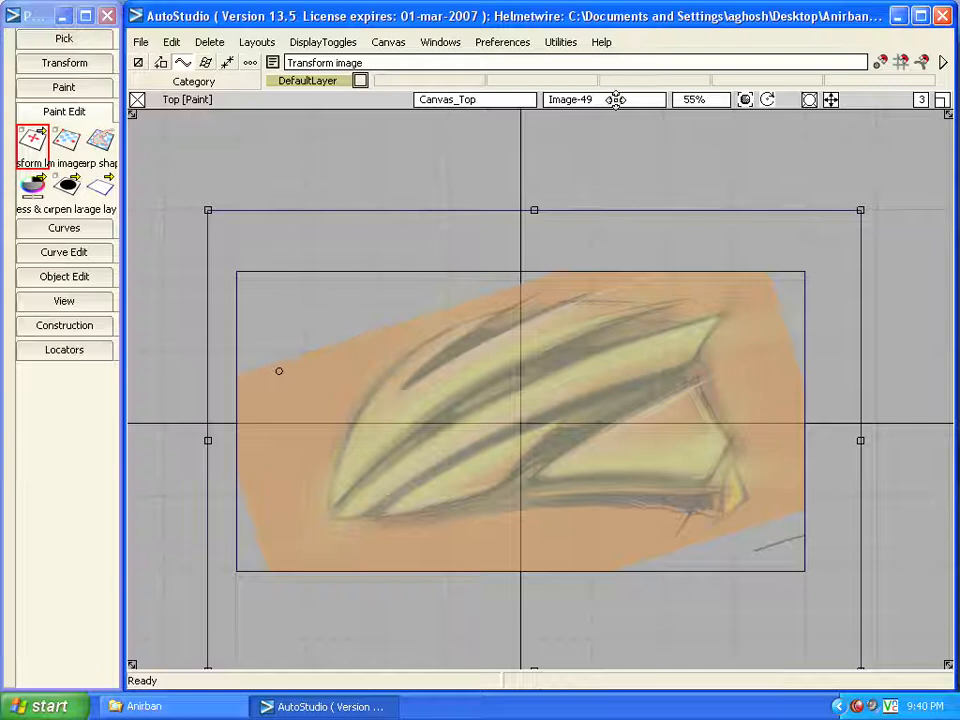
# - Restore the sketch layer to full opacity via the Preferences and Editors menus
pyautogui.click(502, 42)
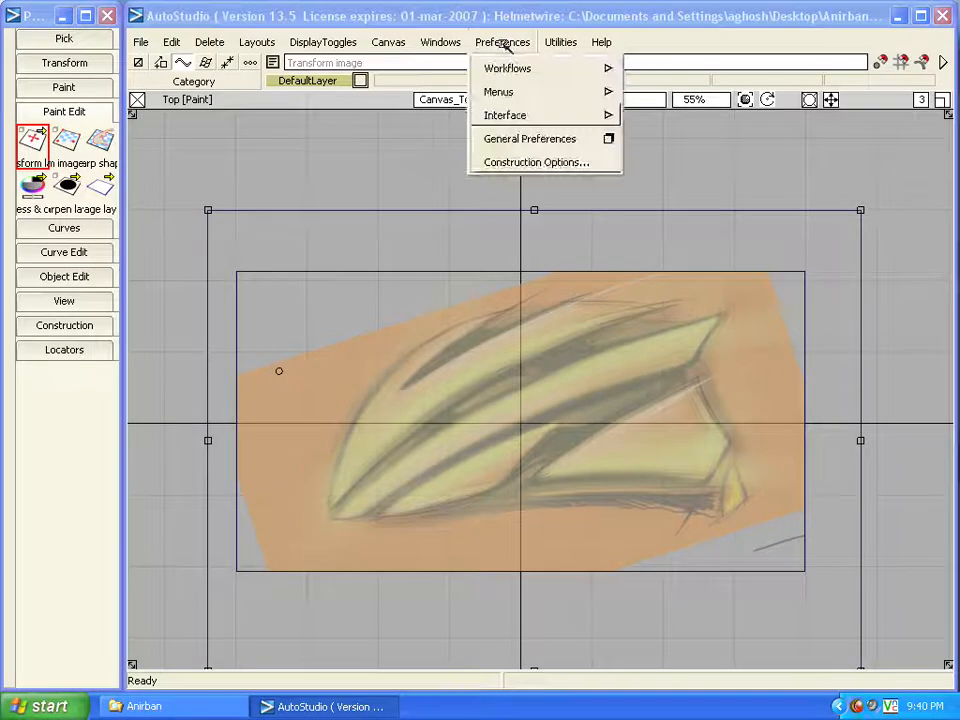
pyautogui.click(440, 42)
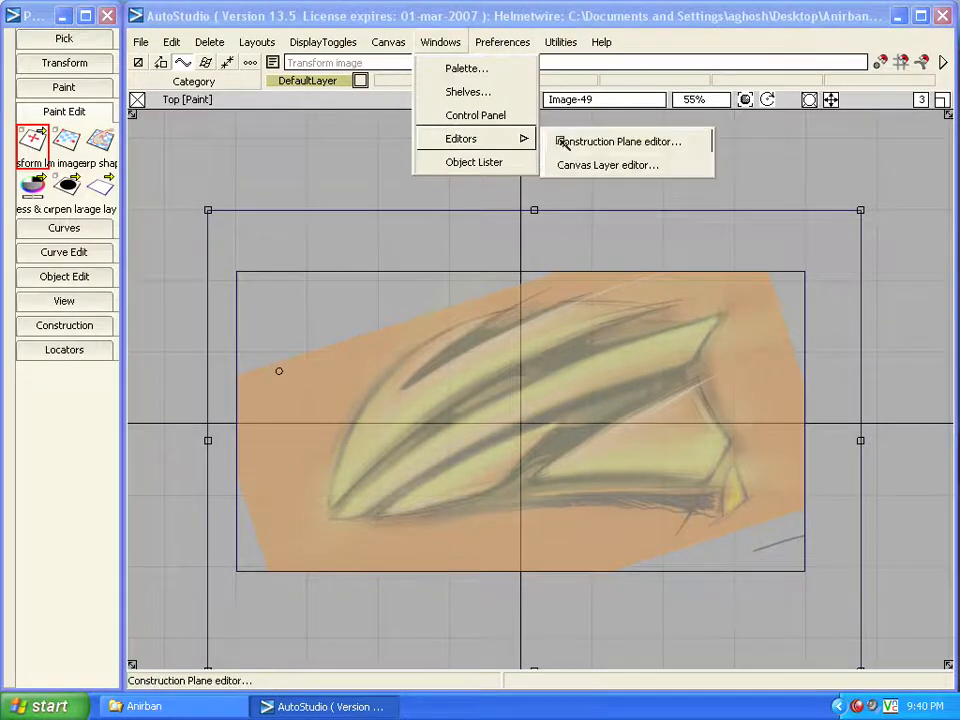
pyautogui.click(608, 164)
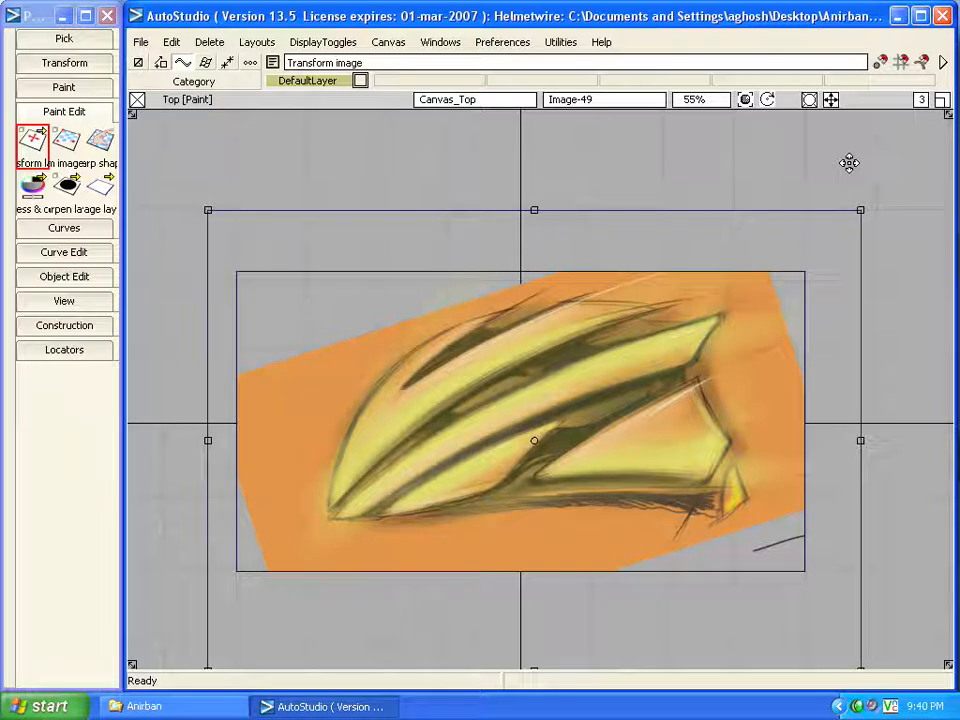
pyautogui.click(140, 42)
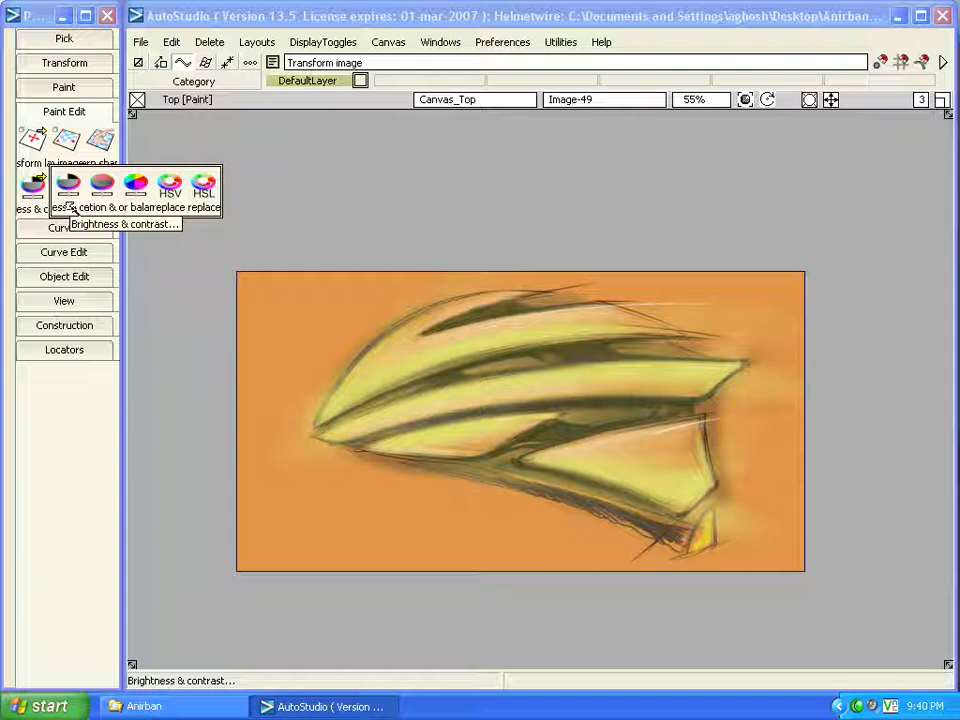
pyautogui.moveTo(100, 184)
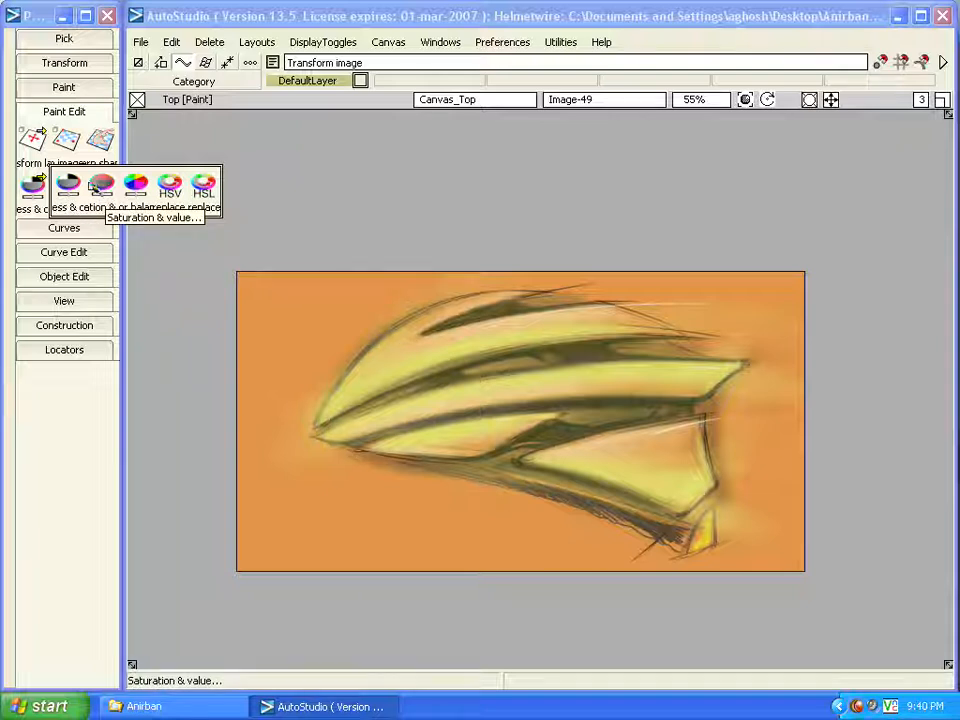
pyautogui.moveTo(68, 184)
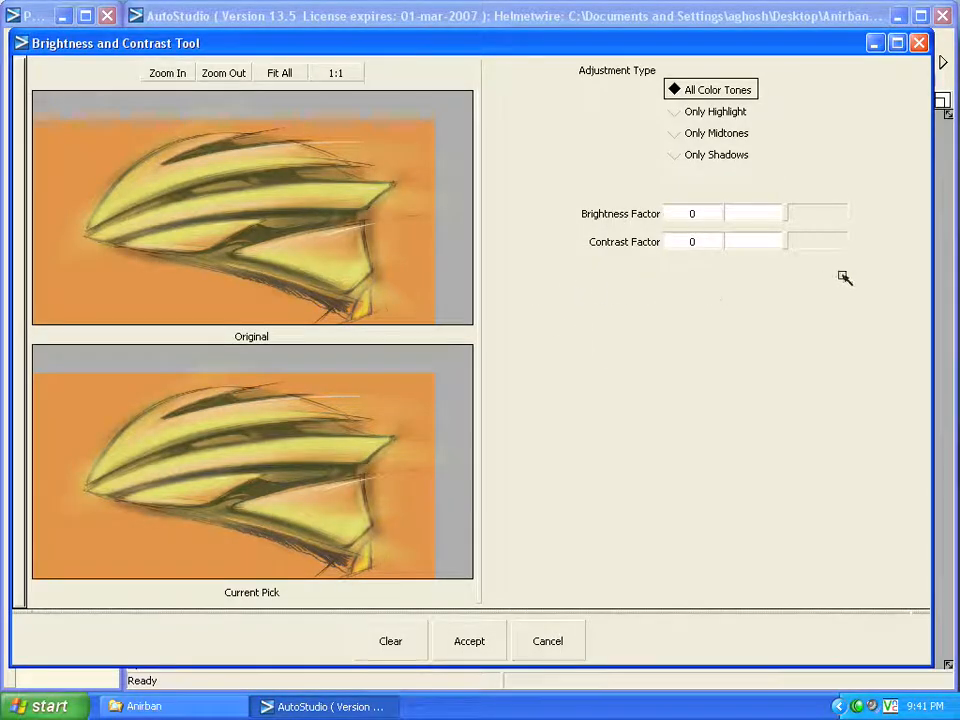
pyautogui.moveTo(576, 300)
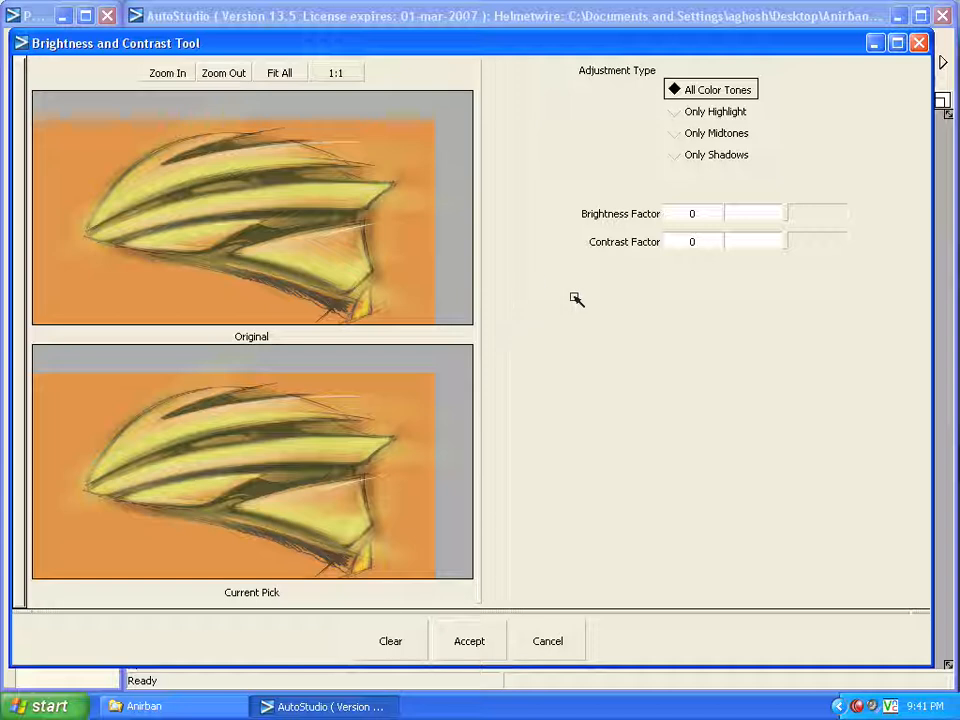
pyautogui.moveTo(616, 308)
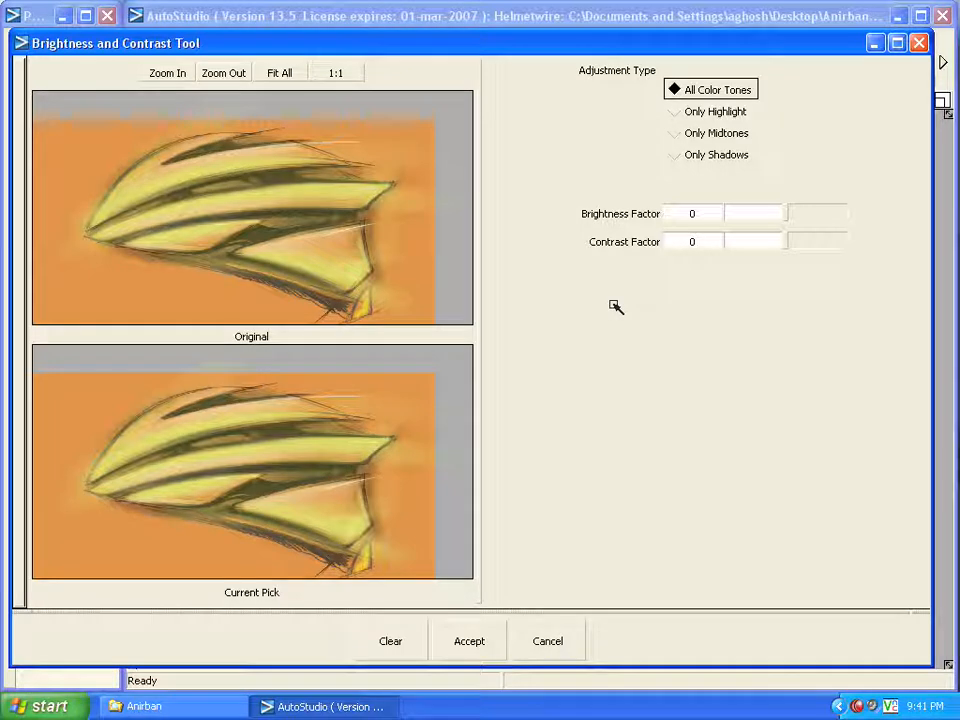
pyautogui.moveTo(542, 304)
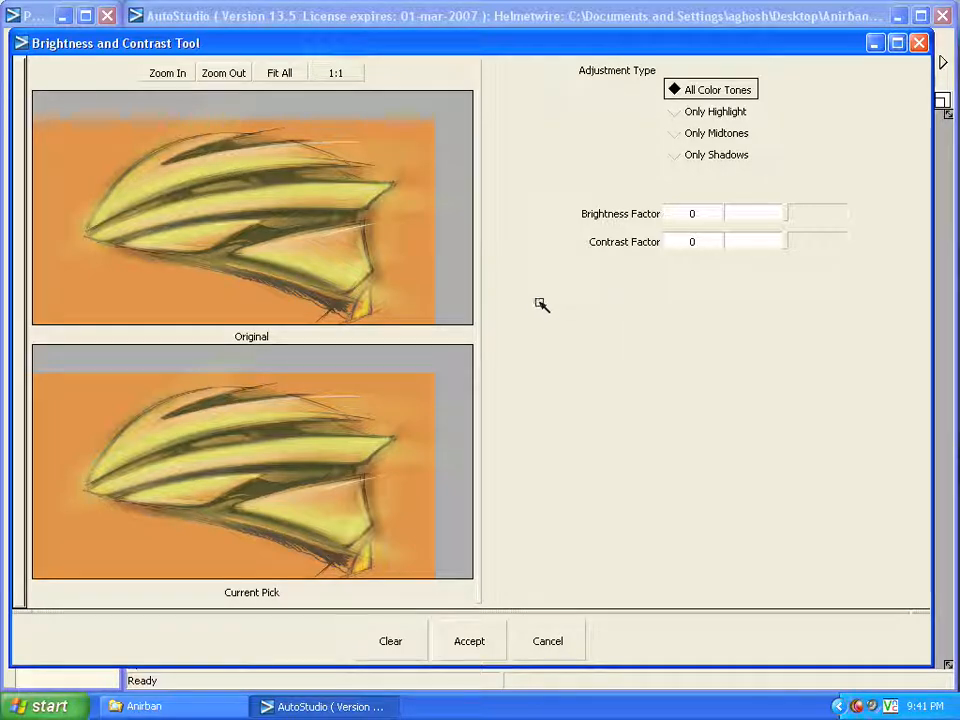
pyautogui.moveTo(436, 264)
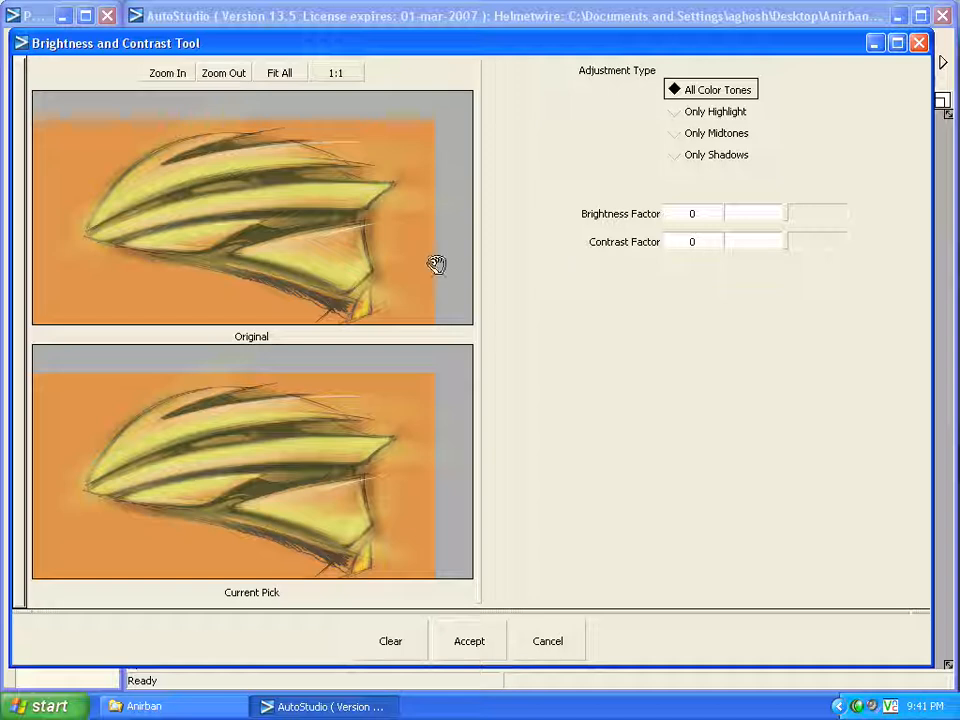
pyautogui.moveTo(372, 258)
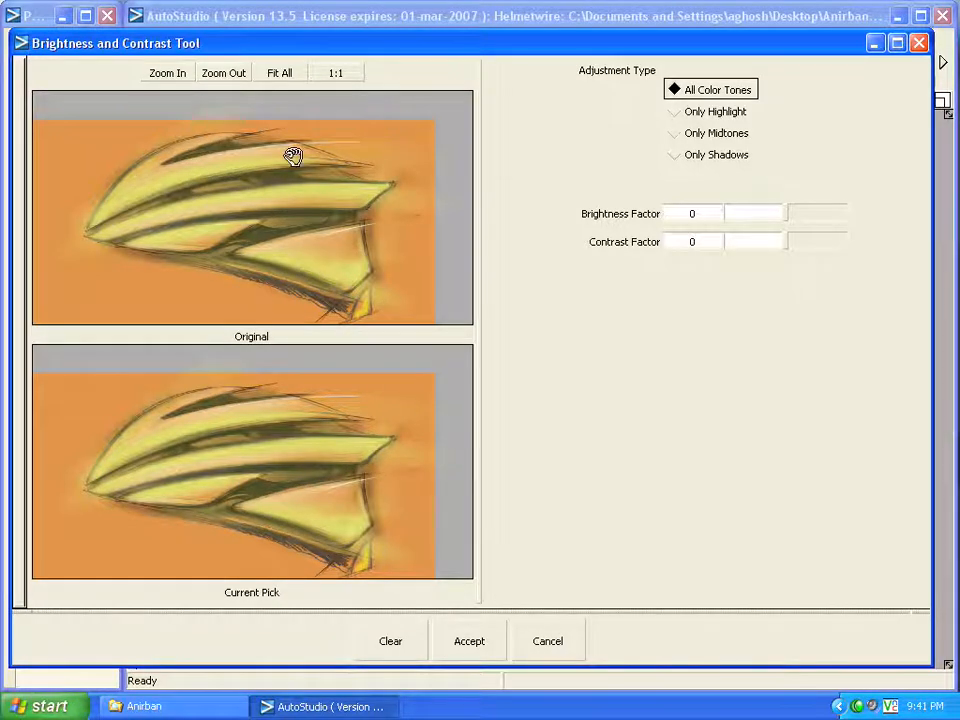
pyautogui.moveTo(242, 296)
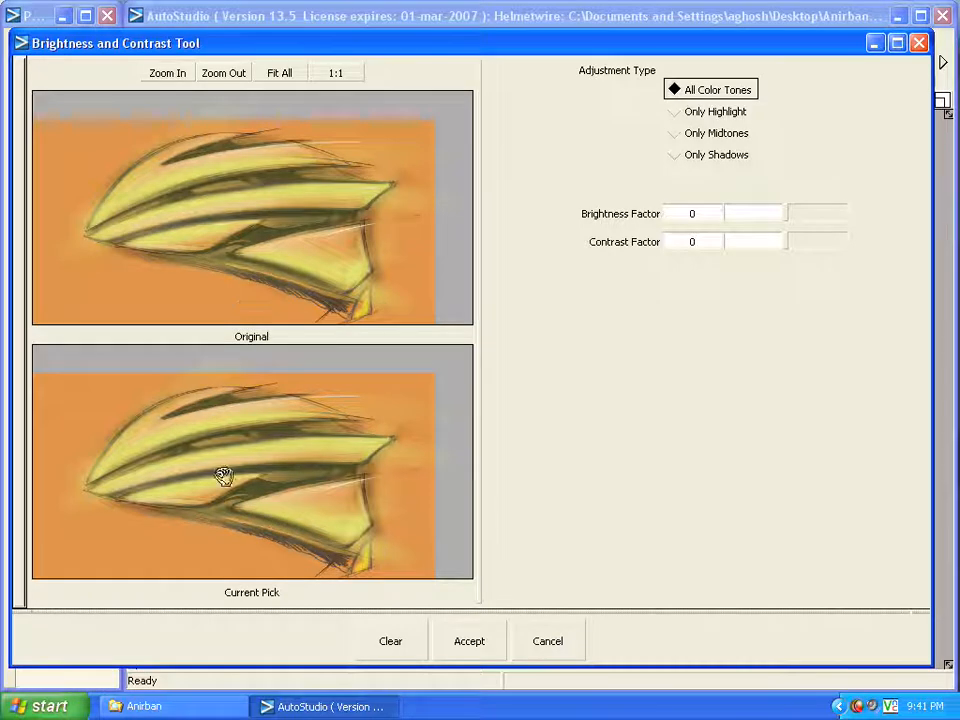
pyautogui.moveTo(156, 498)
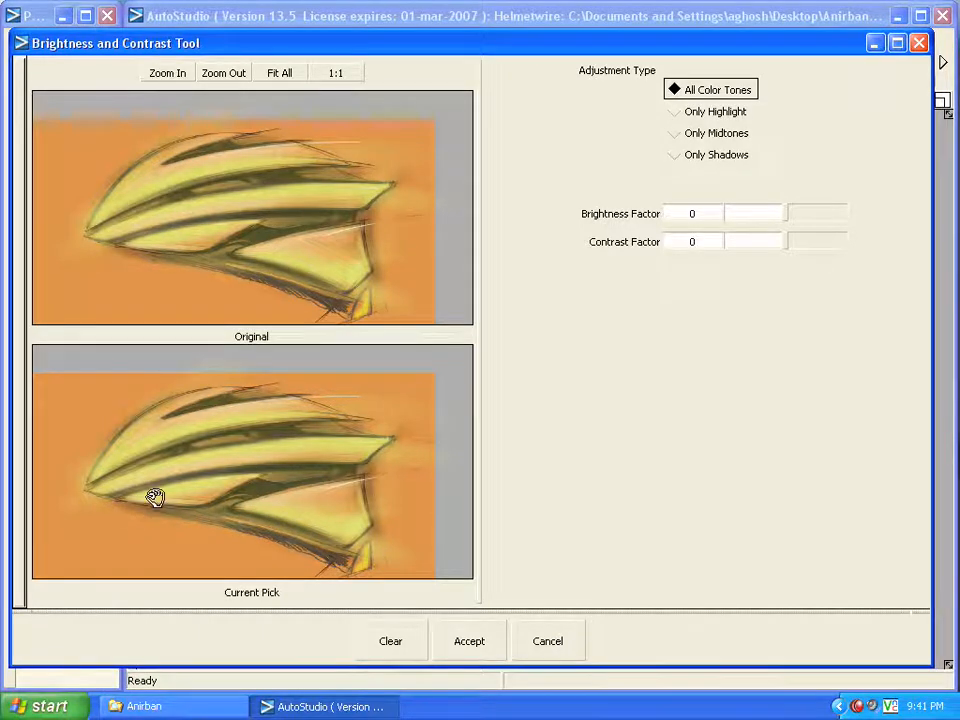
pyautogui.moveTo(796, 216)
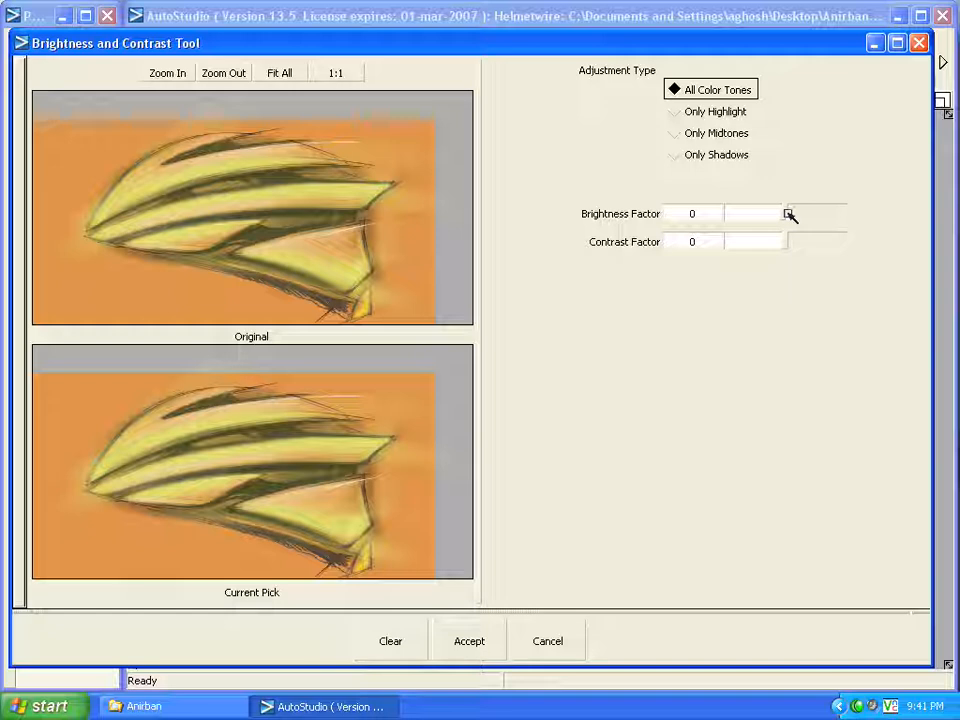
# - Set Brightness Factor -5 and Contrast Factor 39 on the sketch and accept
pyautogui.click(792, 214)
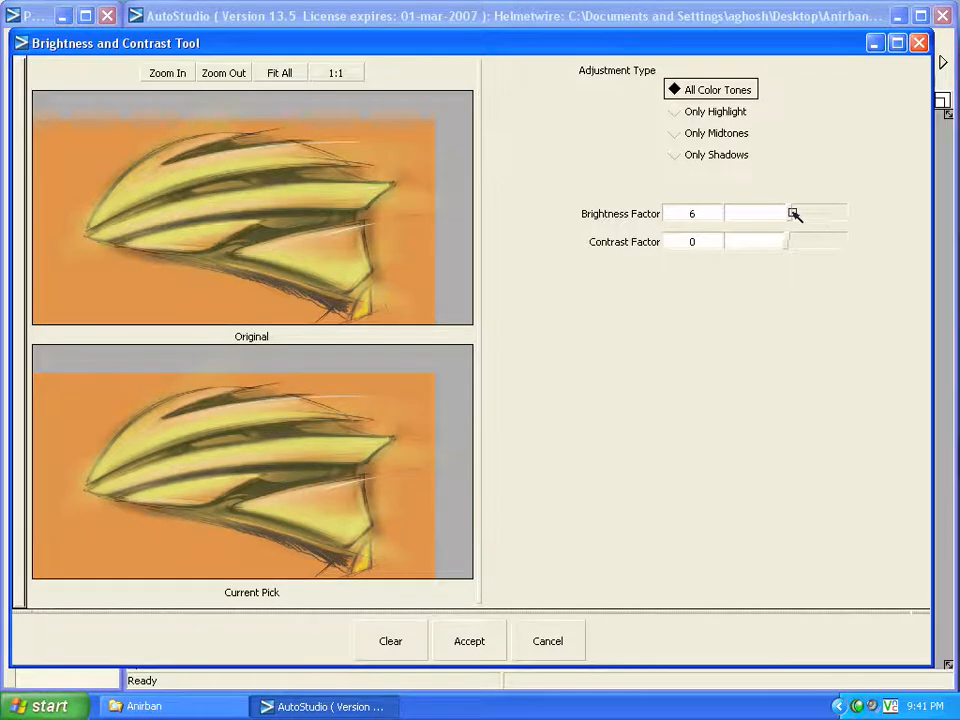
pyautogui.moveTo(790, 212); pyautogui.dragTo(836, 212)
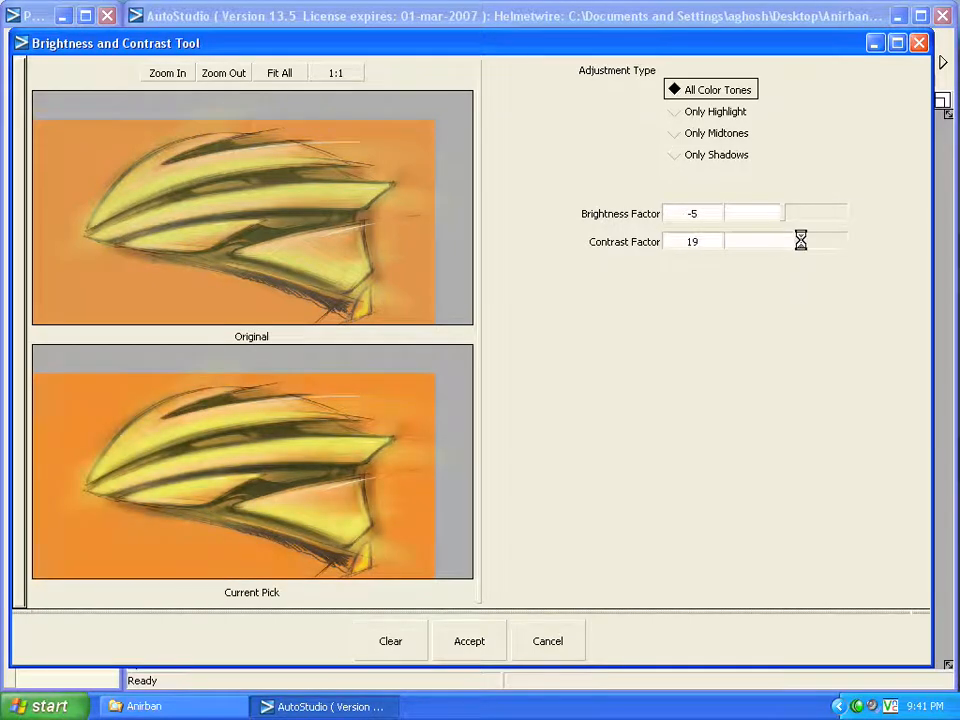
pyautogui.click(808, 240)
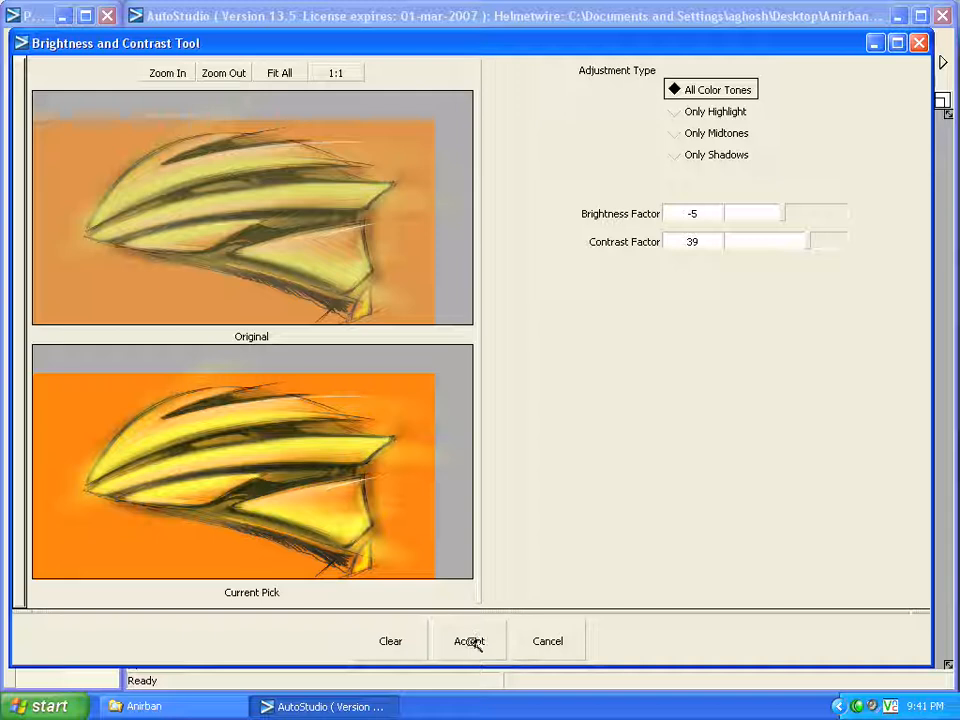
pyautogui.click(468, 640)
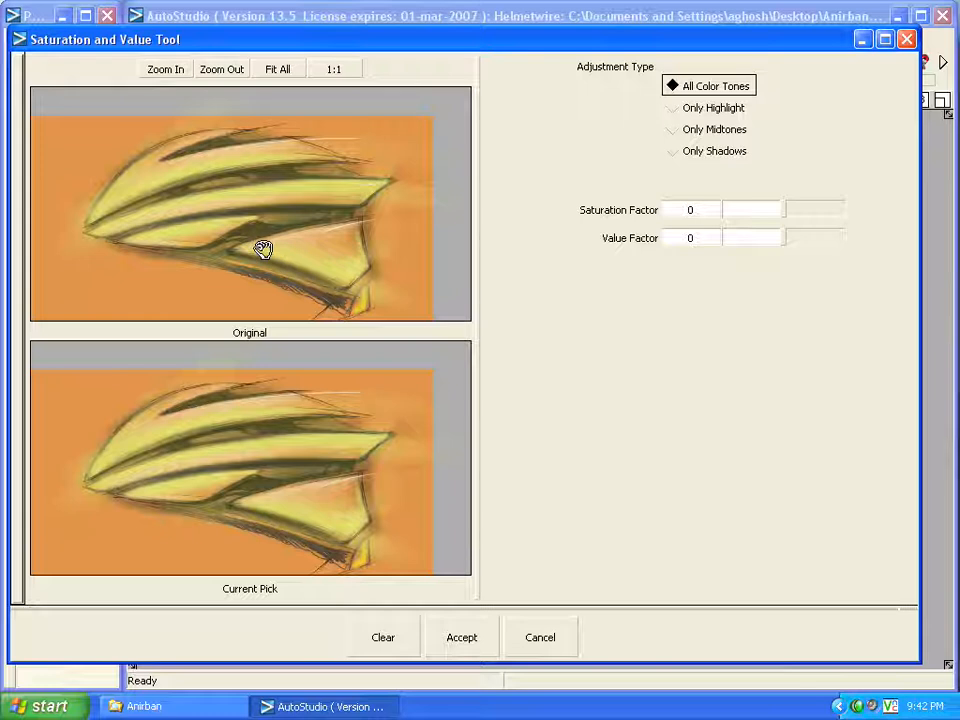
pyautogui.moveTo(276, 404)
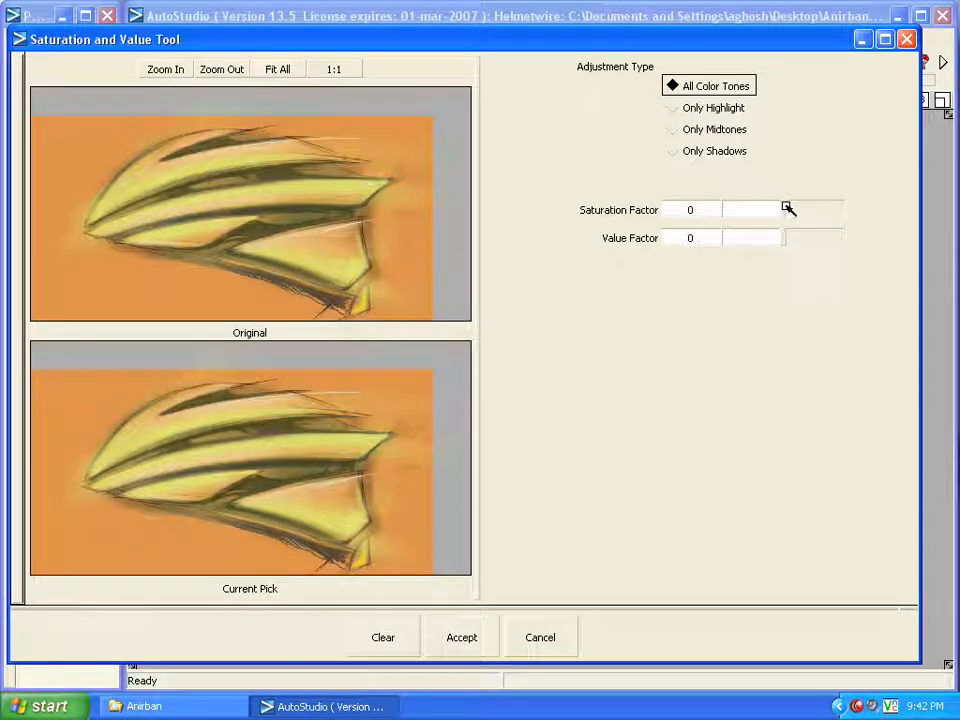
# - Raise Saturation Factor to 47 and Value Factor to 24, then clear both settings
pyautogui.click(788, 210)
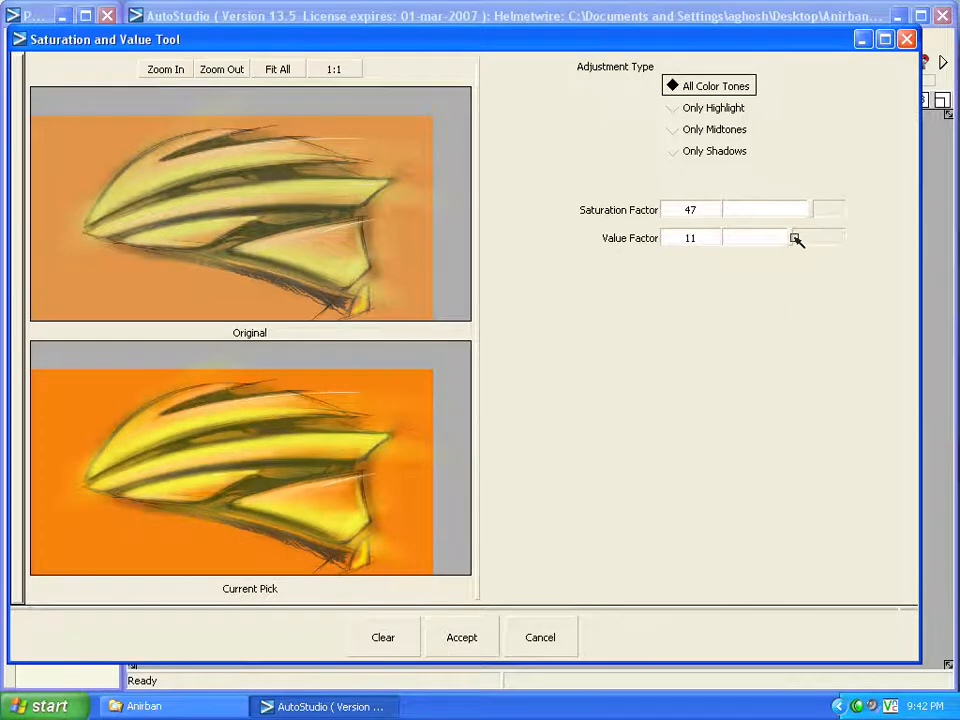
pyautogui.click(796, 240)
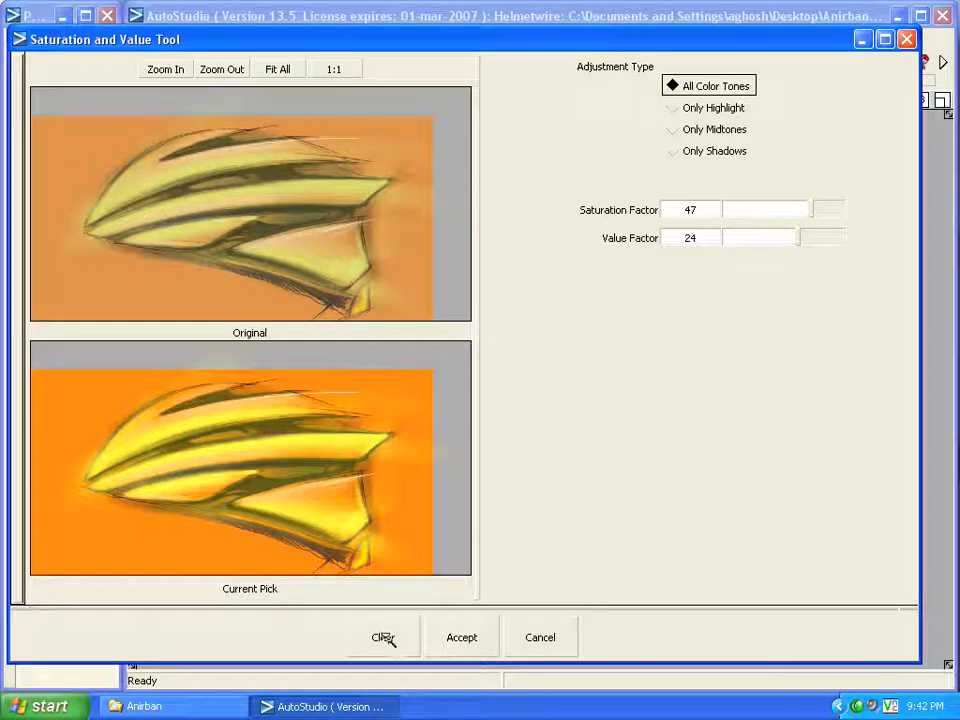
pyautogui.click(382, 636)
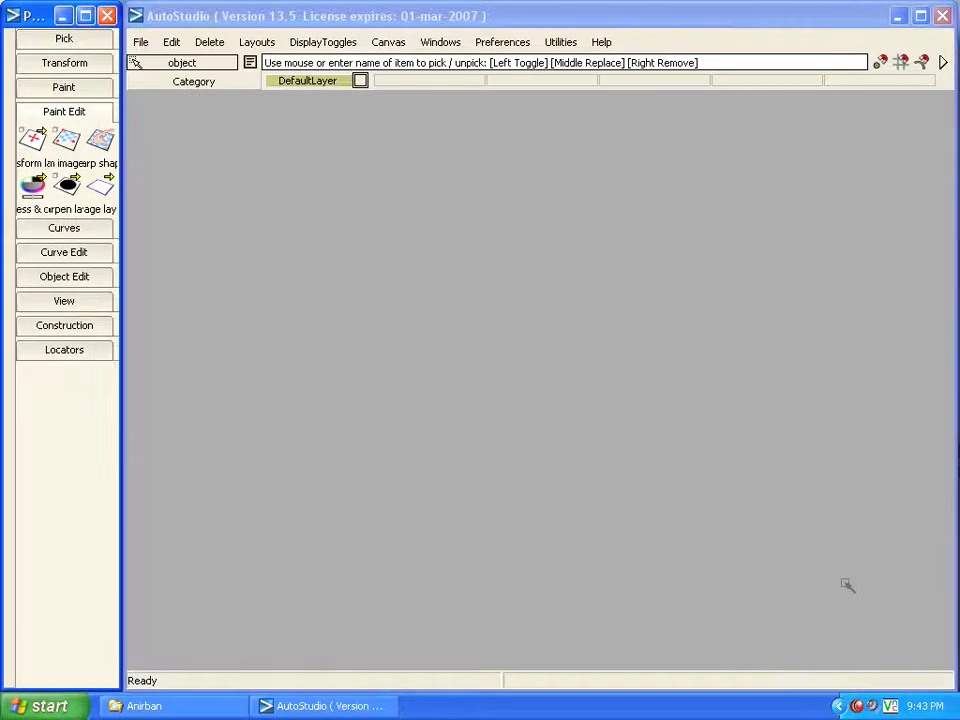
pyautogui.moveTo(350, 424)
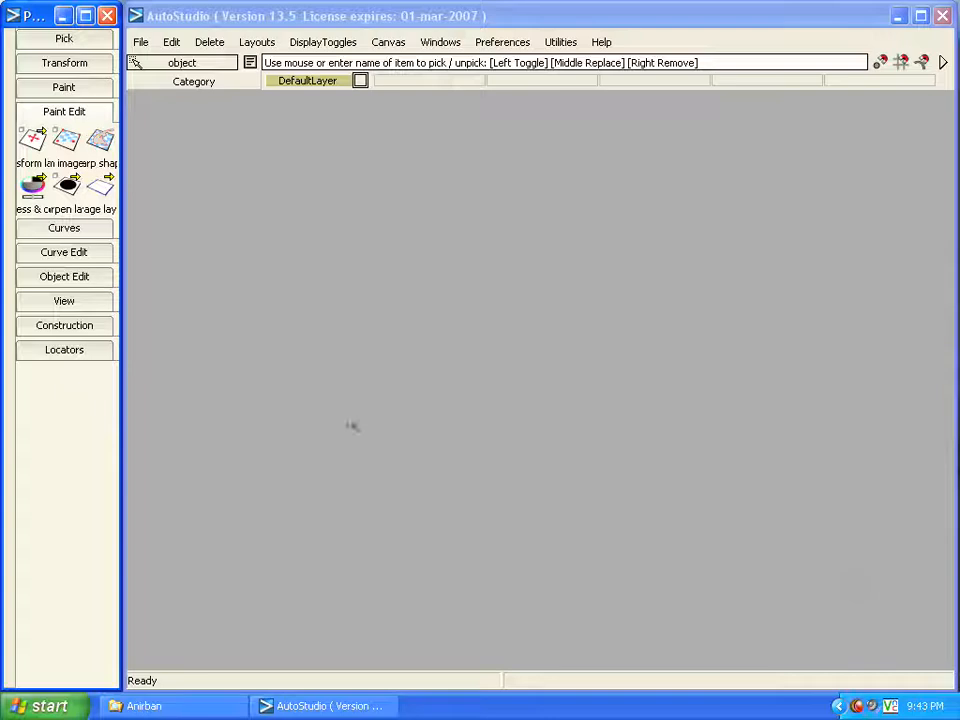
pyautogui.moveTo(236, 108)
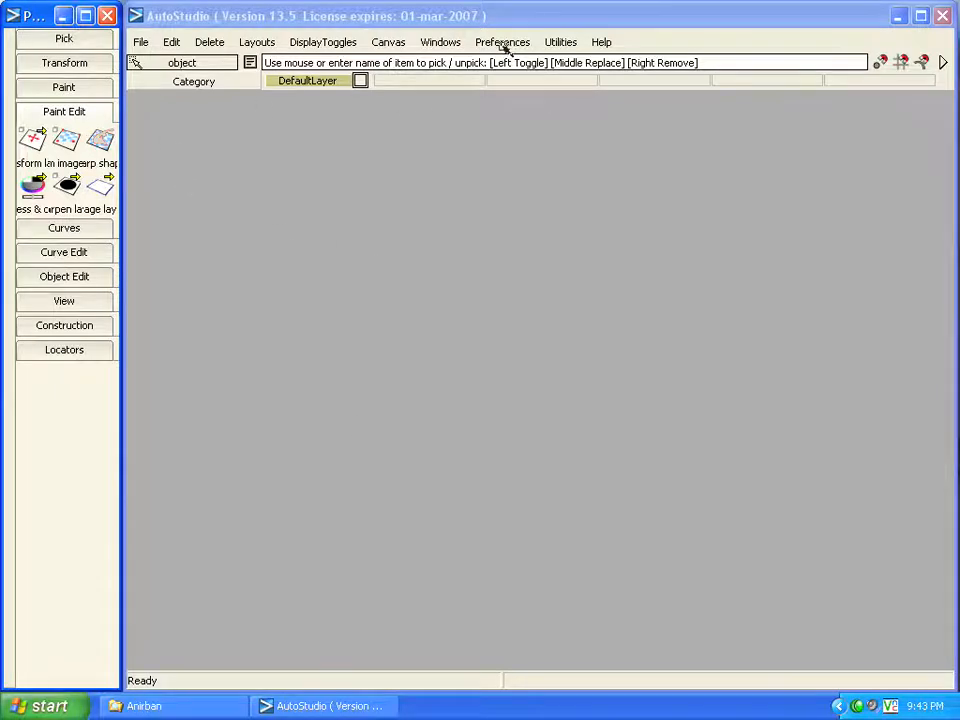
# - Switch to the Default workflow in Preferences and start a new empty file
pyautogui.click(502, 42)
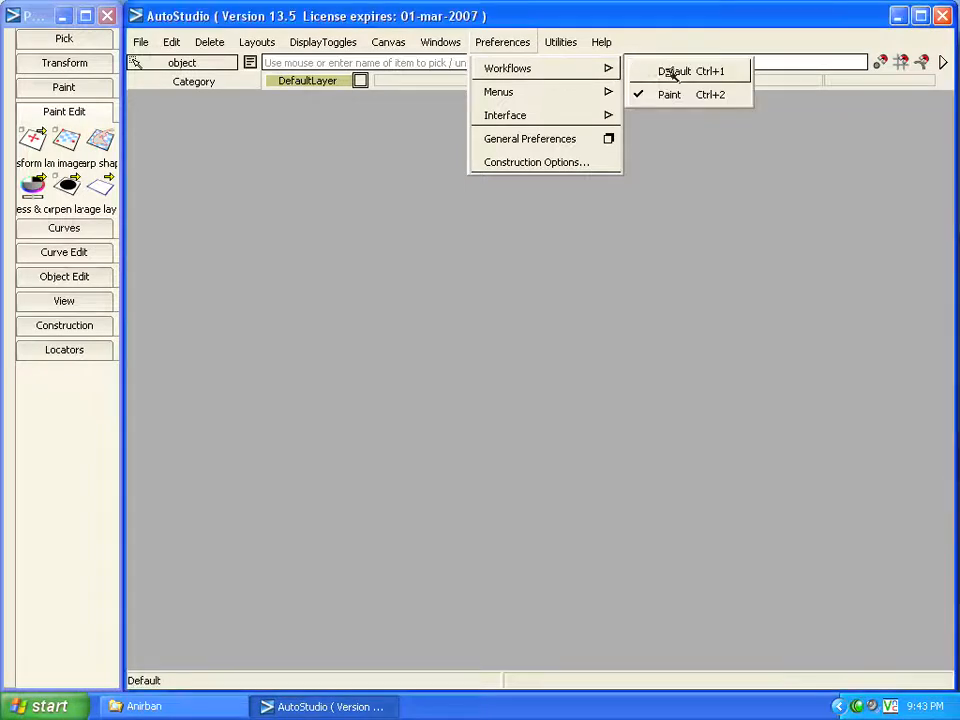
pyautogui.click(672, 72)
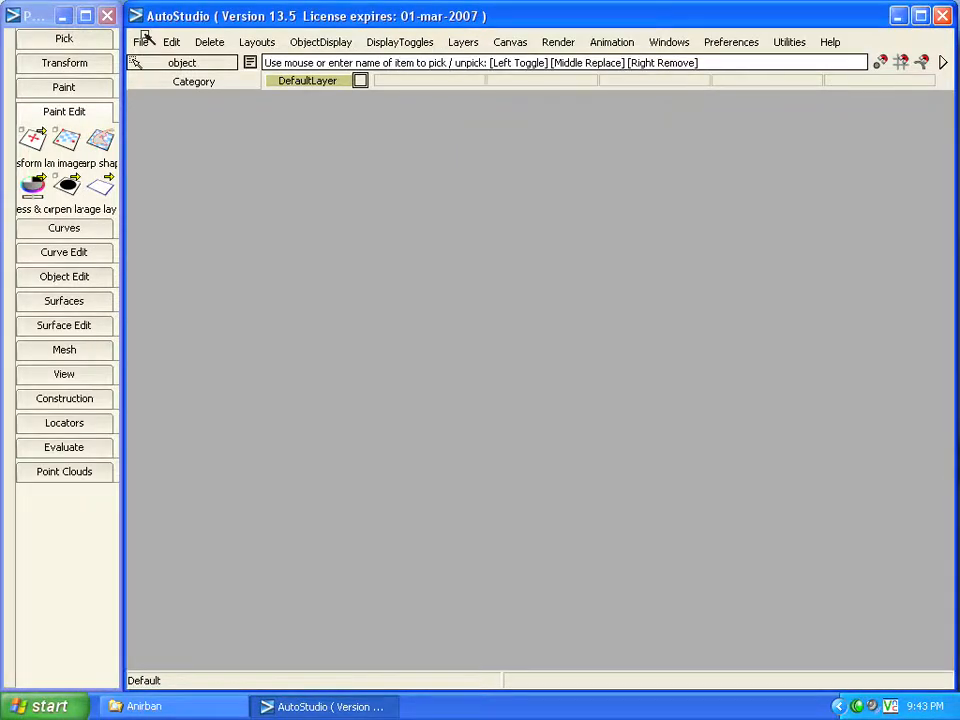
pyautogui.click(140, 42)
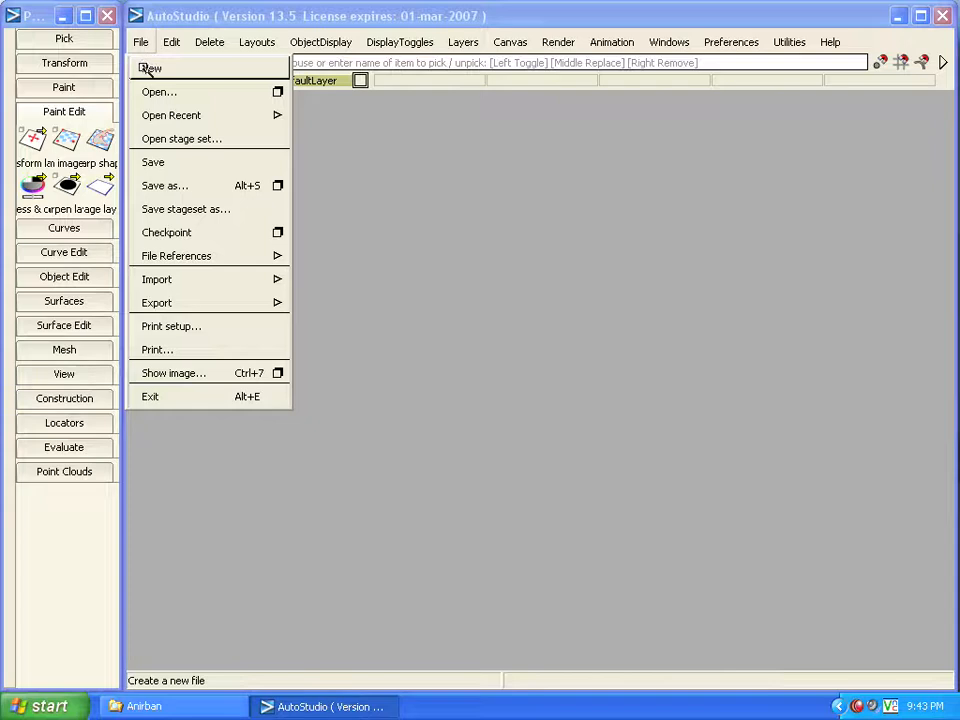
pyautogui.click(152, 68)
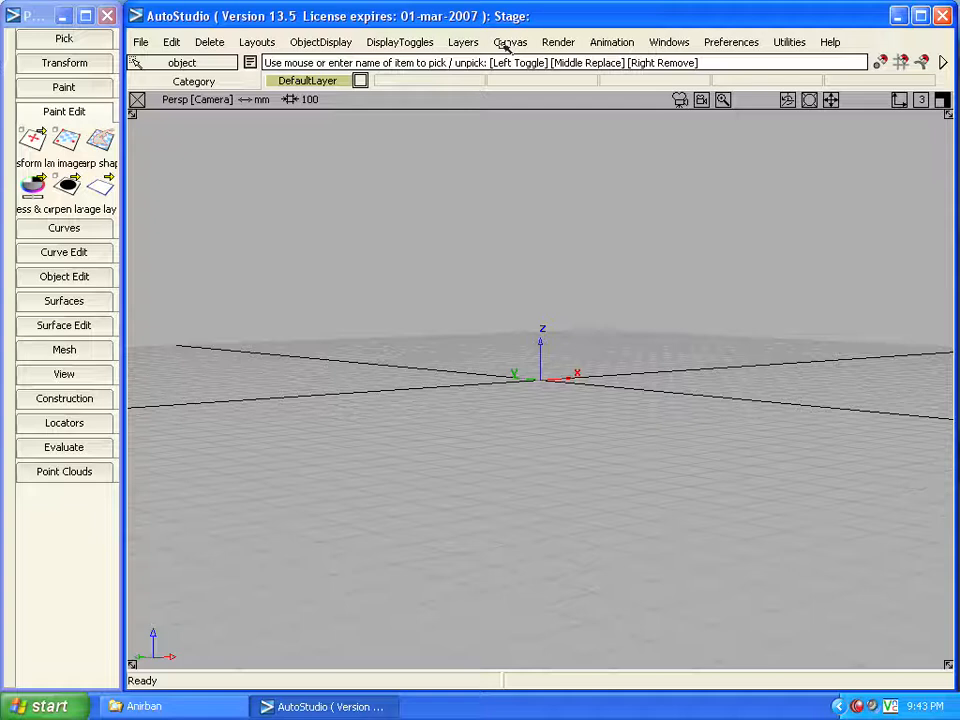
pyautogui.click(510, 42)
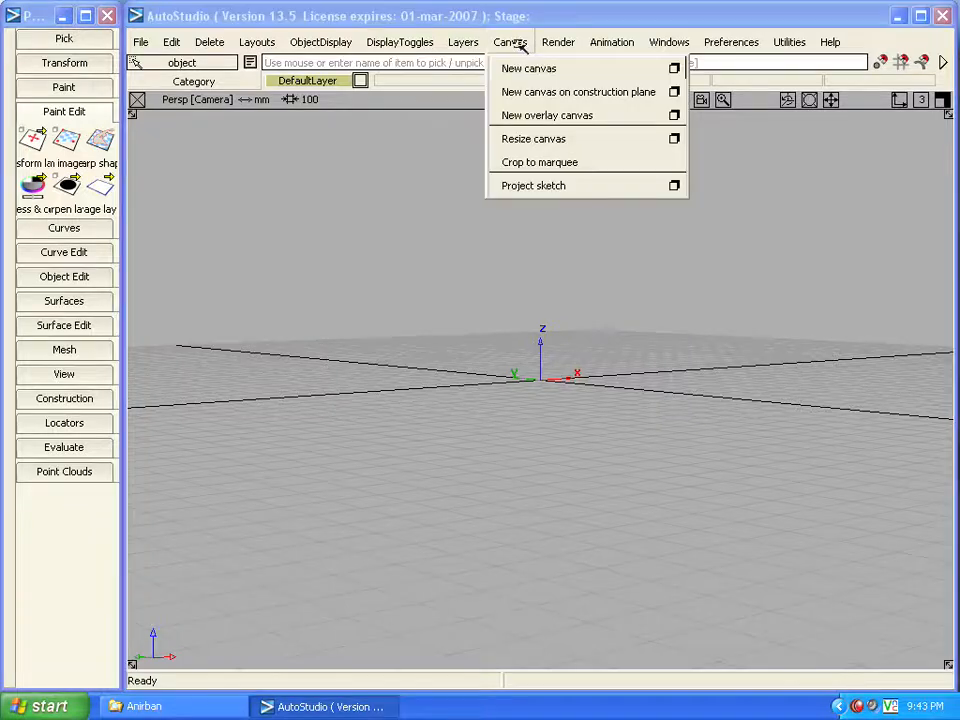
pyautogui.click(528, 68)
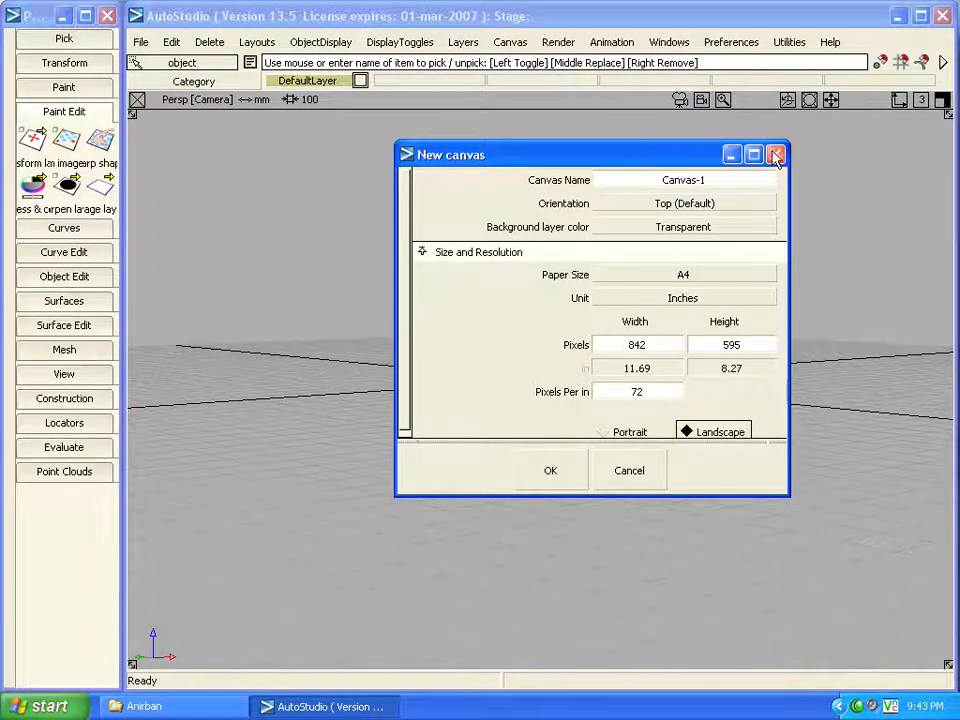
pyautogui.click(776, 154)
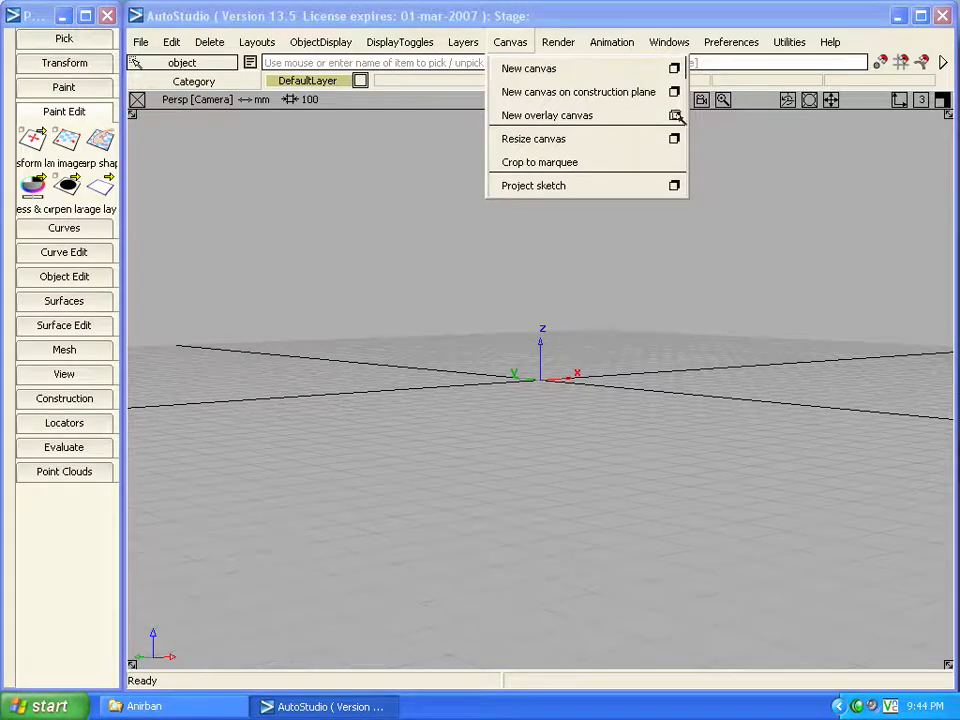
pyautogui.click(546, 114)
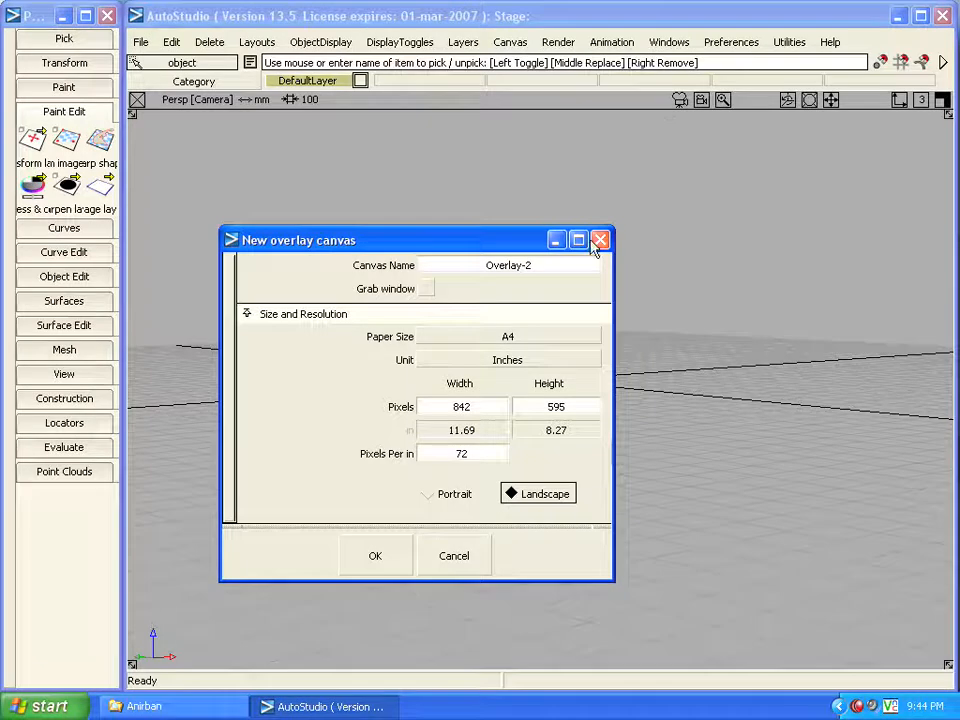
pyautogui.click(600, 240)
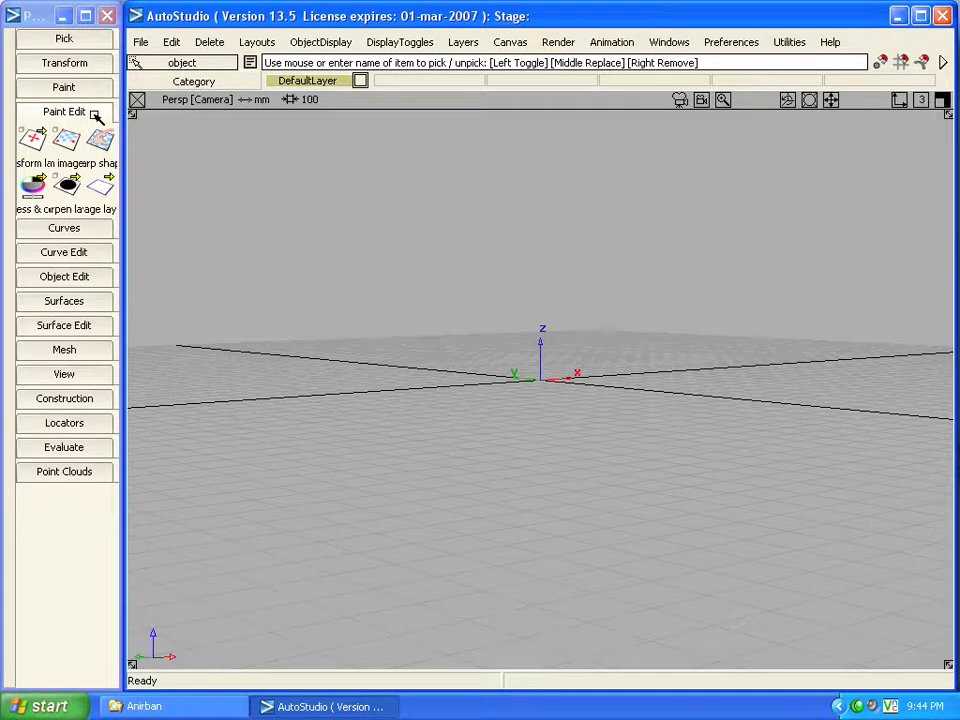
pyautogui.click(64, 88)
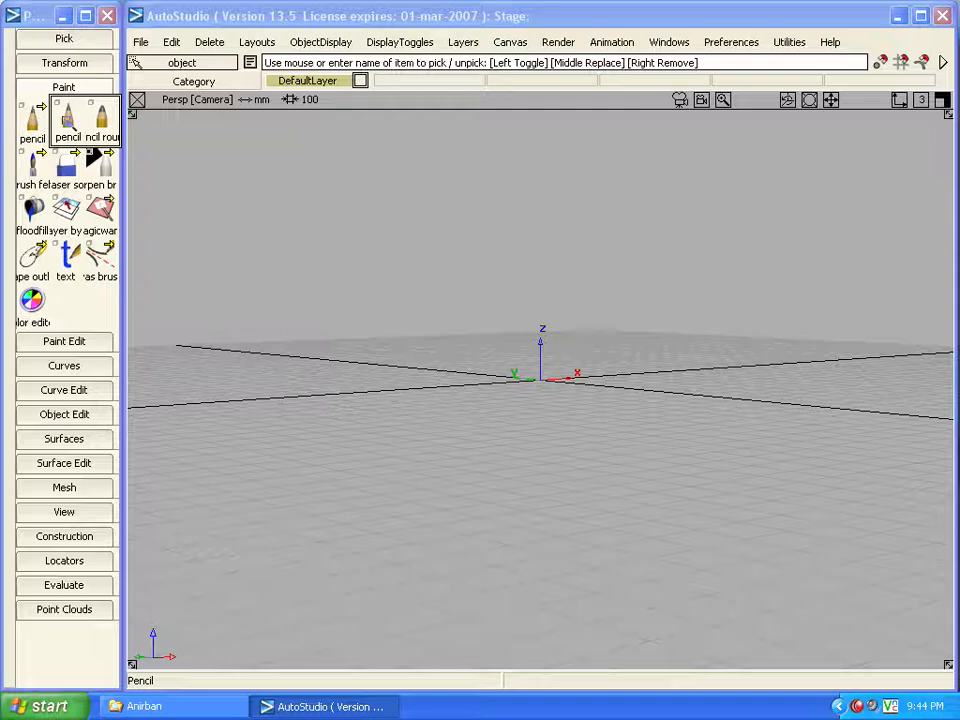
pyautogui.click(32, 120)
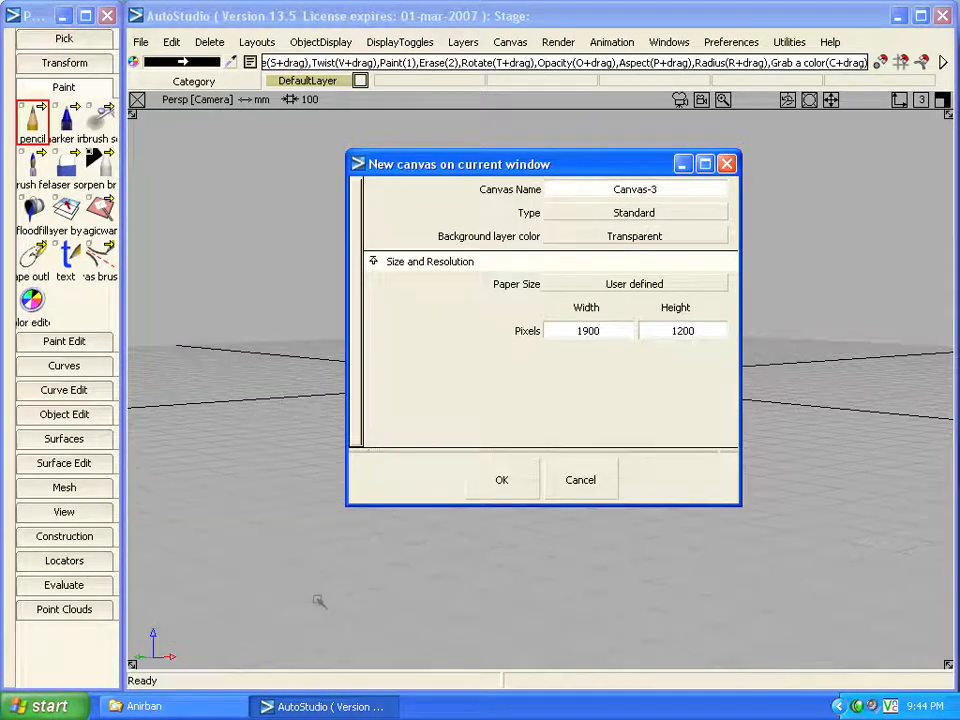
pyautogui.moveTo(324, 588)
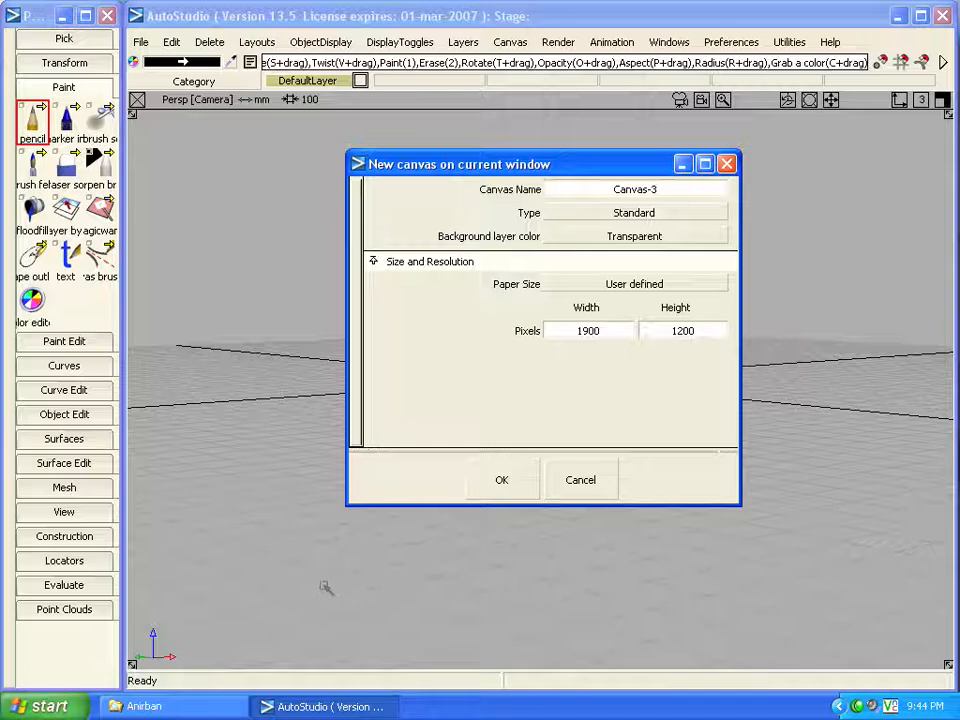
pyautogui.click(634, 212)
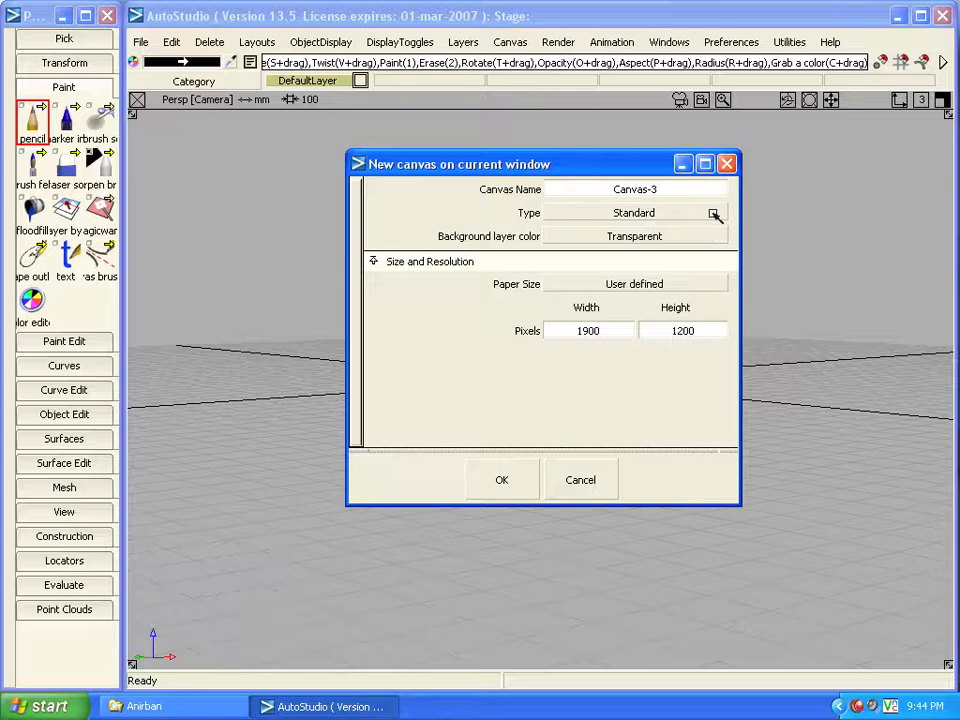
pyautogui.click(712, 212)
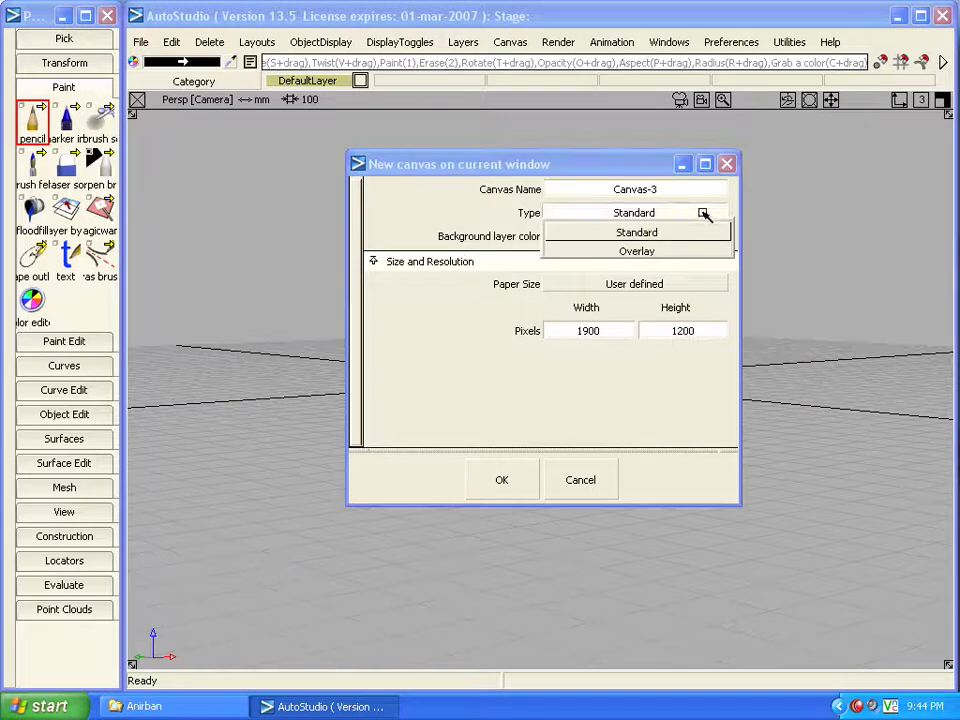
pyautogui.click(636, 252)
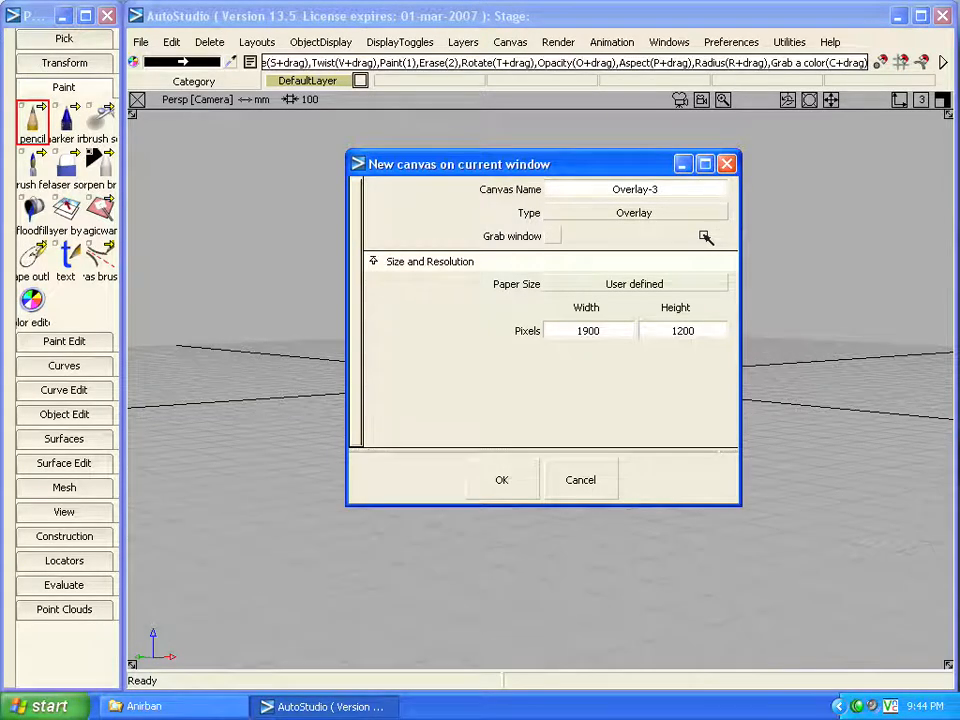
pyautogui.click(660, 212)
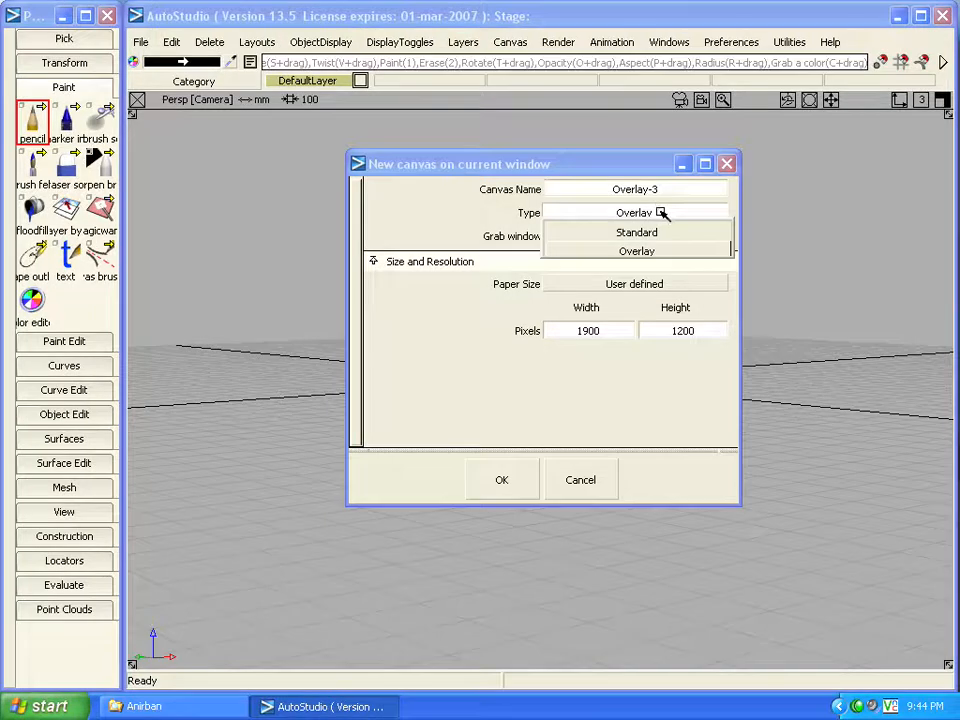
pyautogui.click(636, 232)
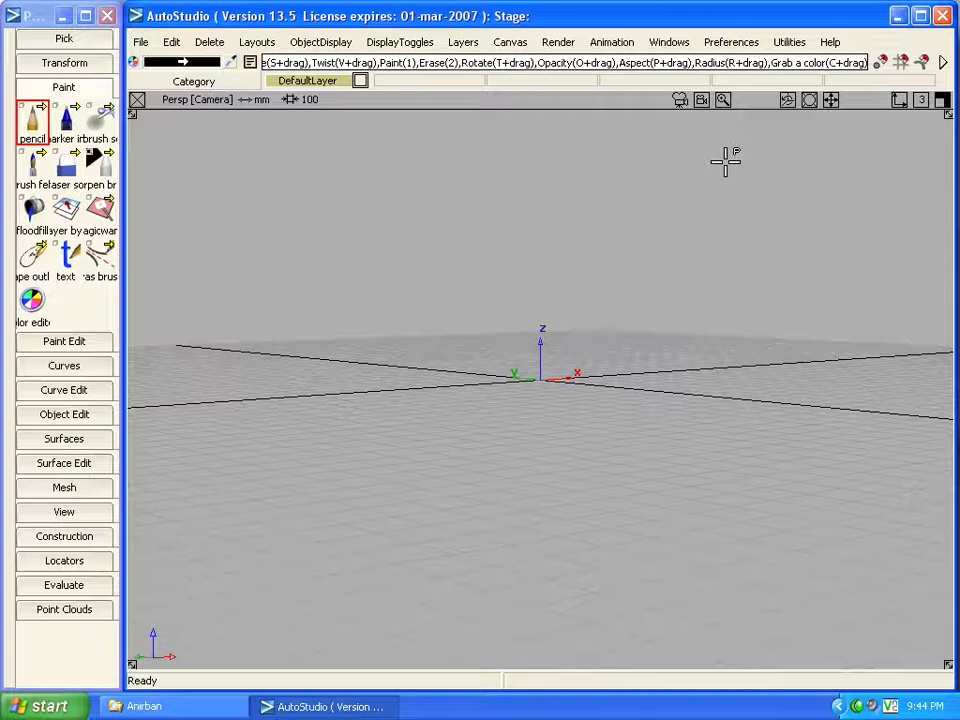
# - Reopen the recent Helmet.wire file, confirming deletion of the current objects
pyautogui.click(140, 42)
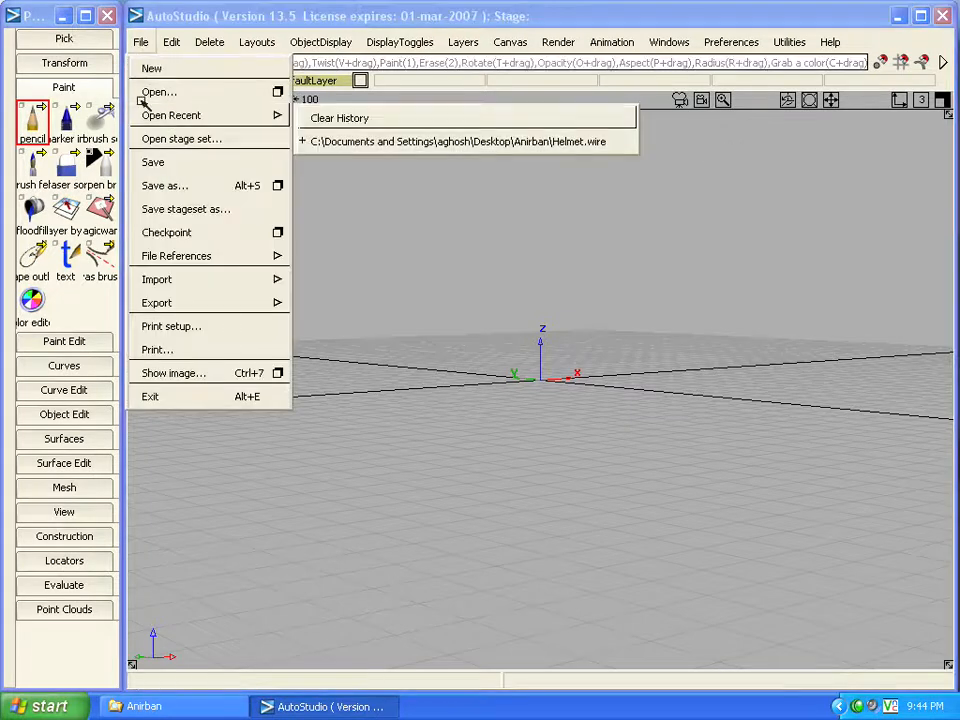
pyautogui.click(458, 140)
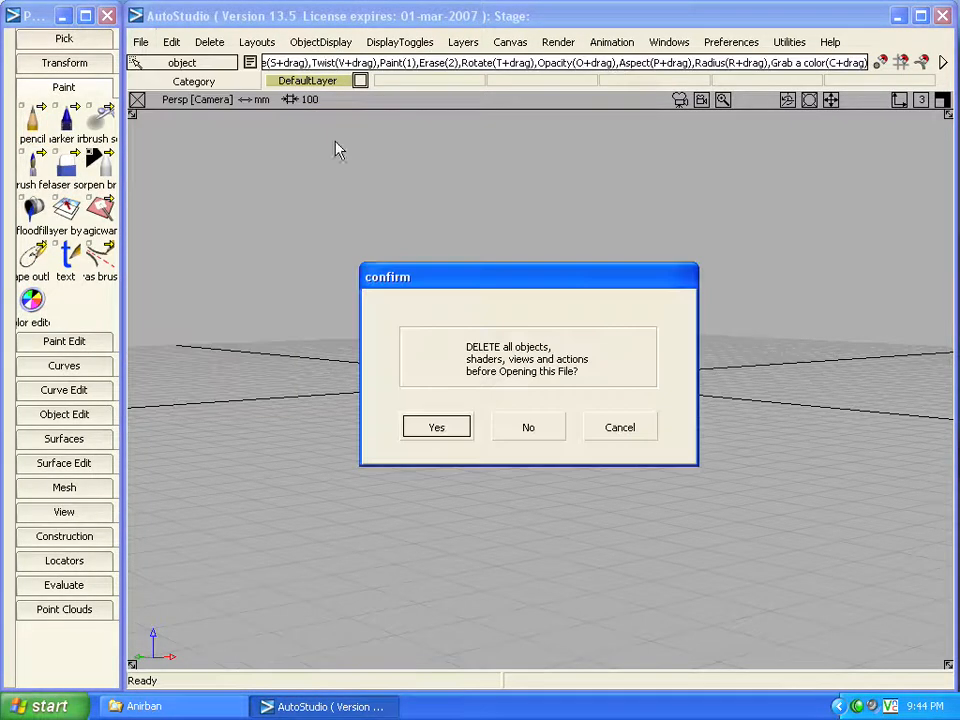
pyautogui.click(436, 428)
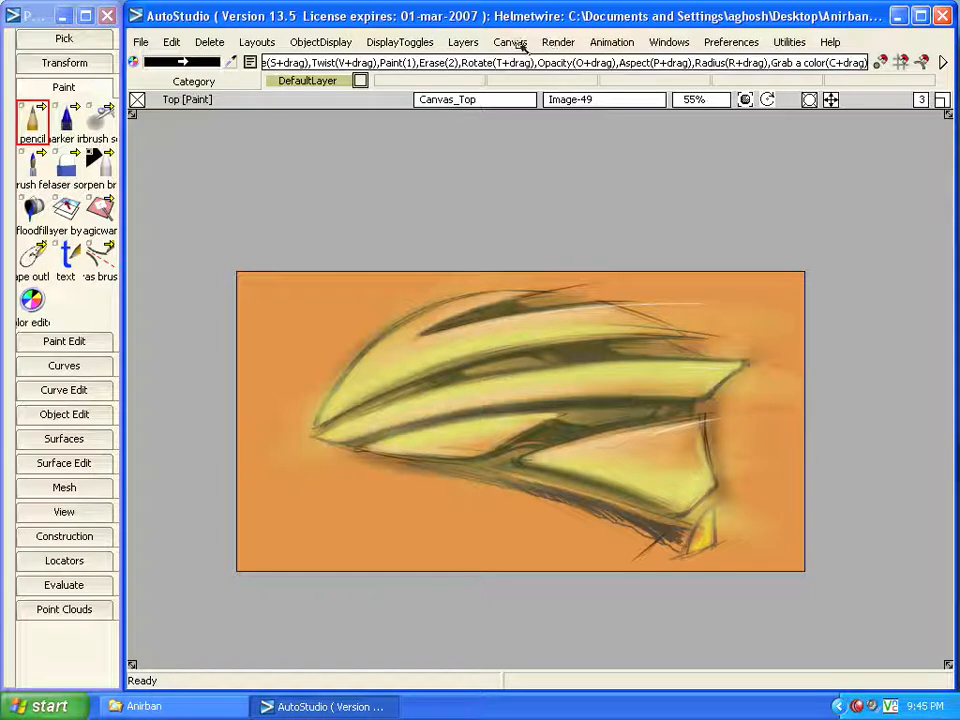
pyautogui.click(668, 42)
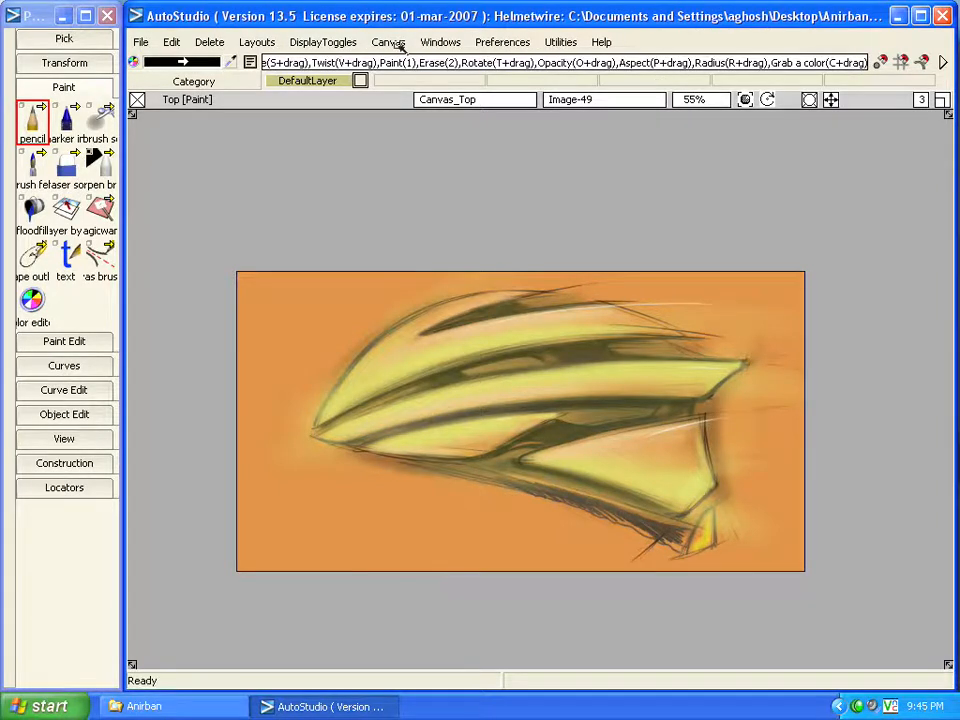
# - In Resize canvas, choose Crop/Expand, centimetre units and a new width value of 85.00
pyautogui.click(388, 42)
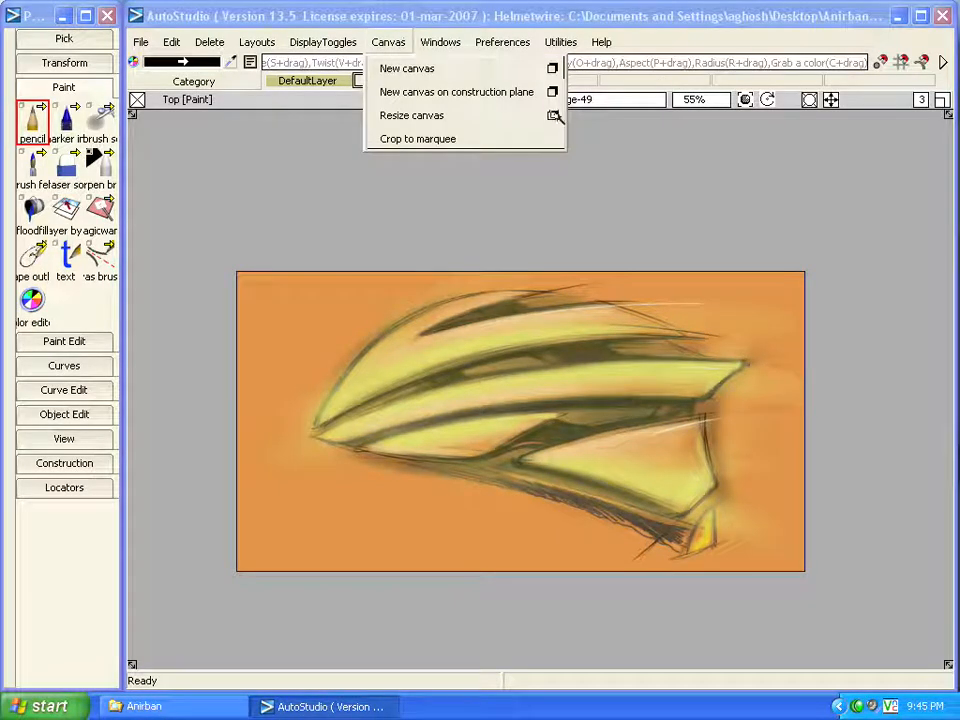
pyautogui.click(412, 114)
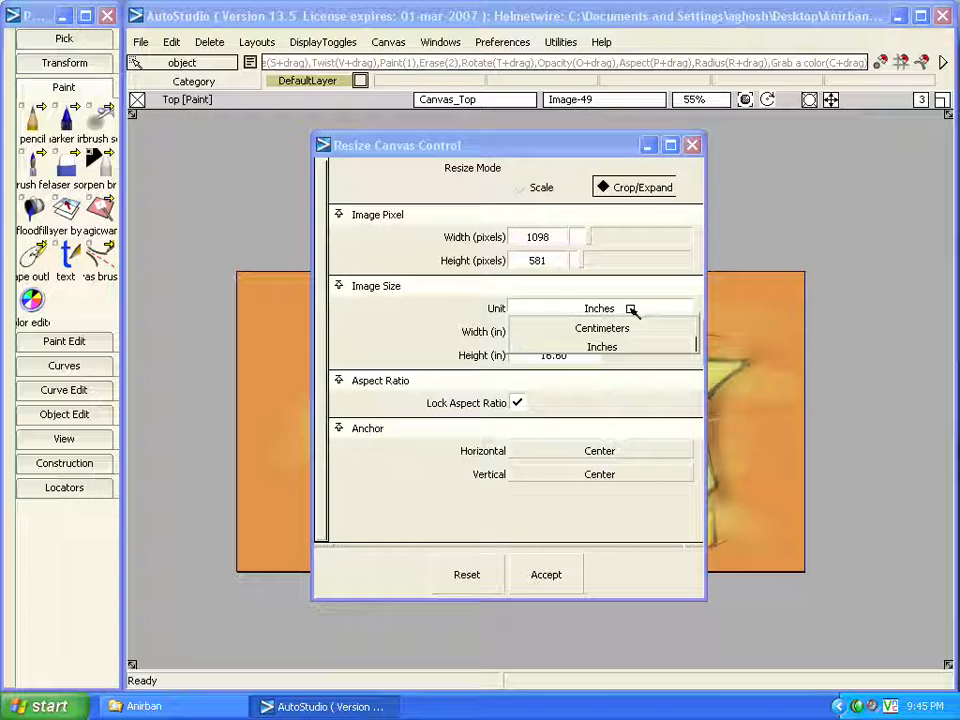
pyautogui.click(600, 328)
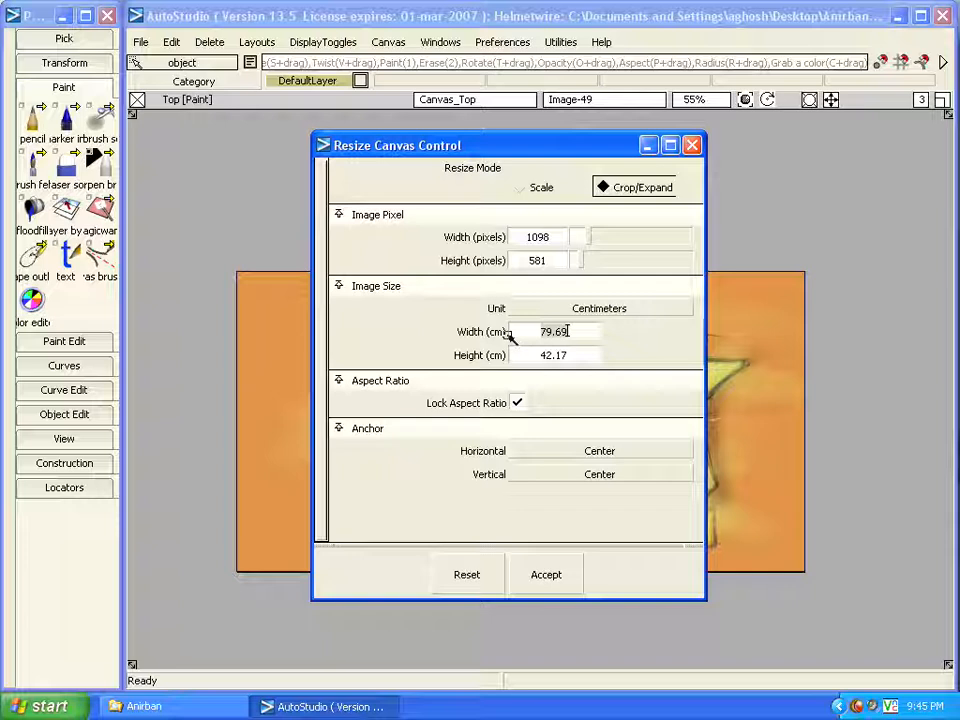
pyautogui.write('85.00')
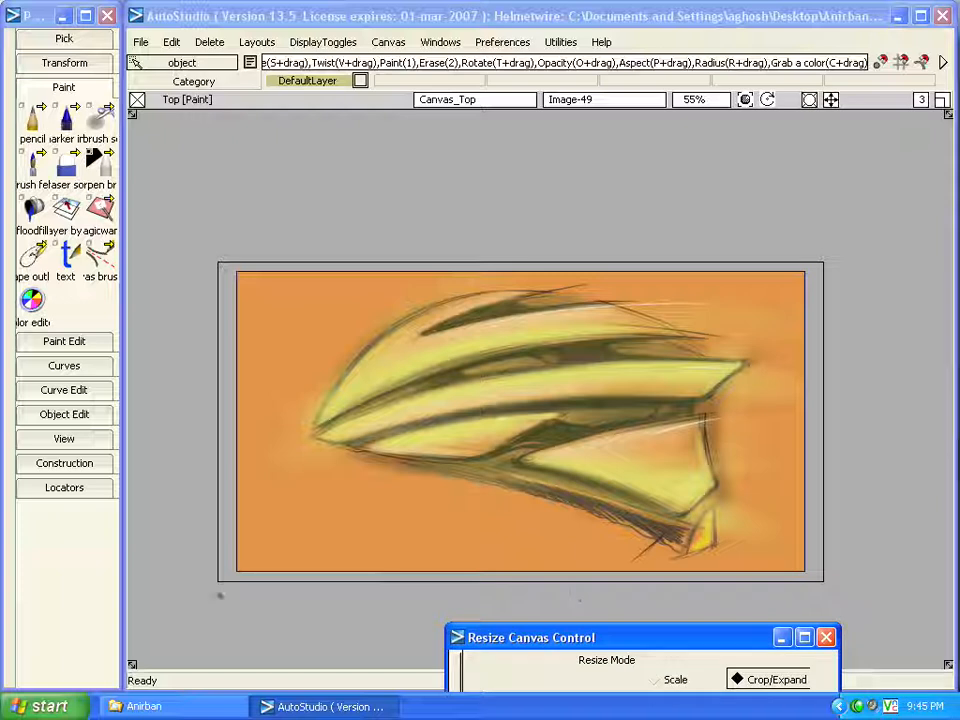
pyautogui.moveTo(808, 222)
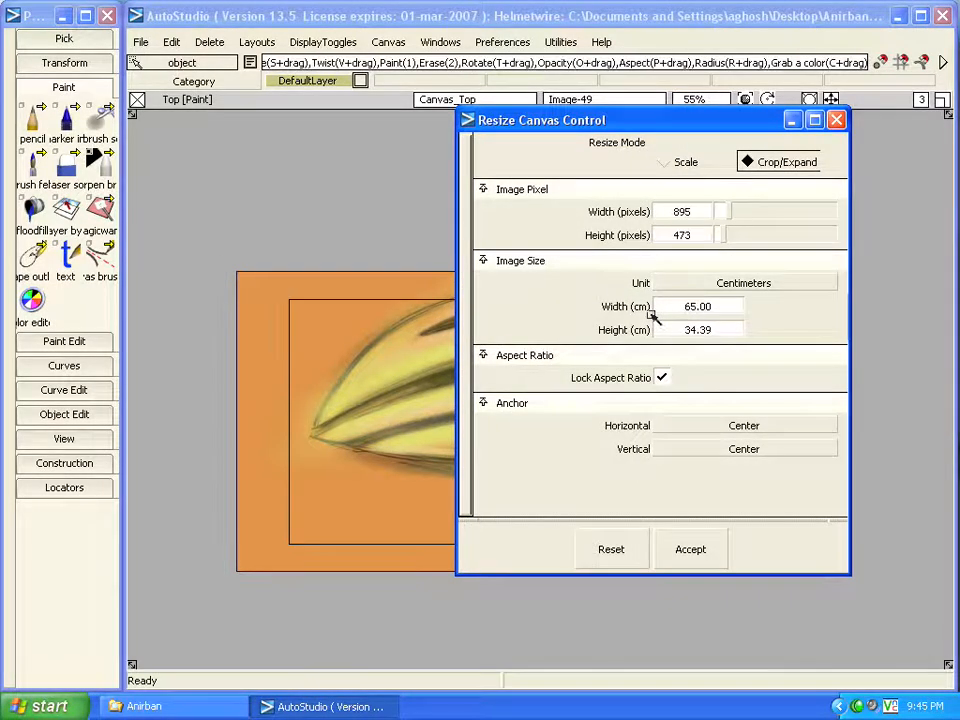
# - Apply the cropped canvas size, confirming the irreversible change, and dismiss the resize settings
pyautogui.moveTo(540, 120); pyautogui.dragTo(792, 190)
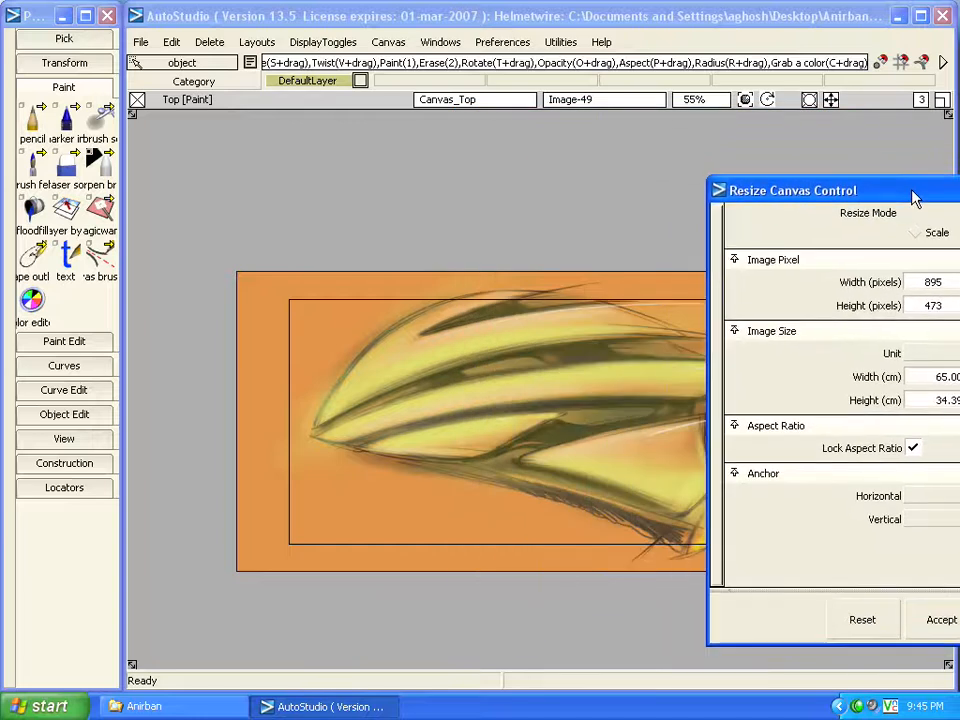
pyautogui.moveTo(792, 190); pyautogui.dragTo(636, 624)
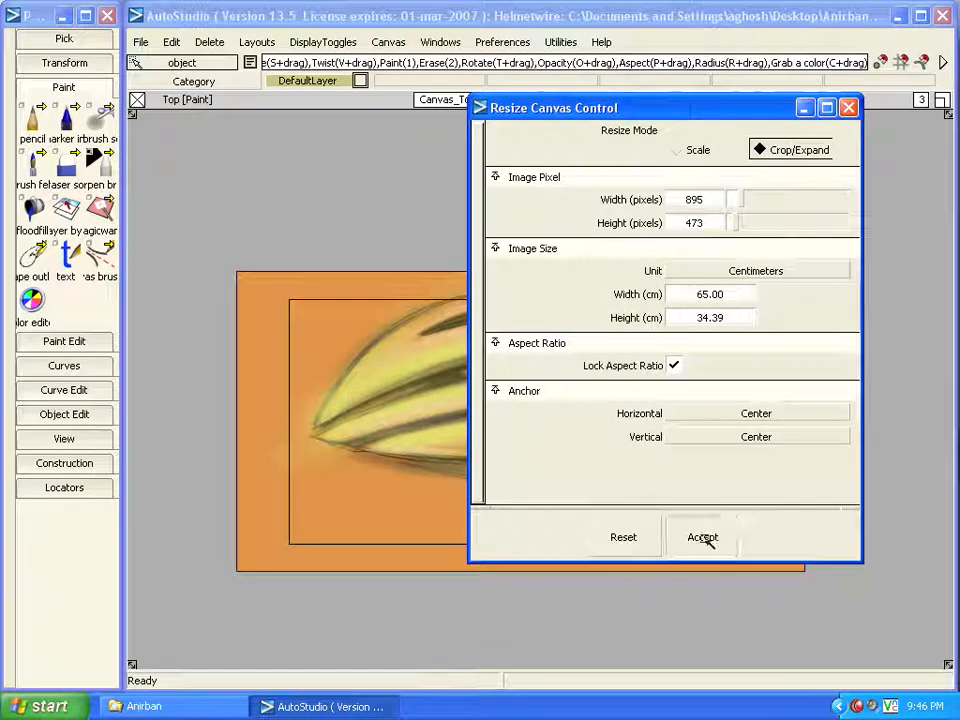
pyautogui.click(702, 536)
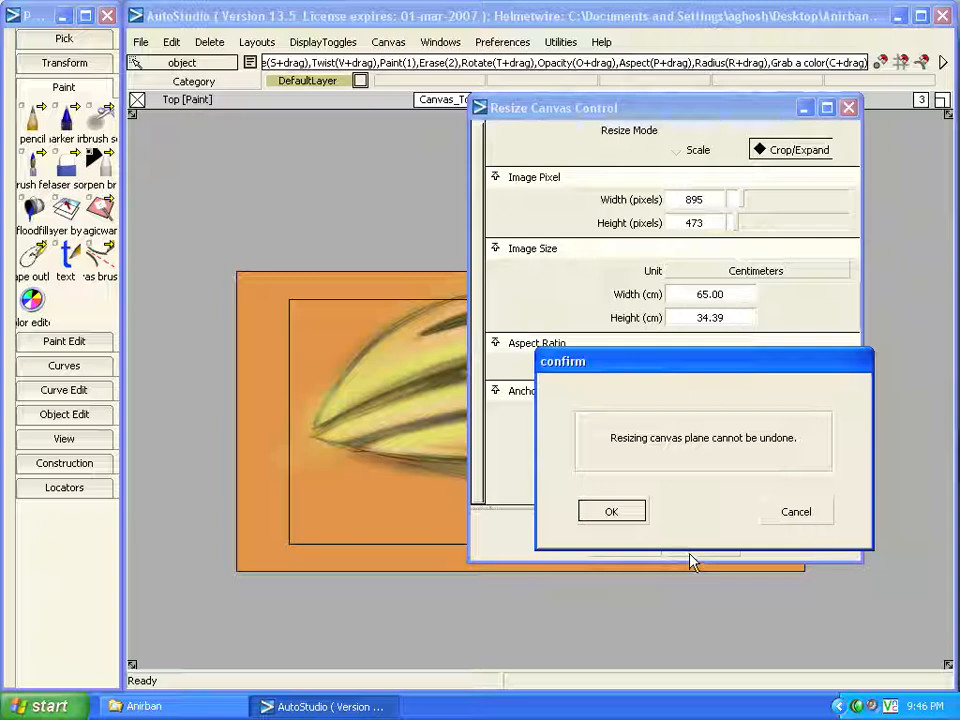
pyautogui.moveTo(656, 520)
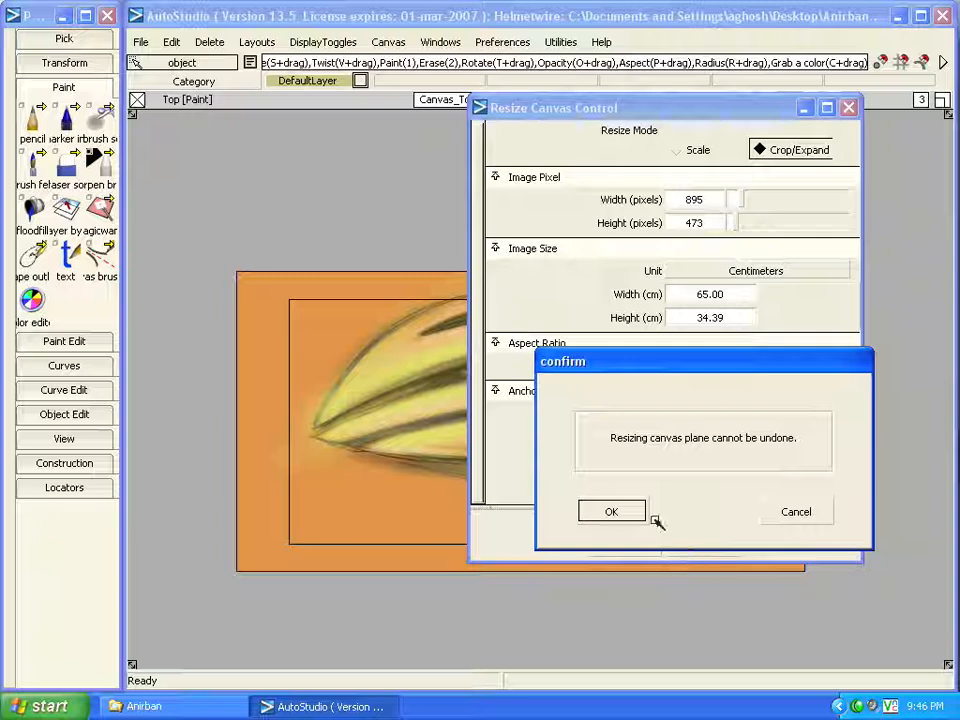
pyautogui.click(612, 512)
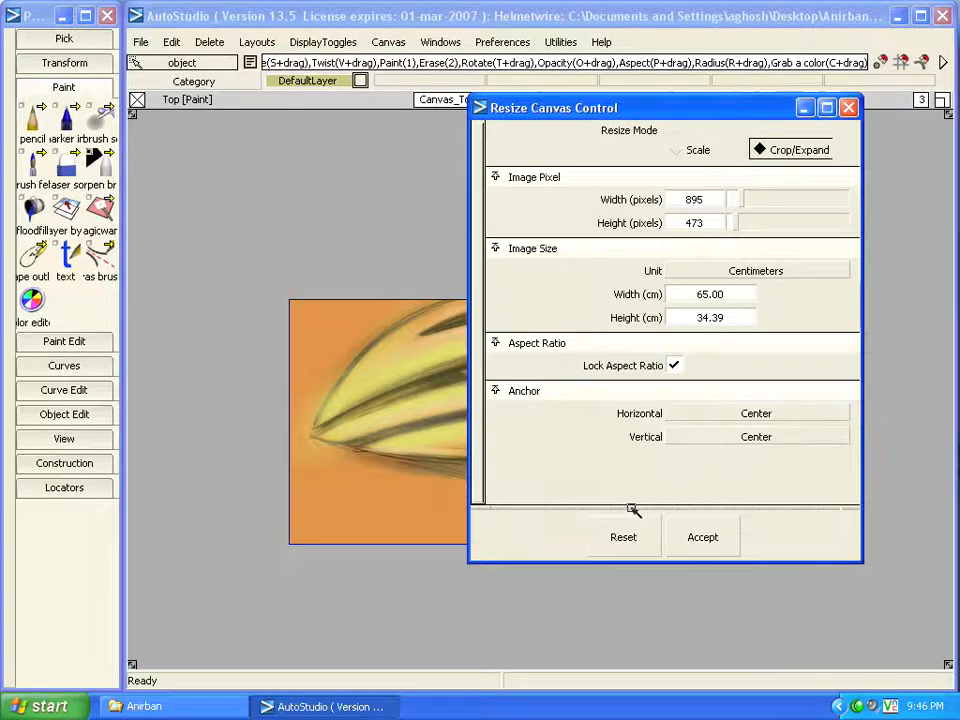
pyautogui.click(702, 536)
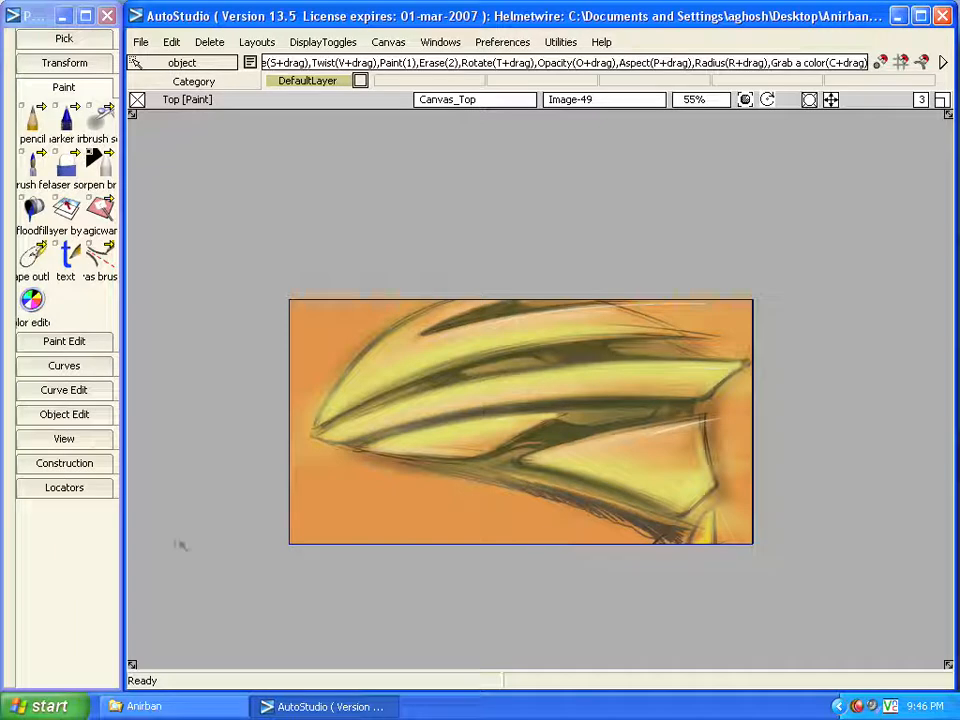
pyautogui.moveTo(278, 560)
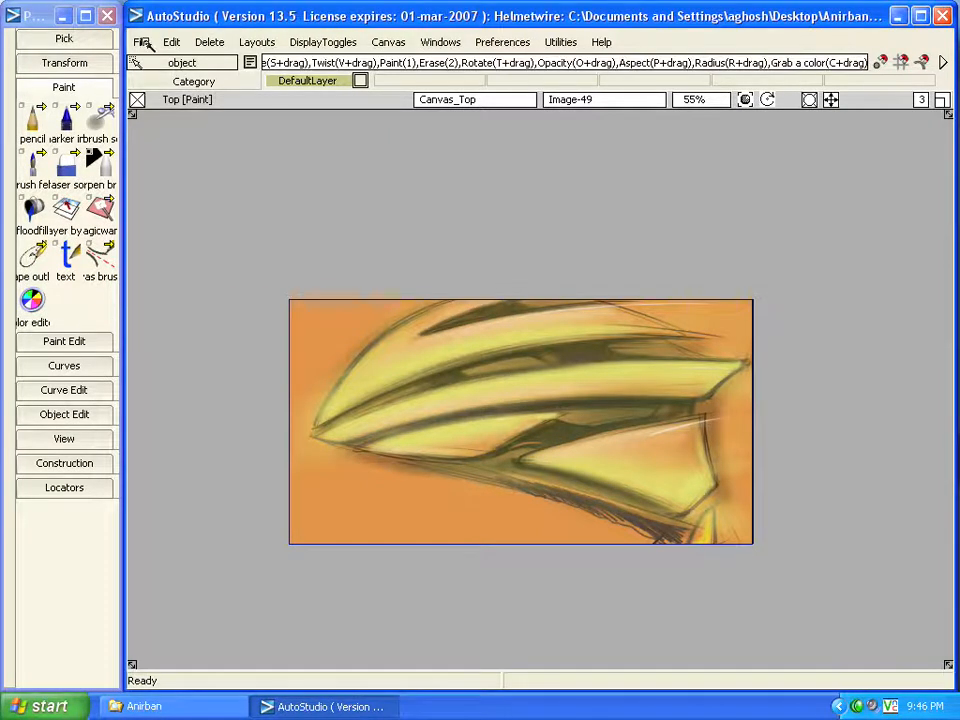
pyautogui.click(140, 42)
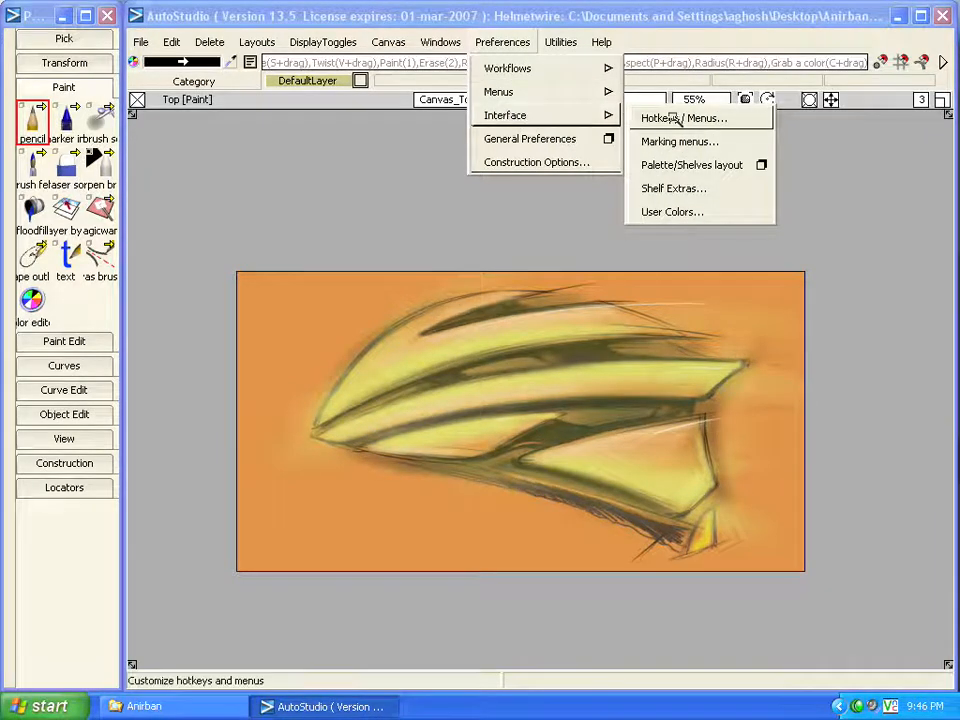
pyautogui.click(684, 118)
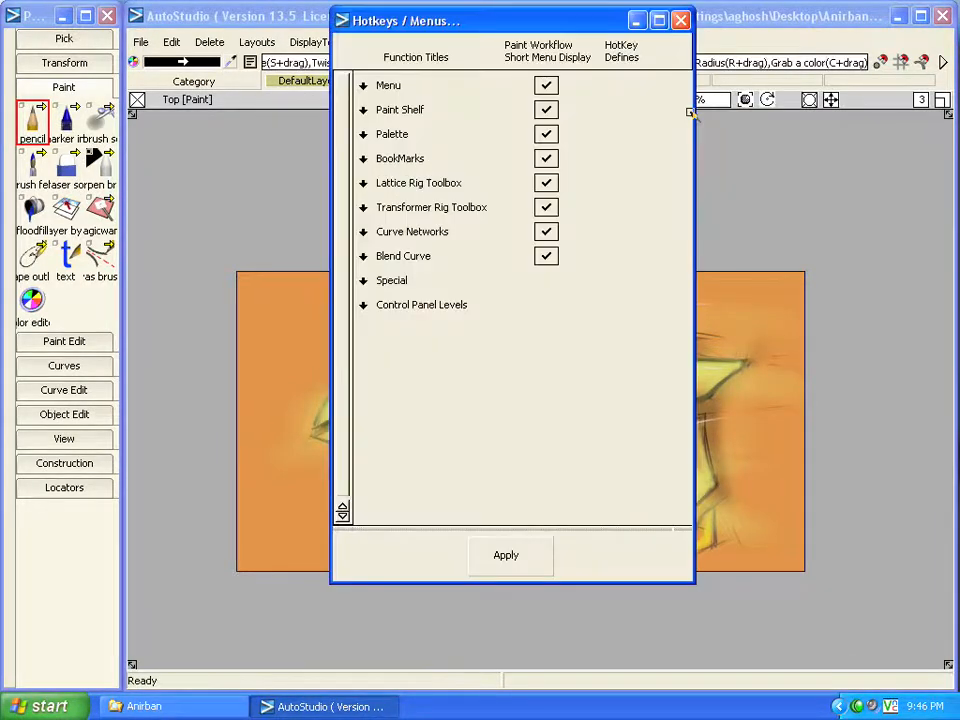
pyautogui.click(364, 280)
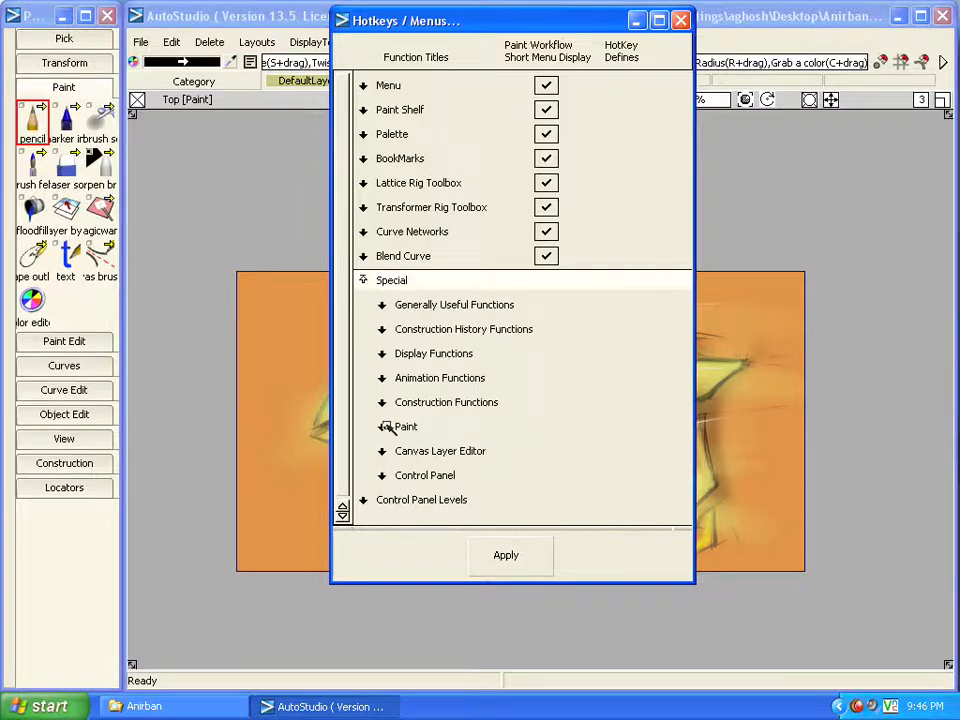
pyautogui.click(404, 426)
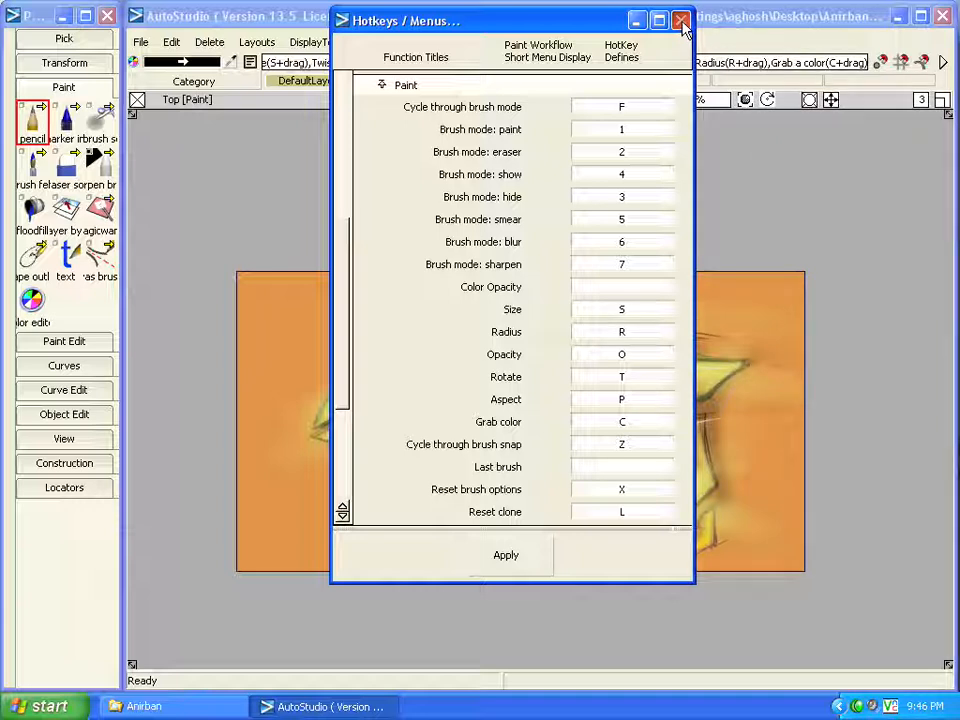
pyautogui.click(680, 20)
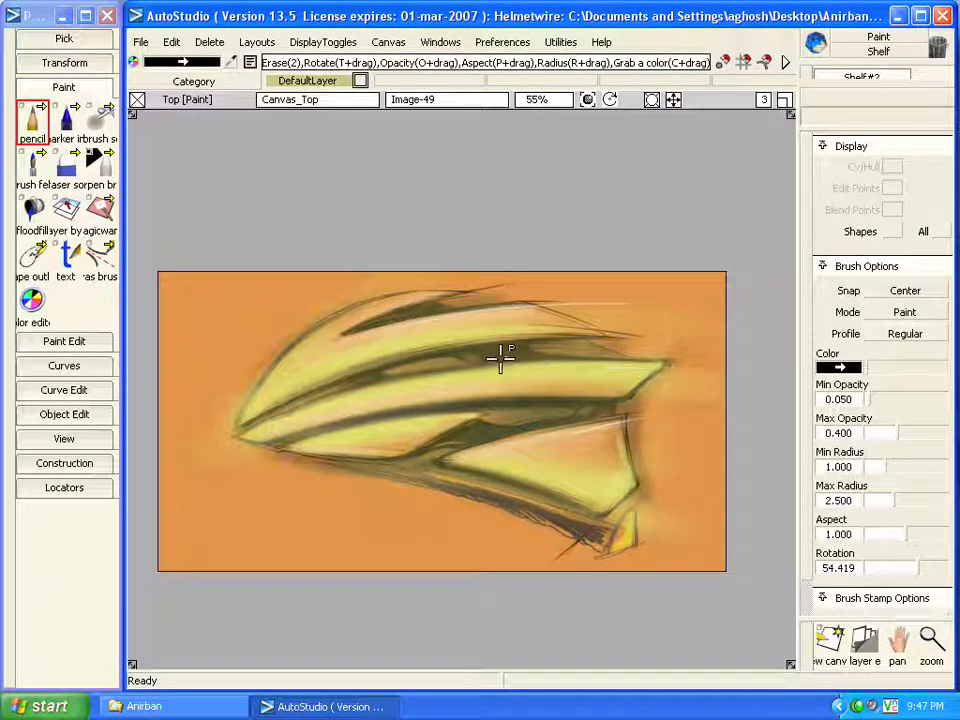
# - Drag with the O and R hotkeys to raise brush opacity to about 0.6 and radius to about 4.3
pyautogui.moveTo(500, 360); pyautogui.dragTo(630, 356)
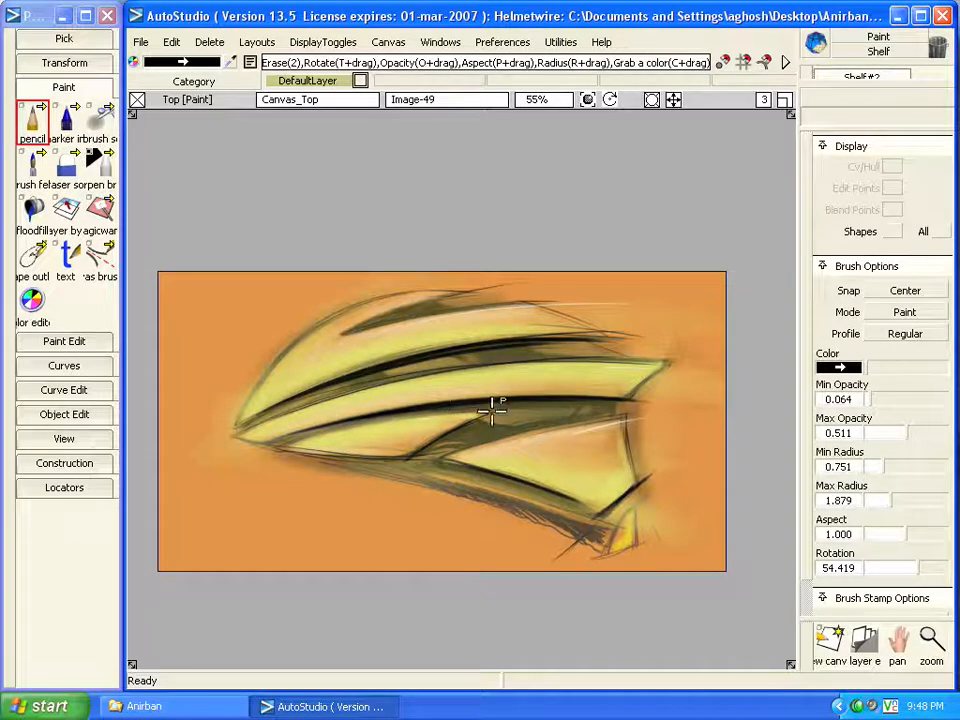
pyautogui.moveTo(490, 410); pyautogui.dragTo(316, 464)
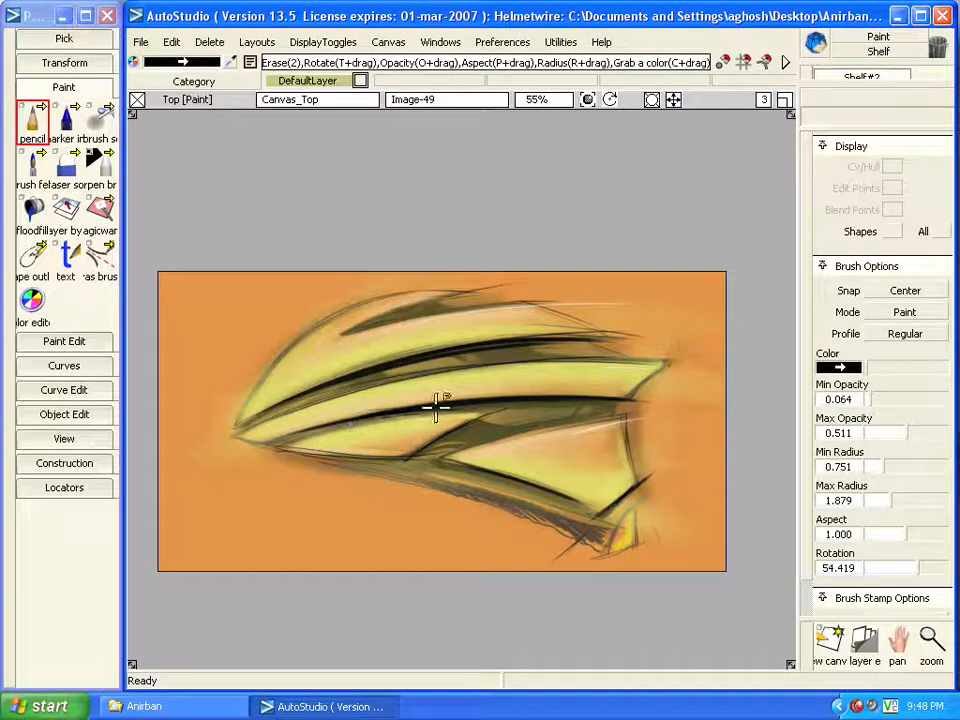
pyautogui.moveTo(436, 404); pyautogui.dragTo(486, 412)
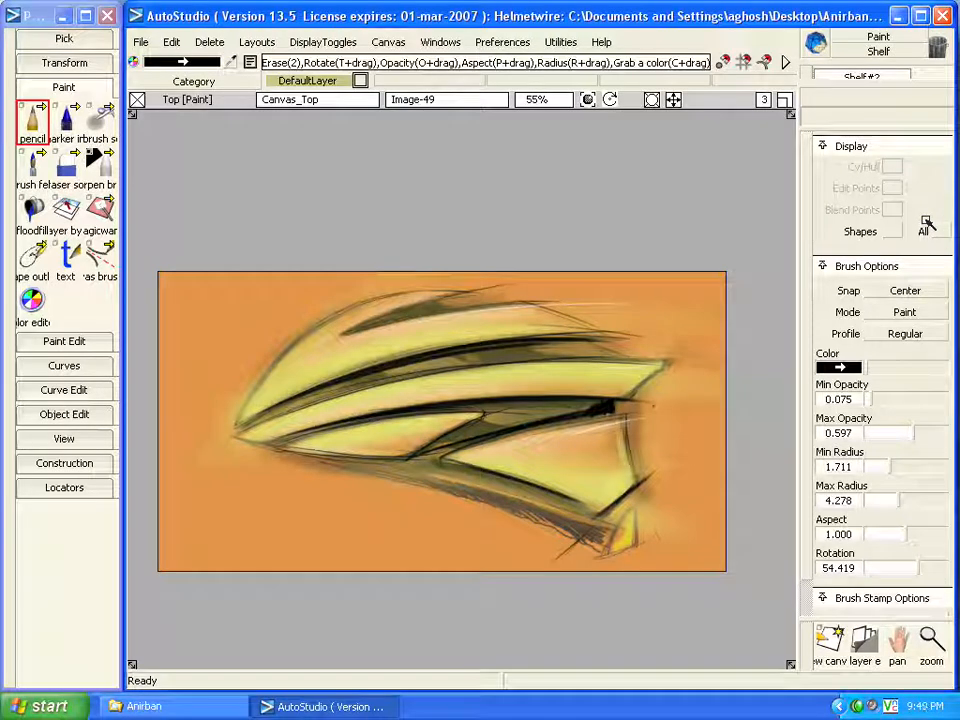
pyautogui.click(140, 42)
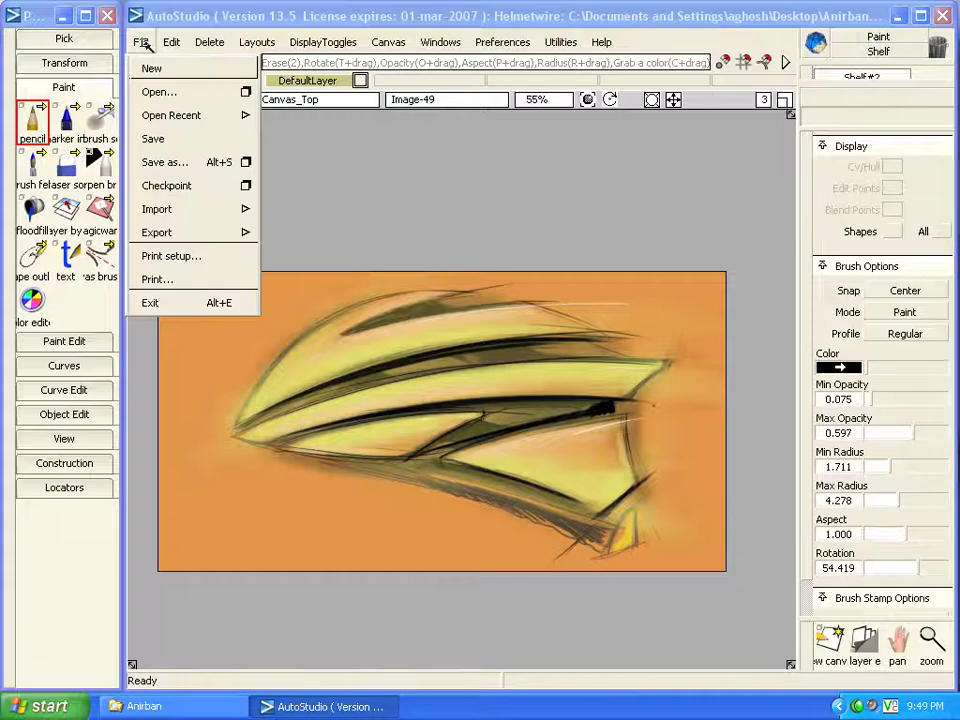
pyautogui.click(152, 68)
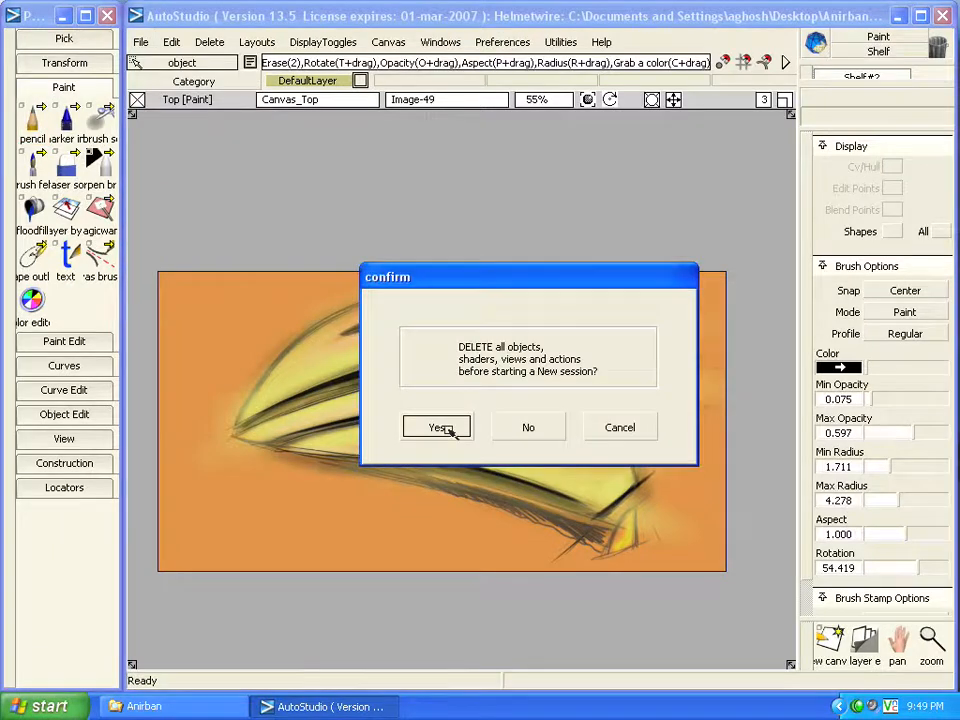
pyautogui.click(438, 428)
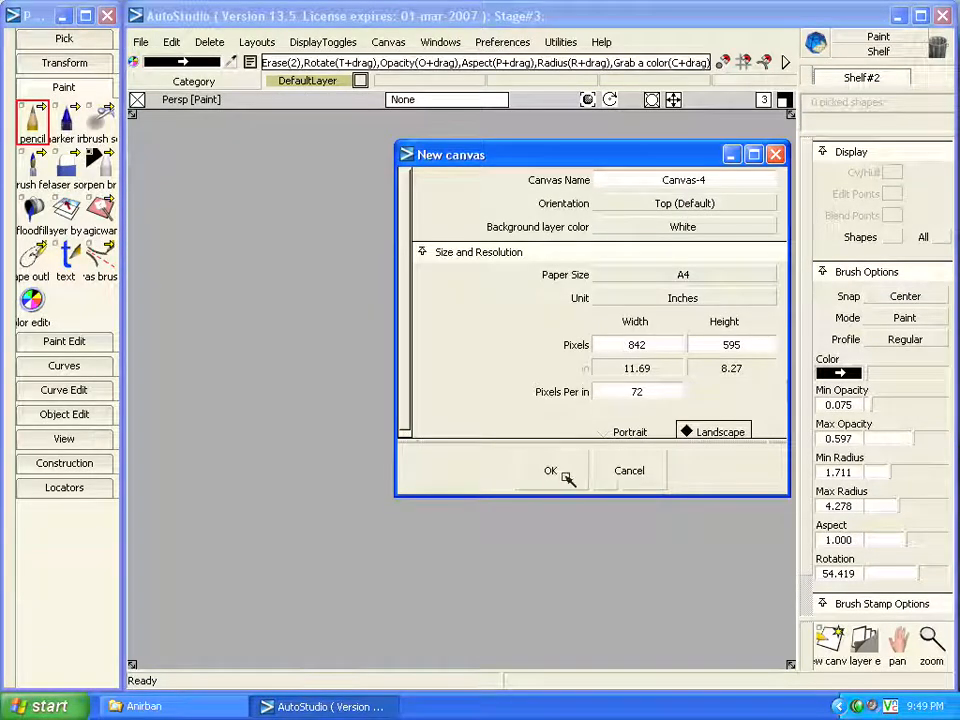
pyautogui.click(550, 470)
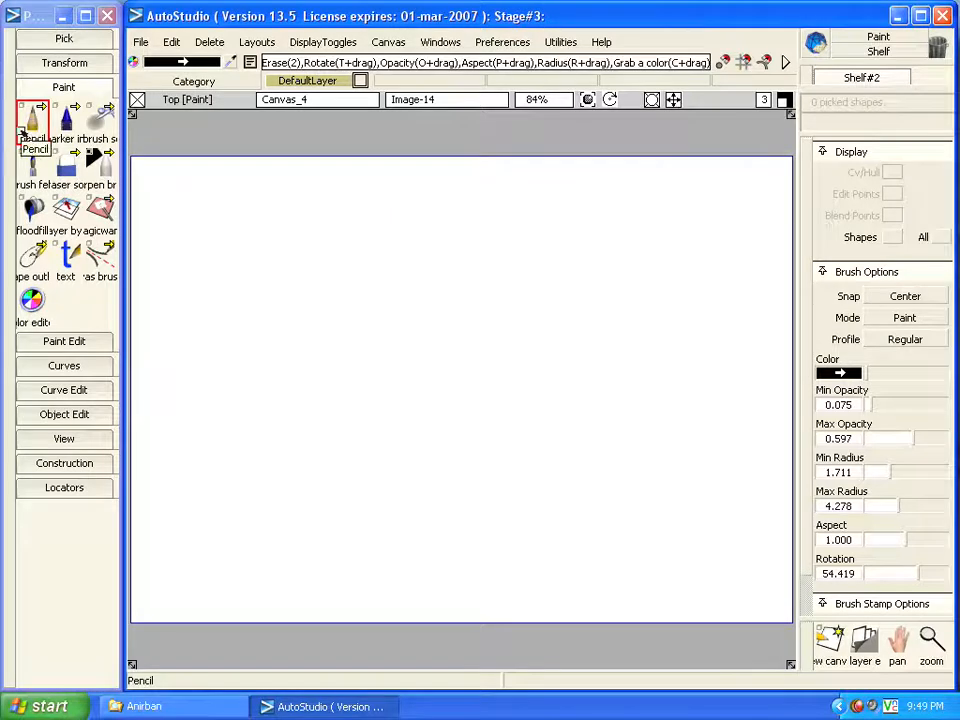
pyautogui.moveTo(98, 256)
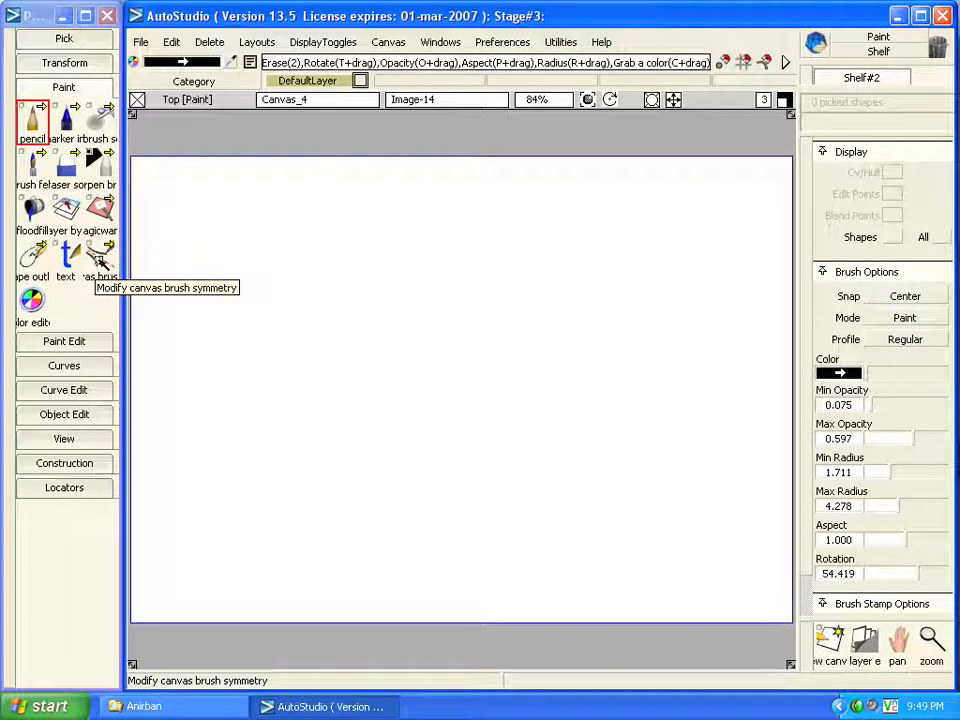
pyautogui.moveTo(100, 256)
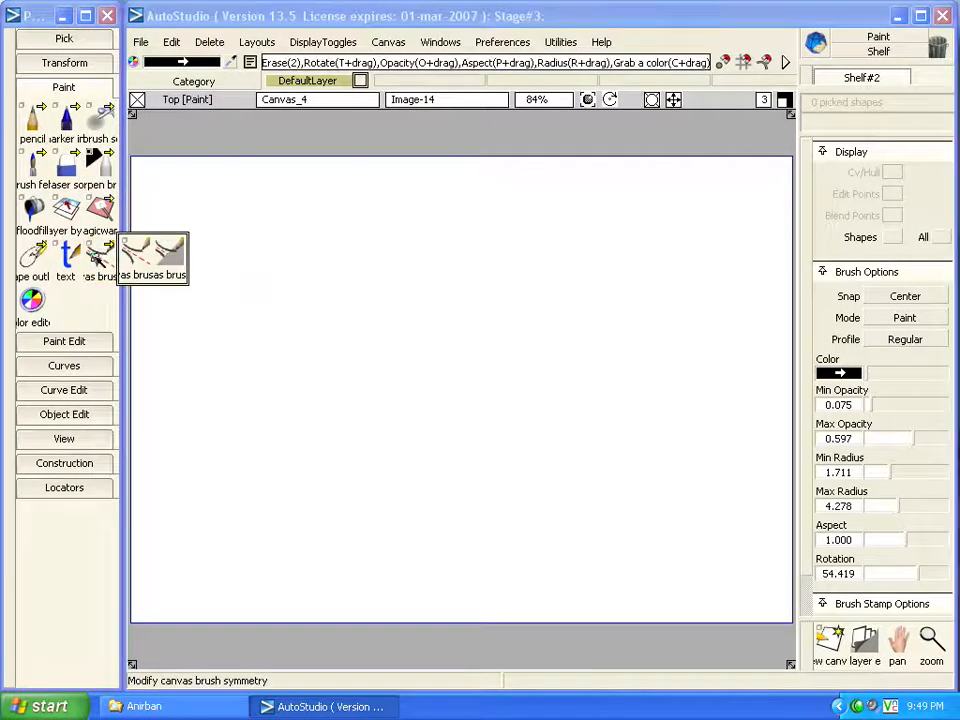
# - Enable mirrored brush symmetry on the vertical centre axis and pencil the helmet outline strokes
pyautogui.click(100, 258)
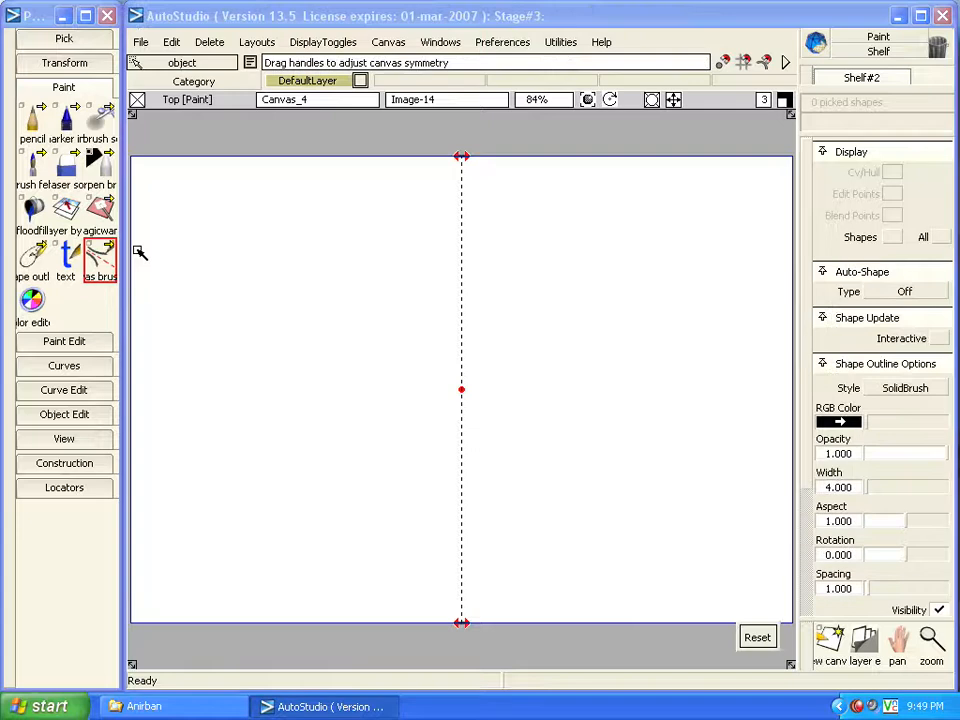
pyautogui.moveTo(236, 524)
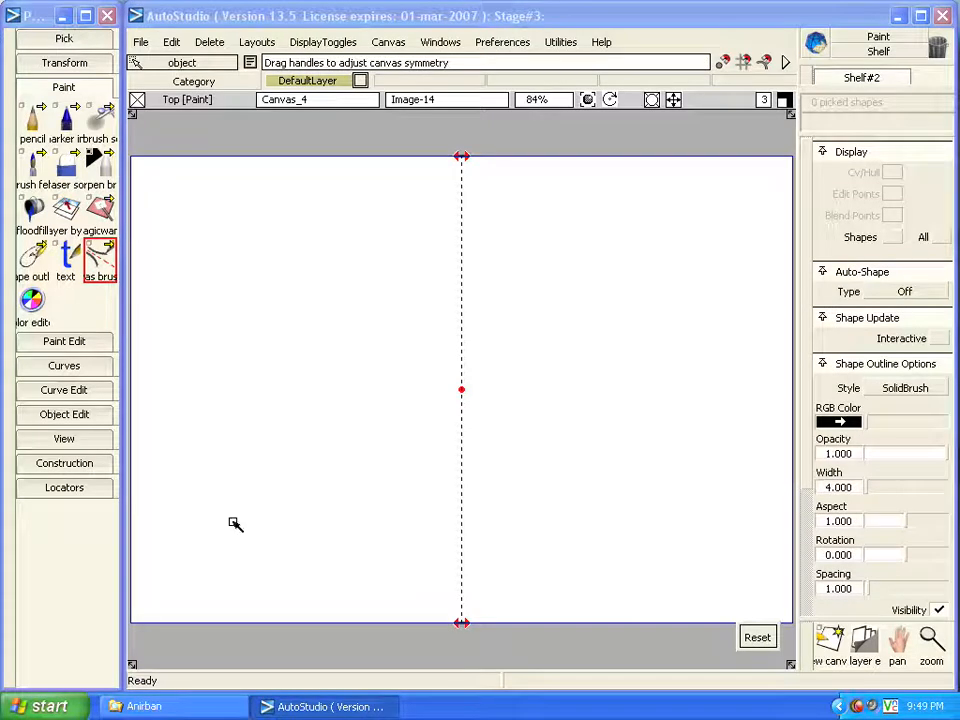
pyautogui.moveTo(372, 250)
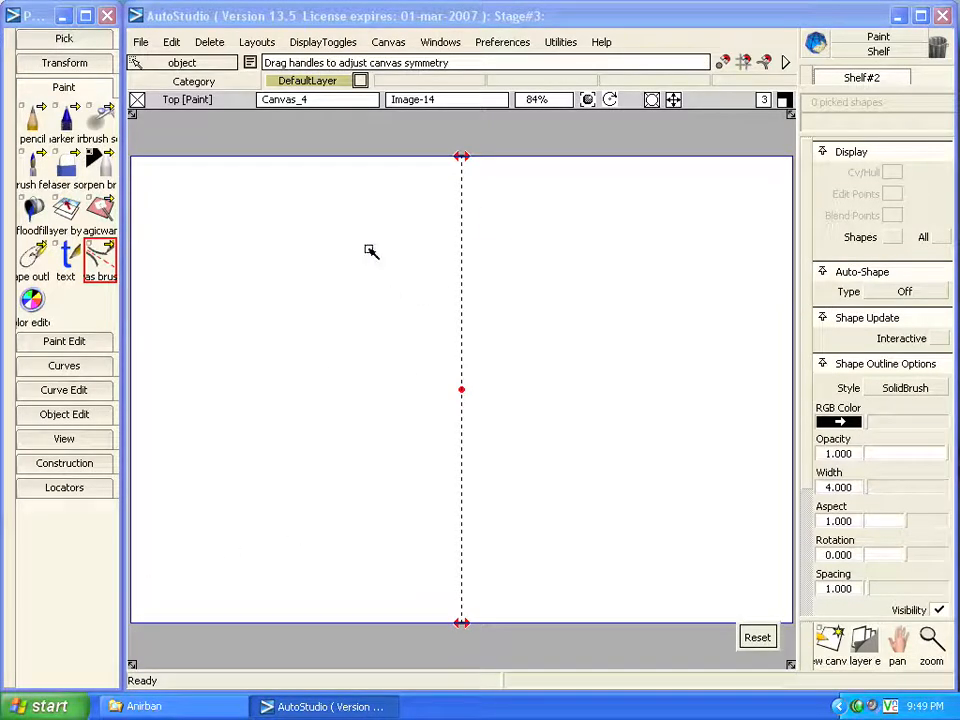
pyautogui.moveTo(308, 182)
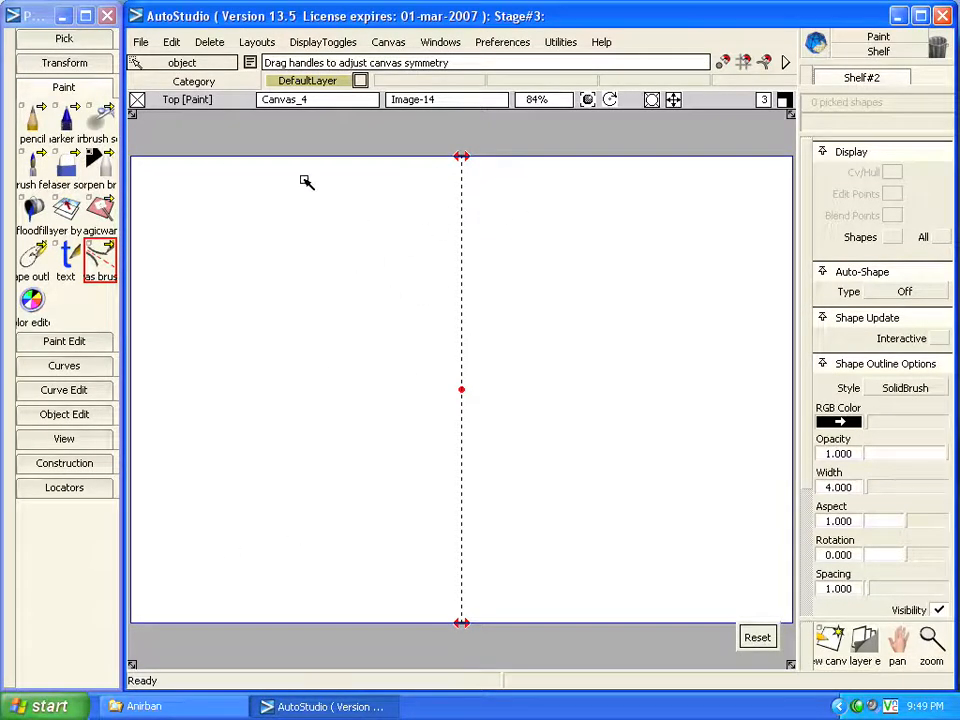
pyautogui.click(32, 118)
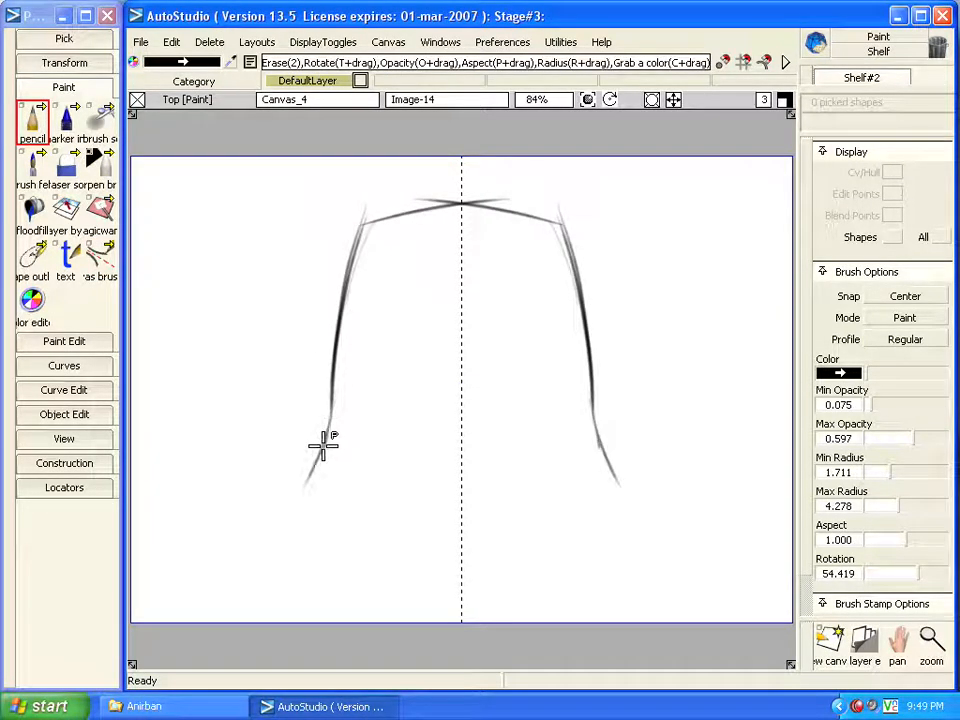
pyautogui.moveTo(322, 444); pyautogui.dragTo(284, 530)
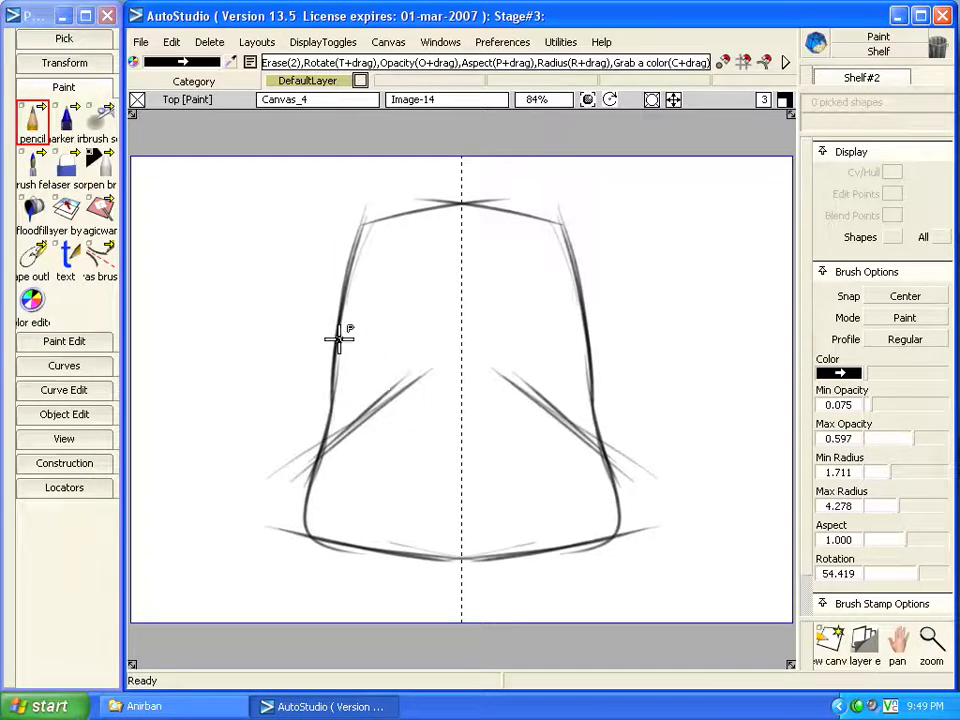
pyautogui.moveTo(340, 340); pyautogui.dragTo(300, 516)
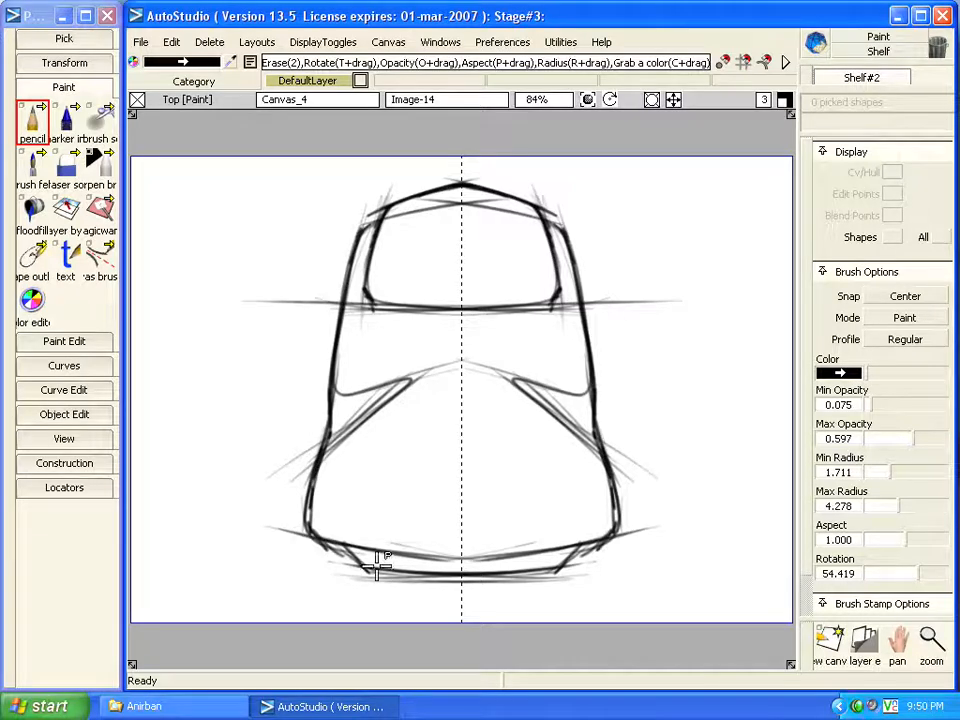
pyautogui.moveTo(604, 710)
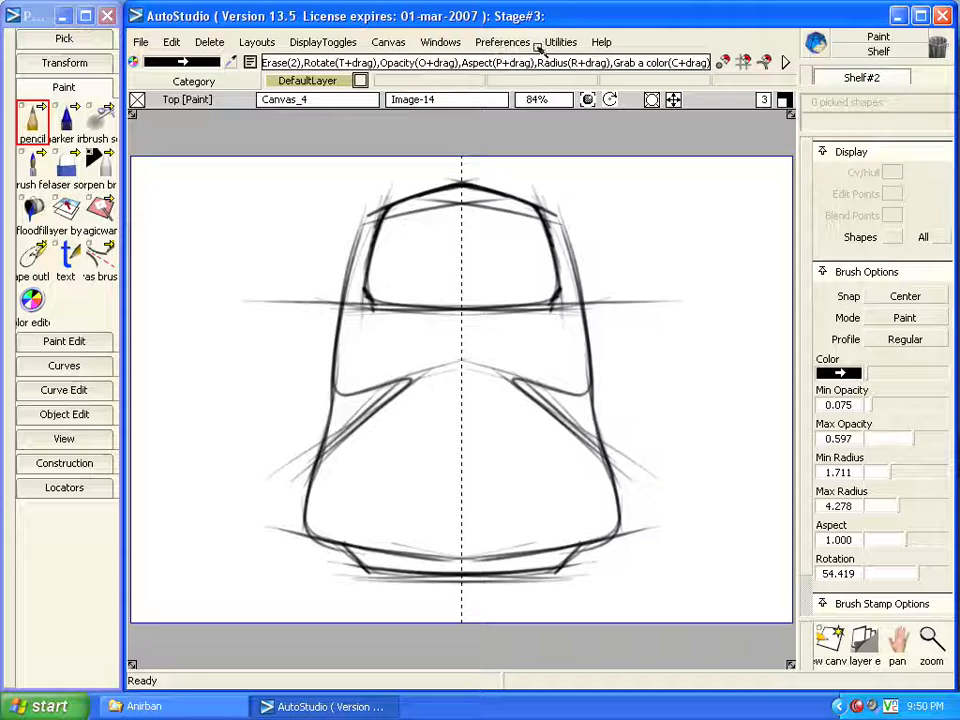
# - From the Canvas Layer Editor create a new image layer and hide sketch layer Image-14
pyautogui.click(440, 42)
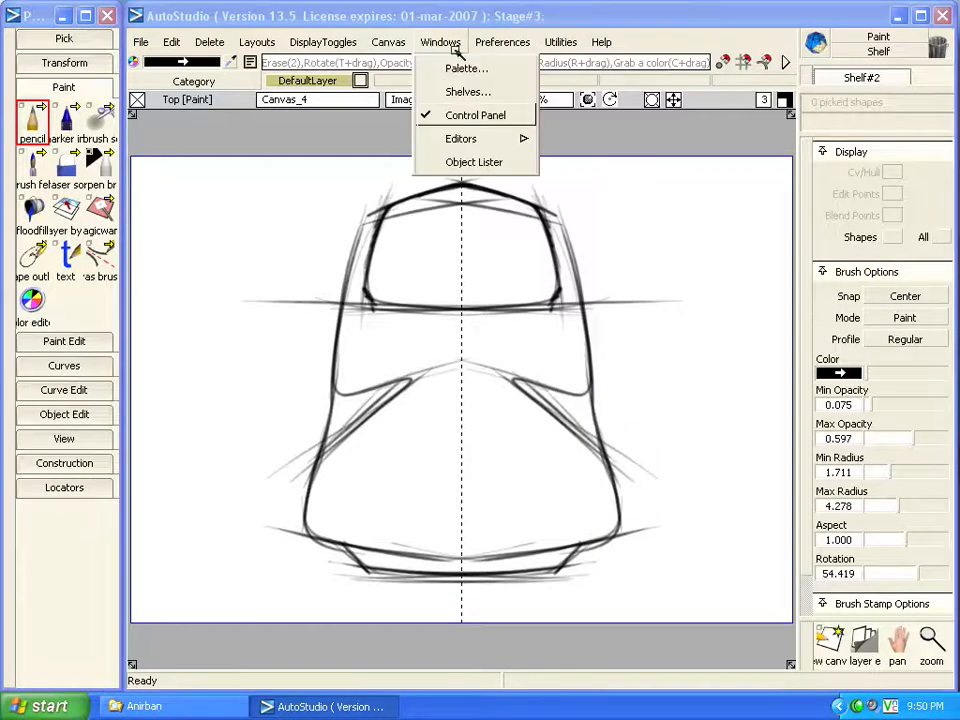
pyautogui.click(460, 138)
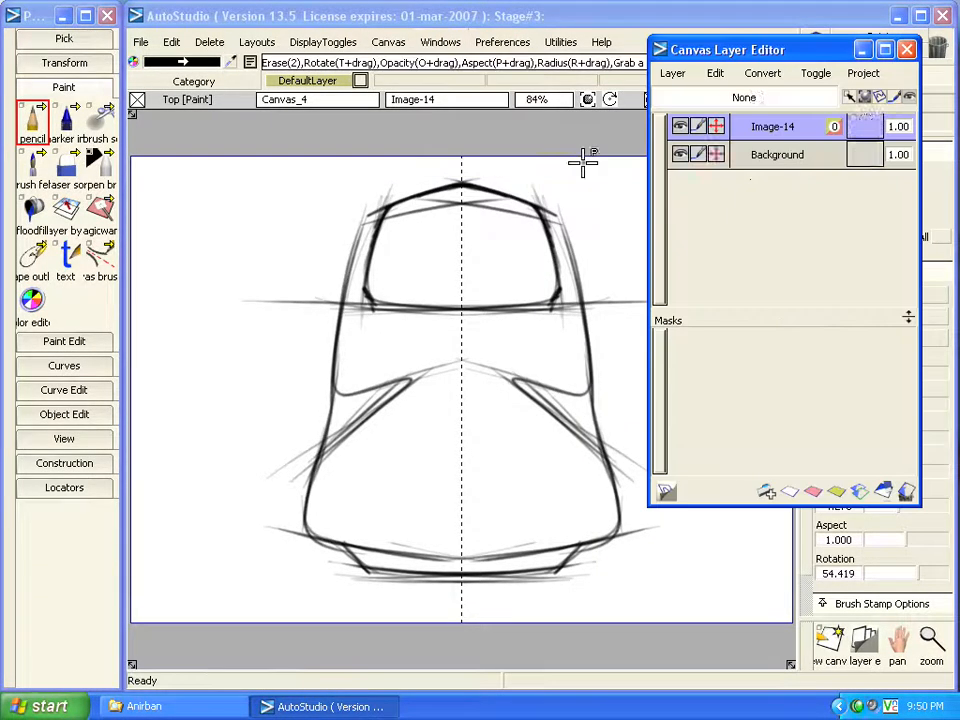
pyautogui.click(672, 72)
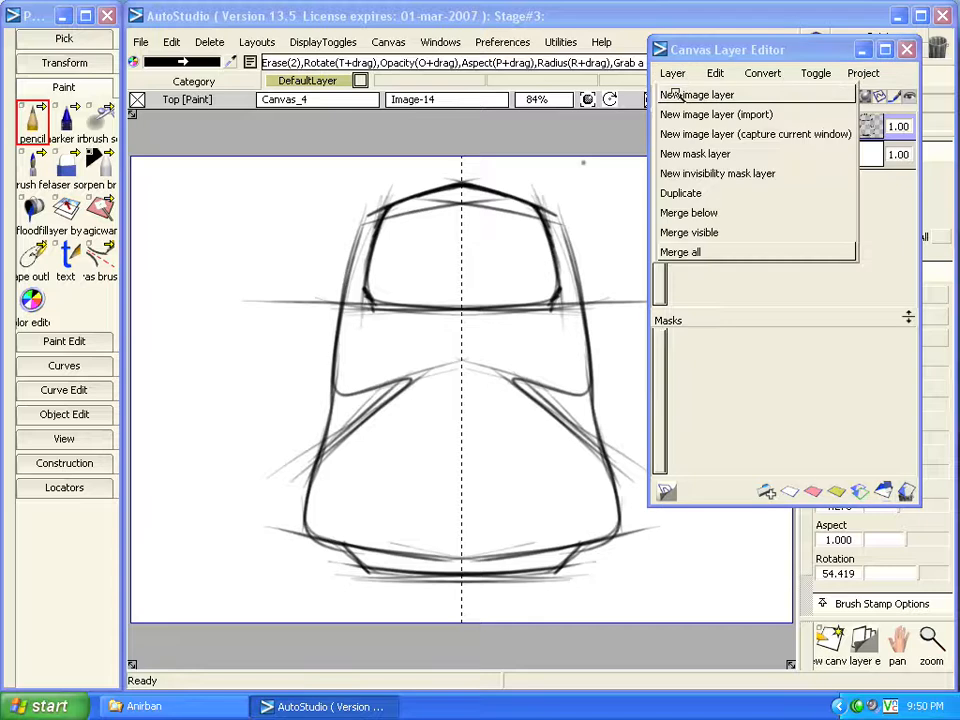
pyautogui.click(698, 94)
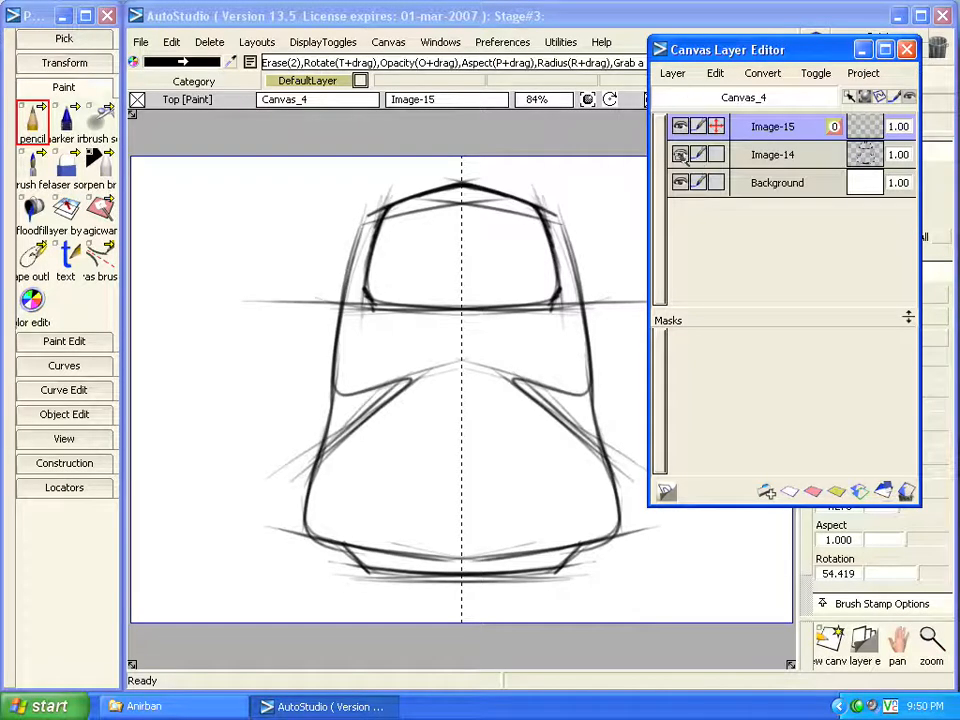
pyautogui.click(680, 154)
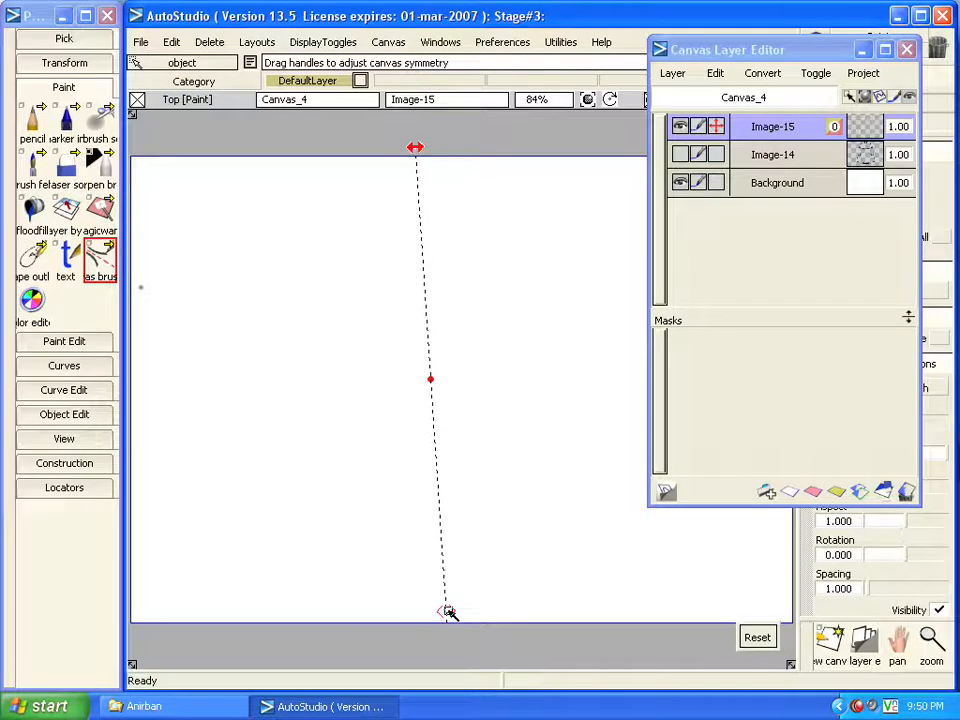
# - Tilt the symmetry axis off vertical and pencil a pointed shape mirrored across it
pyautogui.moveTo(448, 610); pyautogui.dragTo(532, 604)
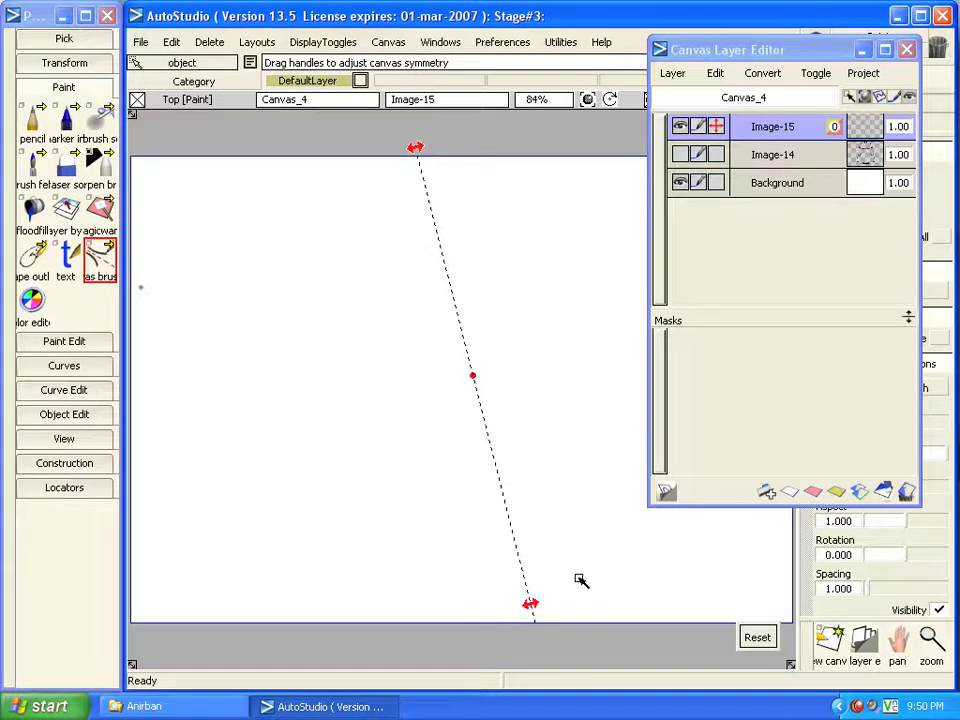
pyautogui.moveTo(416, 148); pyautogui.dragTo(378, 132)
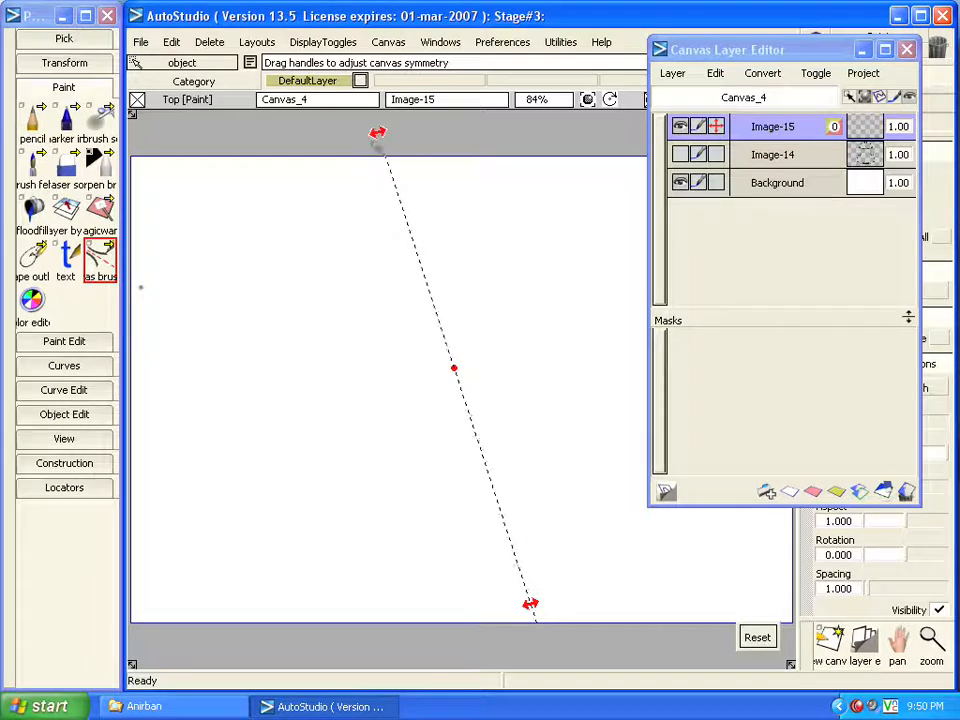
pyautogui.moveTo(532, 604); pyautogui.dragTo(540, 636)
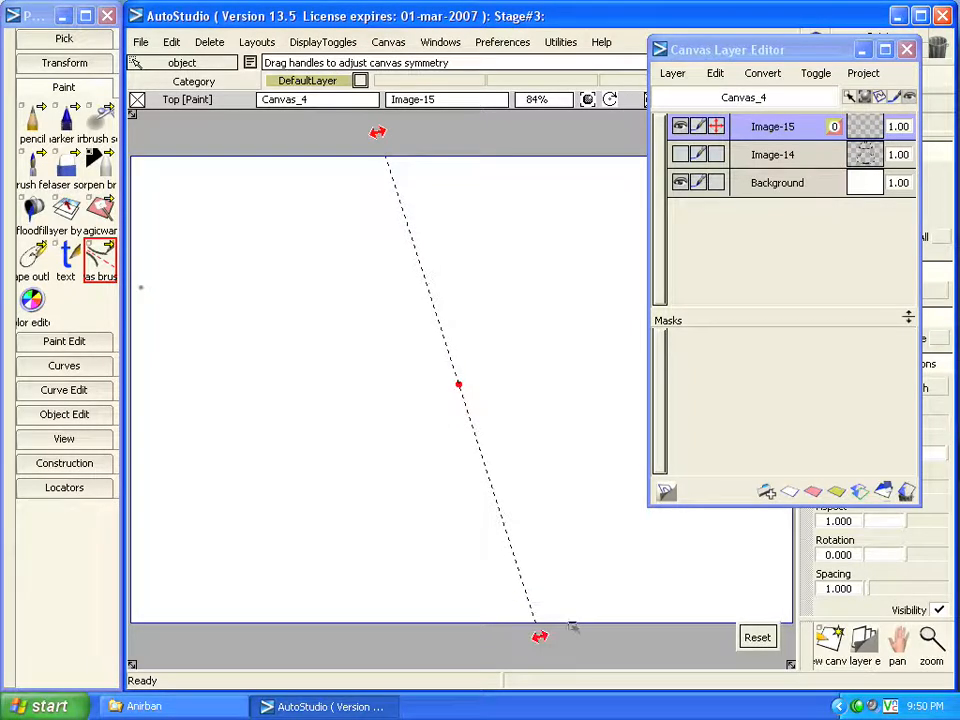
pyautogui.click(32, 118)
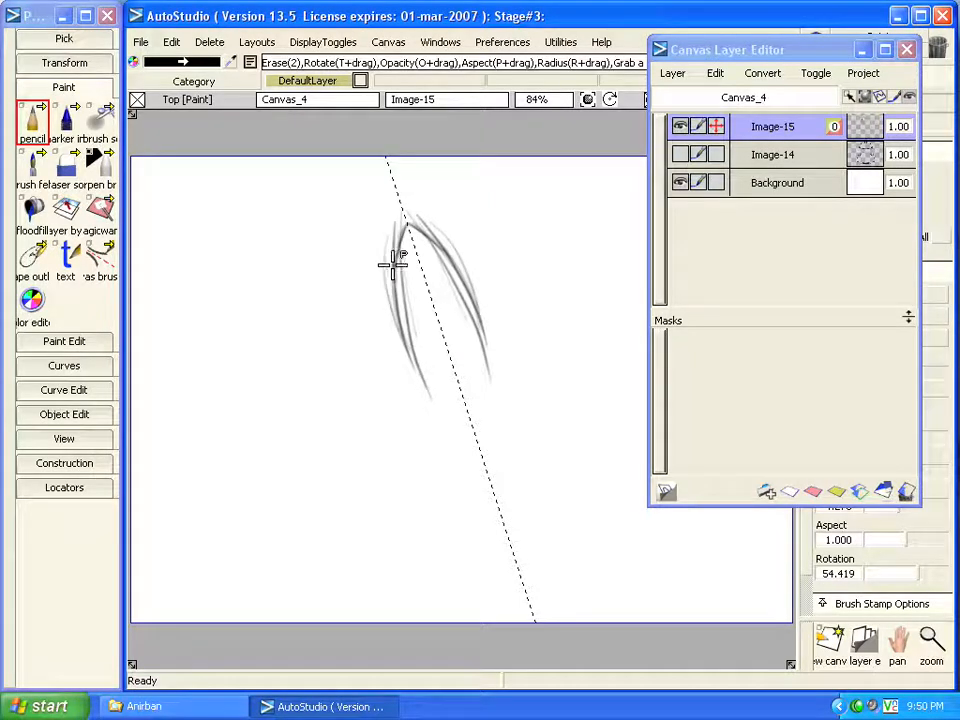
pyautogui.moveTo(396, 264); pyautogui.dragTo(450, 410)
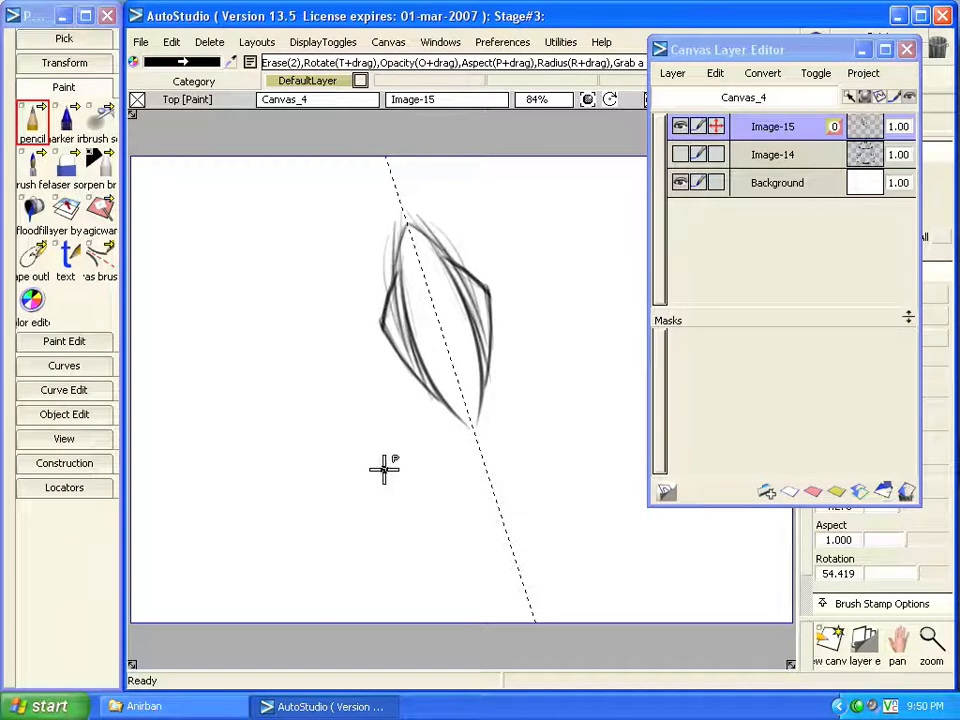
pyautogui.moveTo(552, 492)
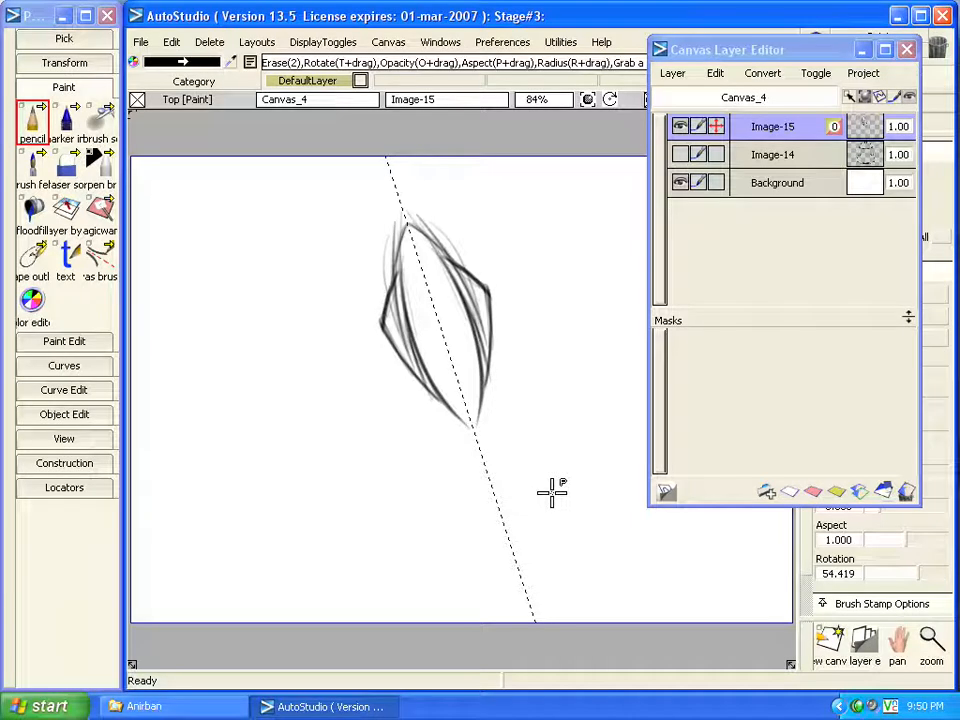
pyautogui.moveTo(240, 450)
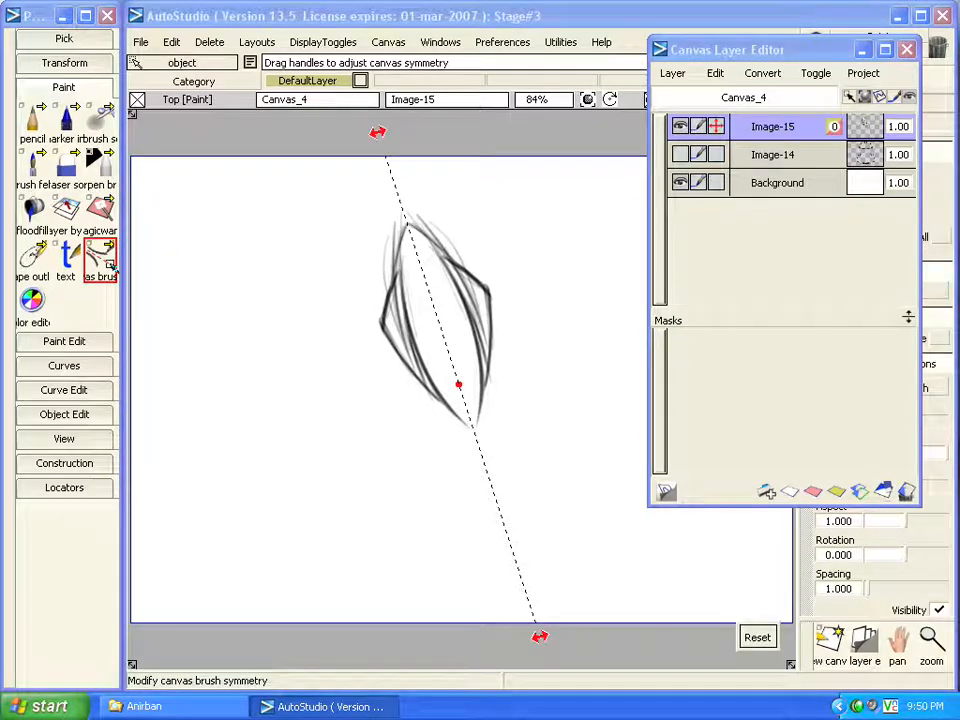
# - Drag the symmetry axis back to vertical and add more mirrored strokes on the new layer
pyautogui.click(756, 636)
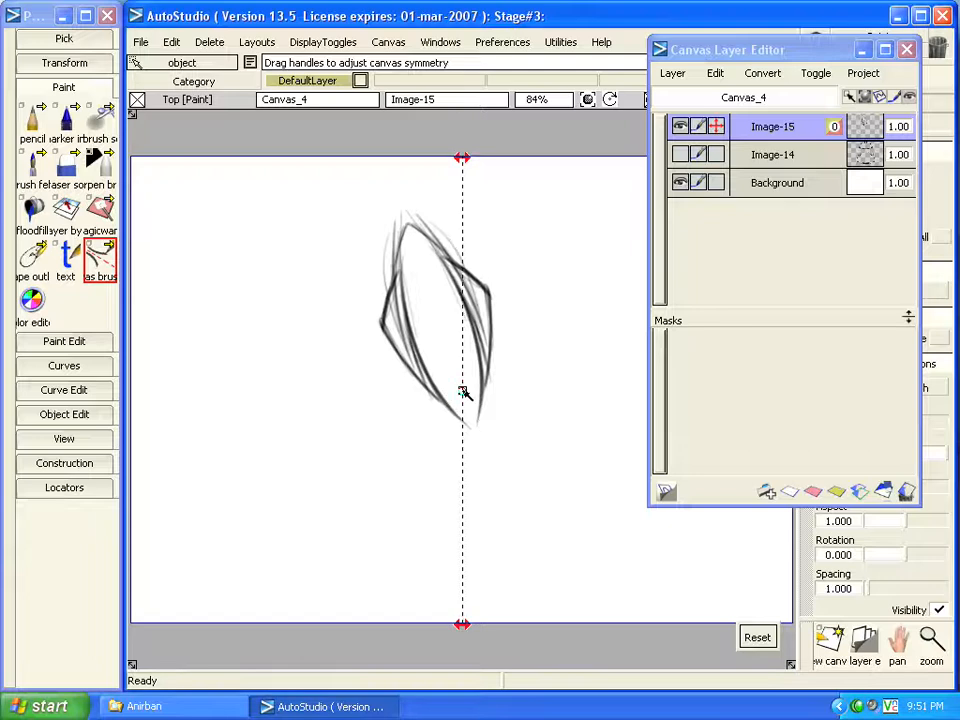
pyautogui.moveTo(462, 392); pyautogui.dragTo(422, 396)
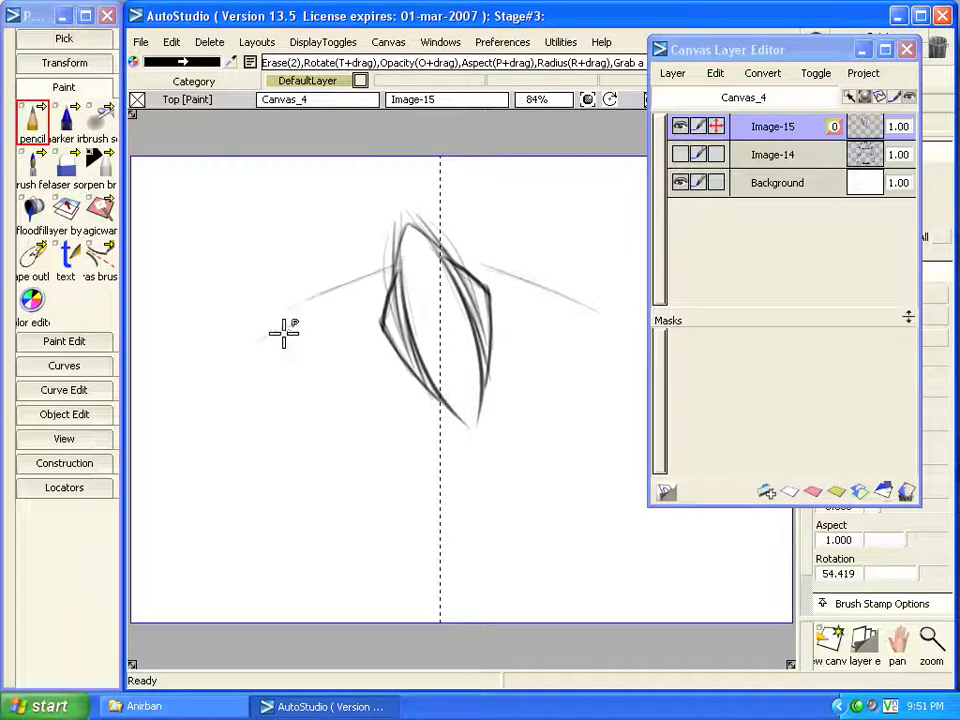
pyautogui.moveTo(290, 336); pyautogui.dragTo(350, 556)
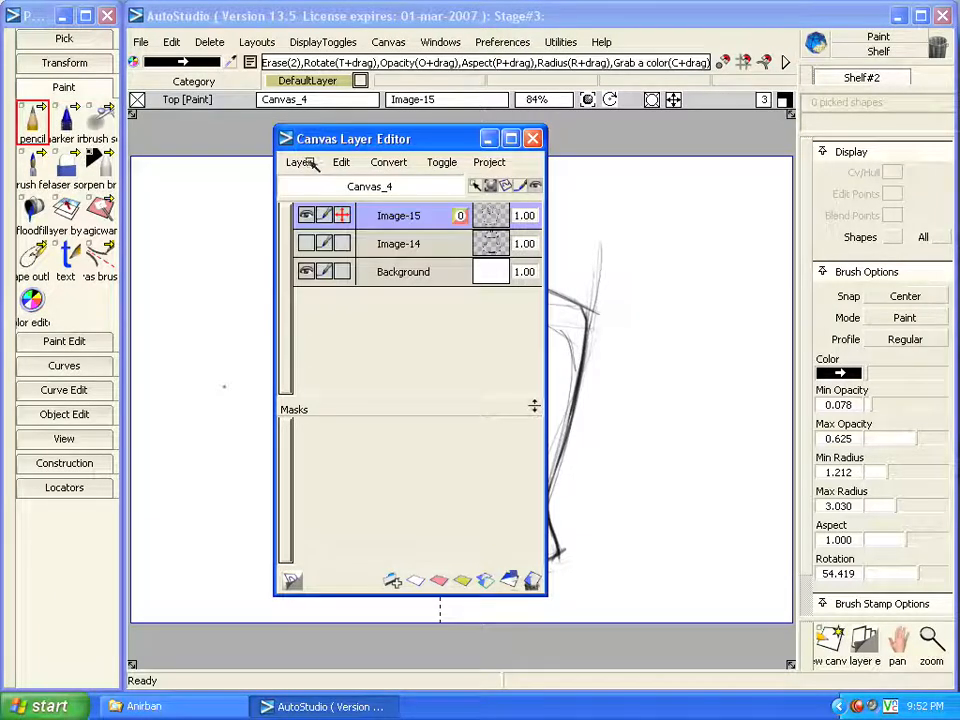
pyautogui.click(340, 162)
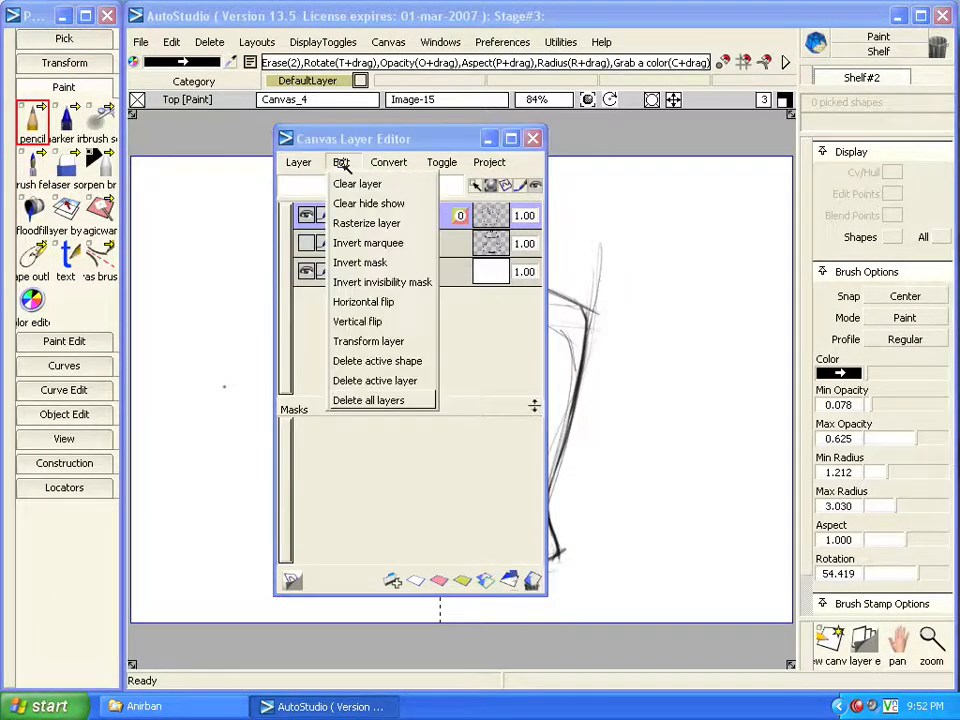
pyautogui.click(388, 162)
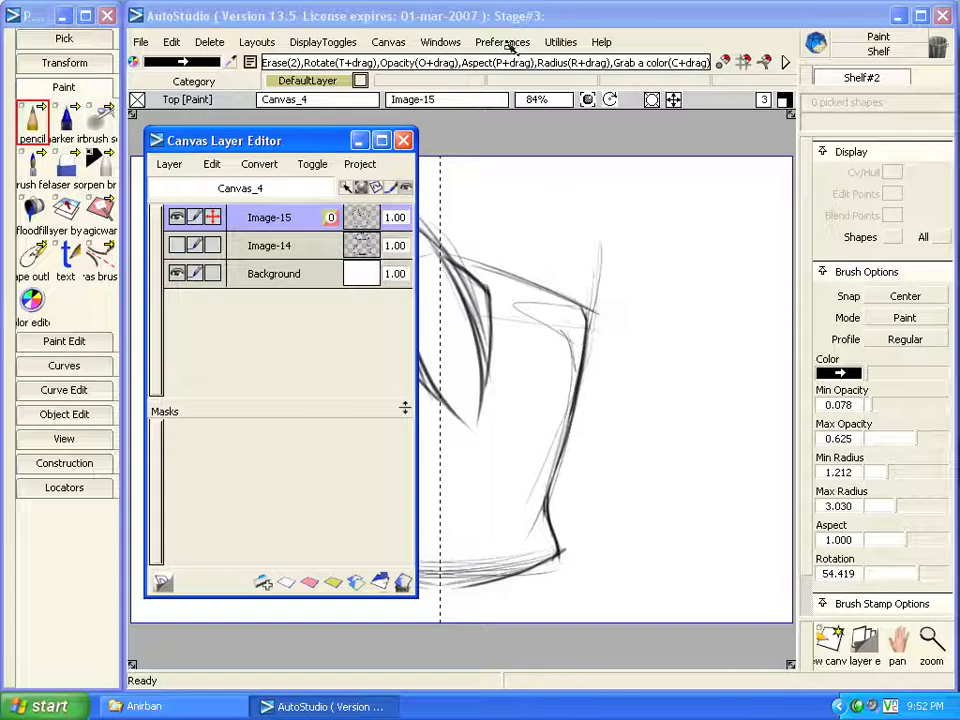
# - Review the Canvas Layer Editor commands in Preferences > Hotkeys / Menus, then close the window
pyautogui.click(502, 42)
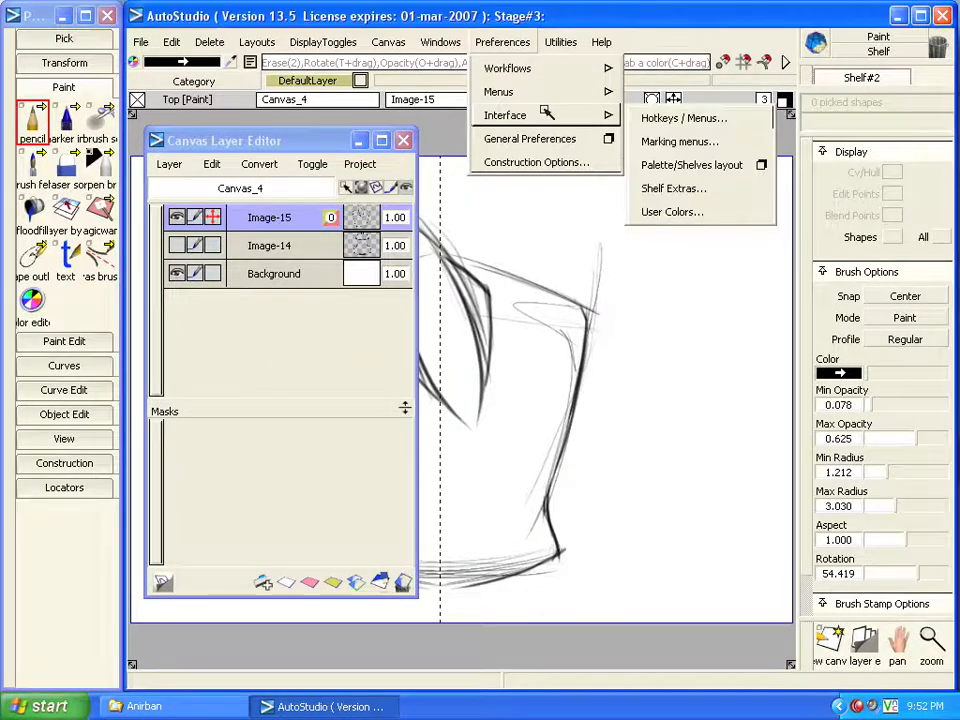
pyautogui.click(684, 118)
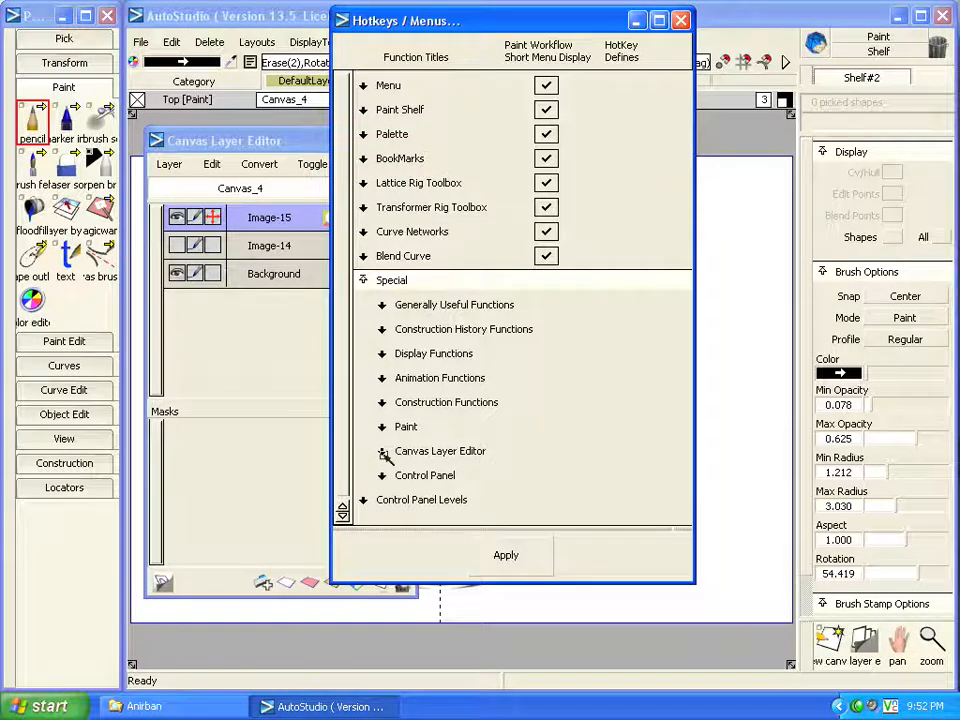
pyautogui.click(382, 452)
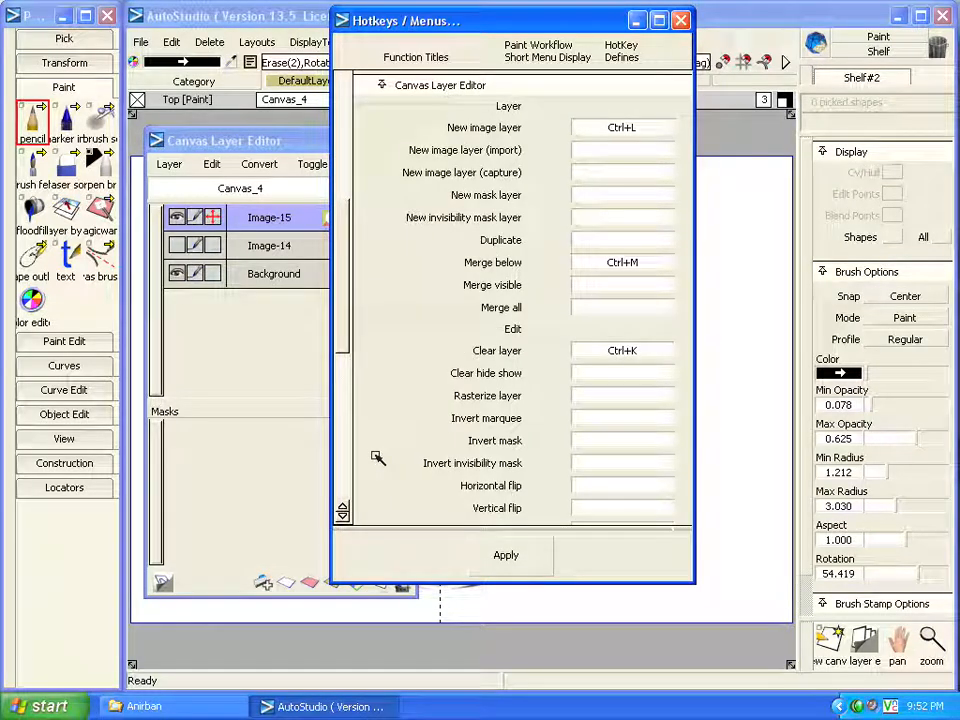
pyautogui.moveTo(608, 522)
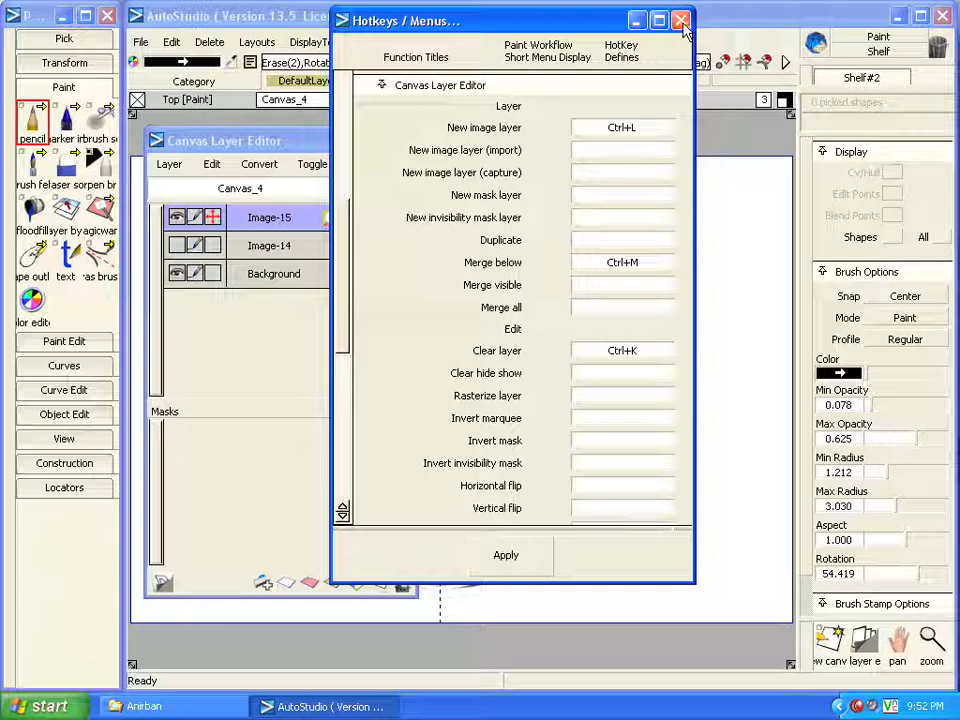
pyautogui.click(680, 20)
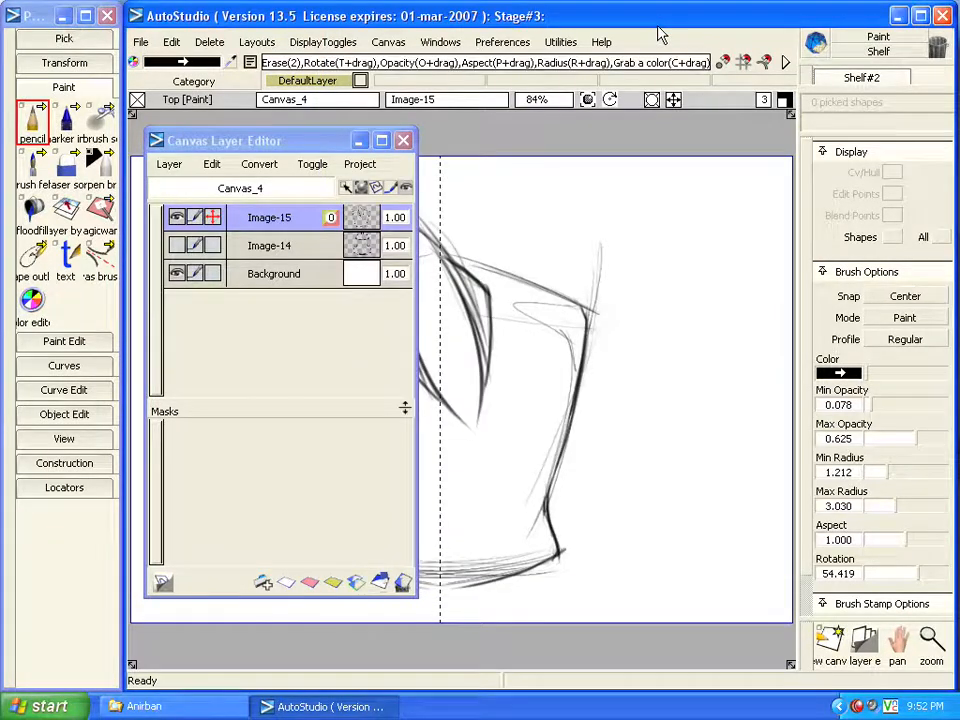
pyautogui.moveTo(284, 584)
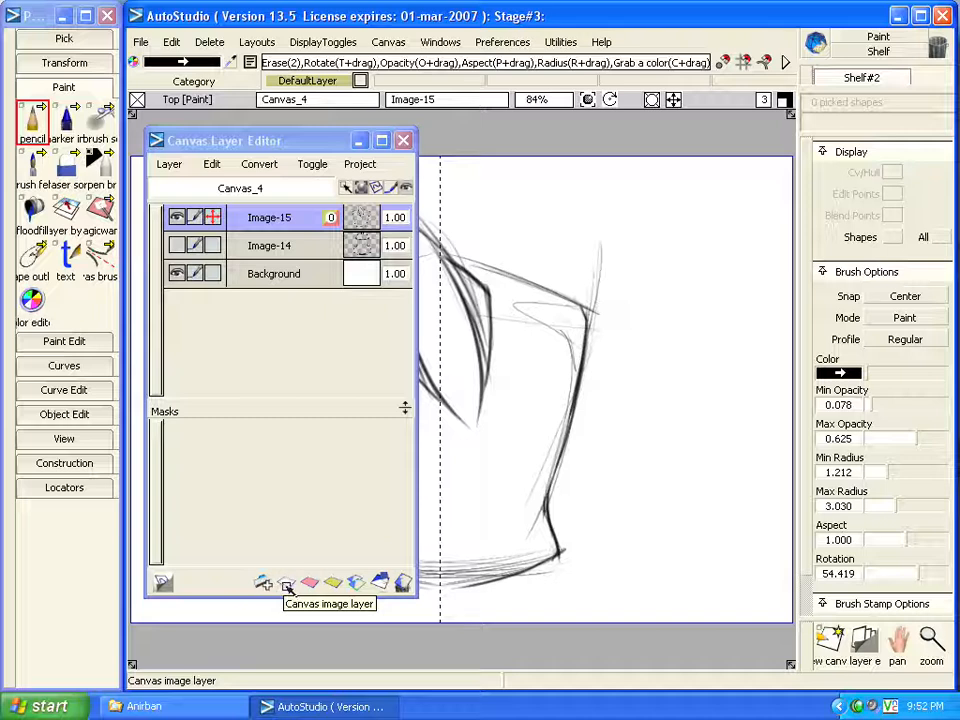
pyautogui.moveTo(310, 584)
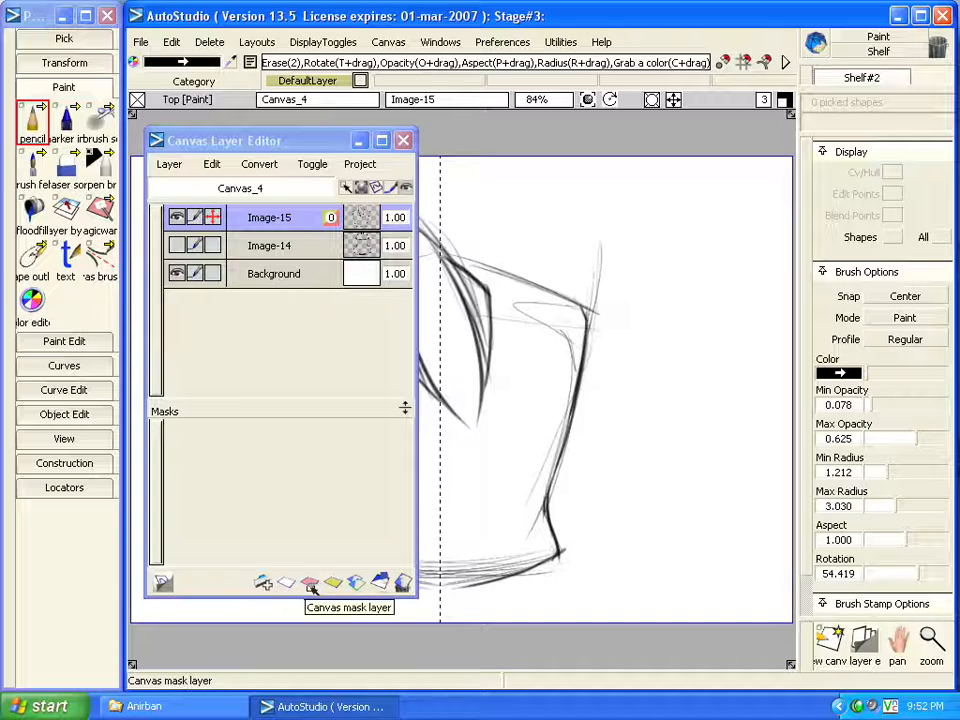
pyautogui.moveTo(332, 584)
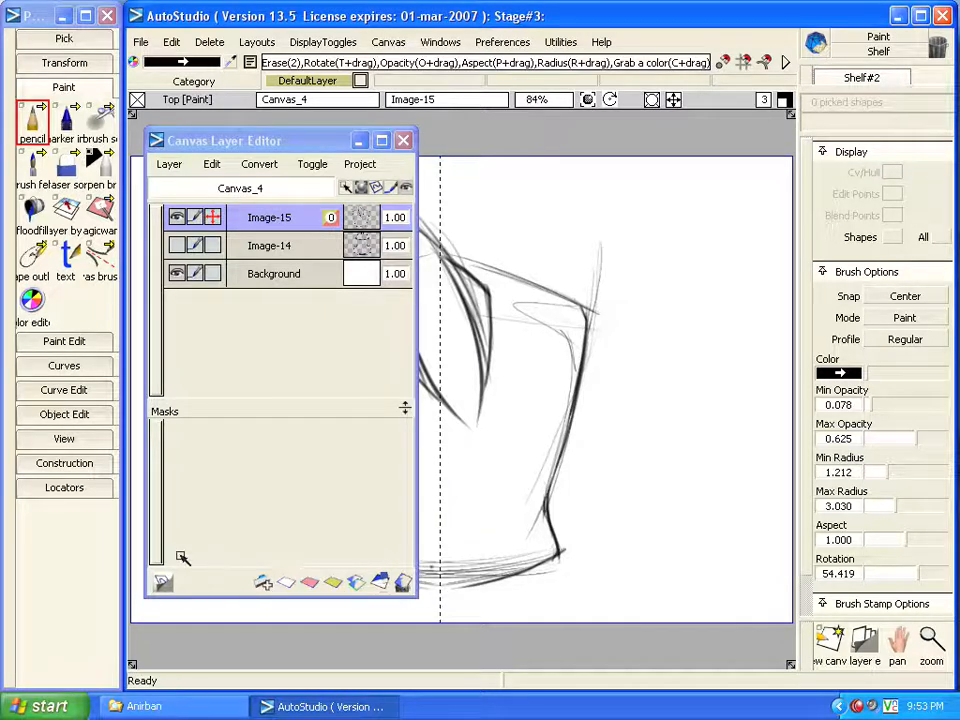
pyautogui.moveTo(296, 150)
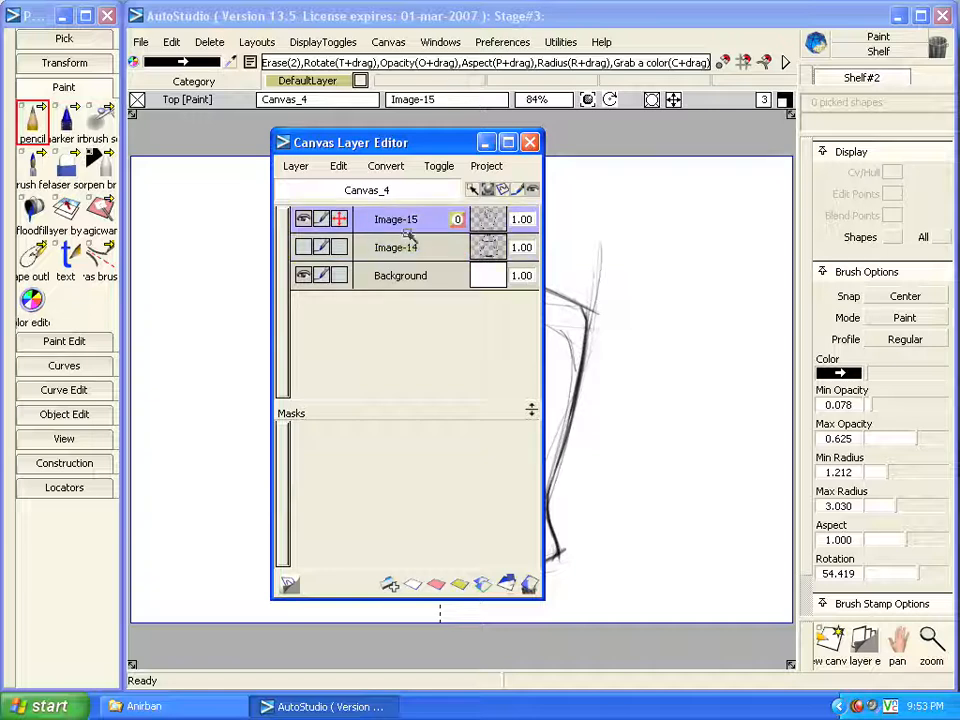
# - Close the Canvas Layer Editor before starting to open another file
pyautogui.click(396, 248)
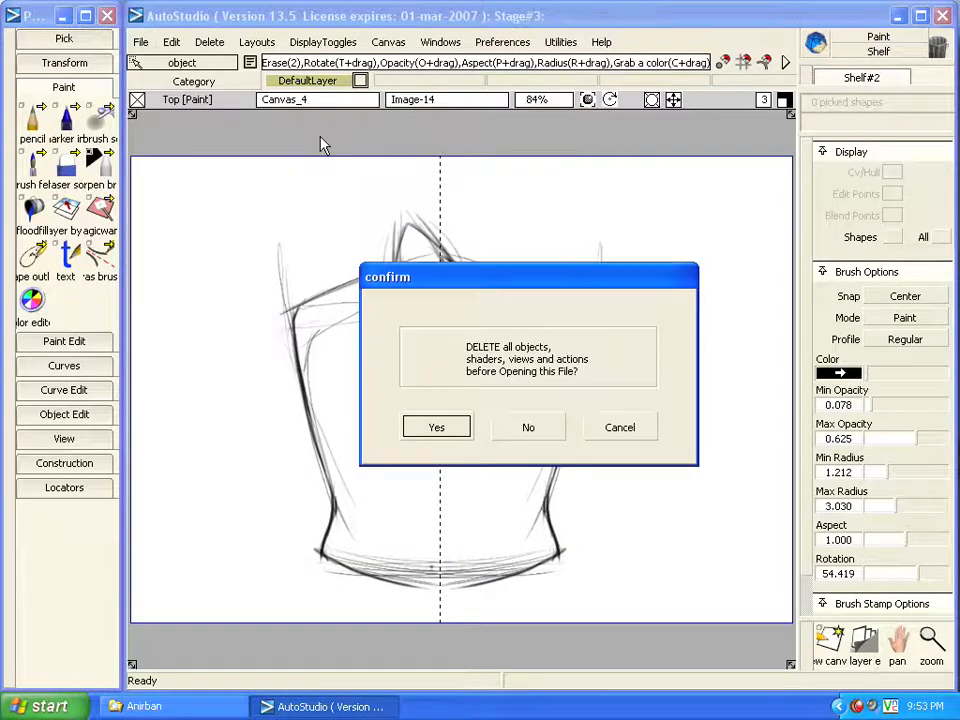
# - Confirm clearing the scene to open Helmetwire, then briefly view and close the Canvas Layer Editor
pyautogui.click(436, 428)
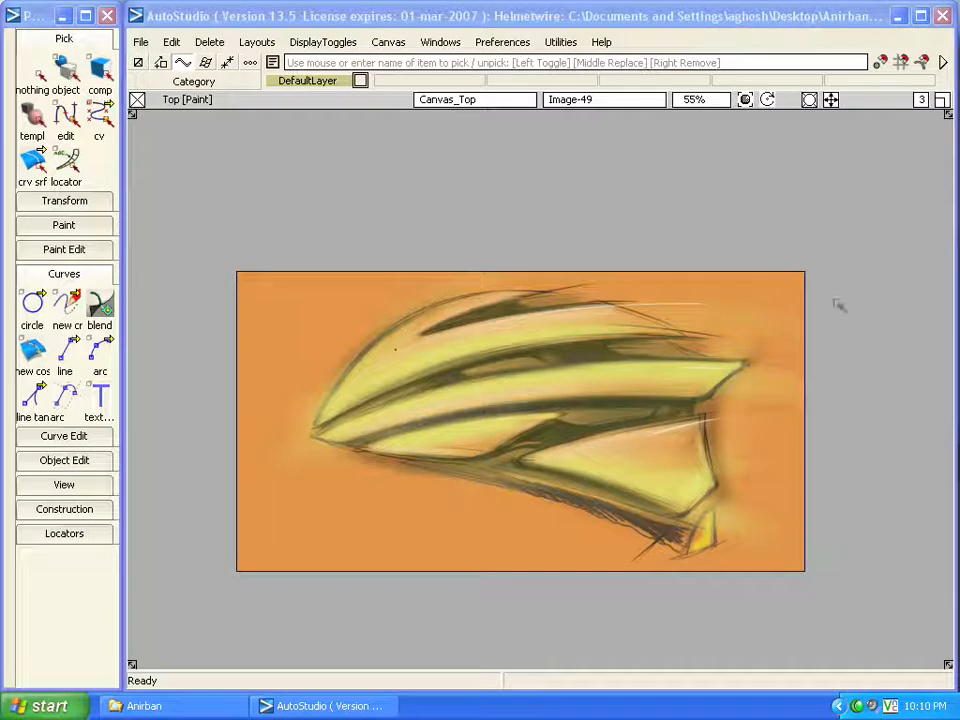
pyautogui.click(502, 42)
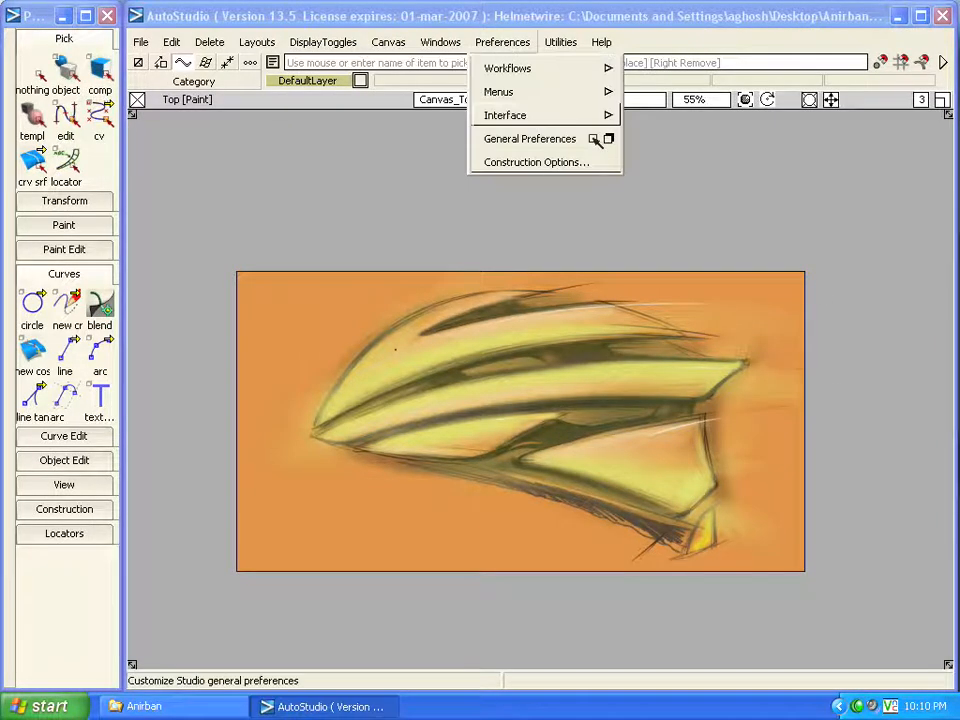
pyautogui.click(440, 42)
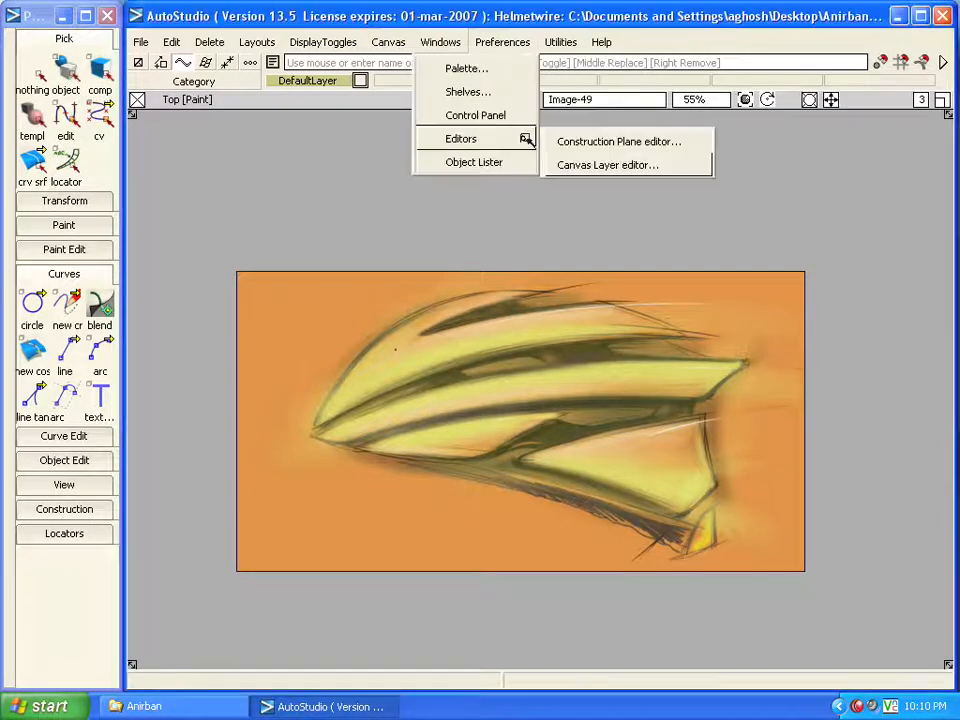
pyautogui.click(608, 164)
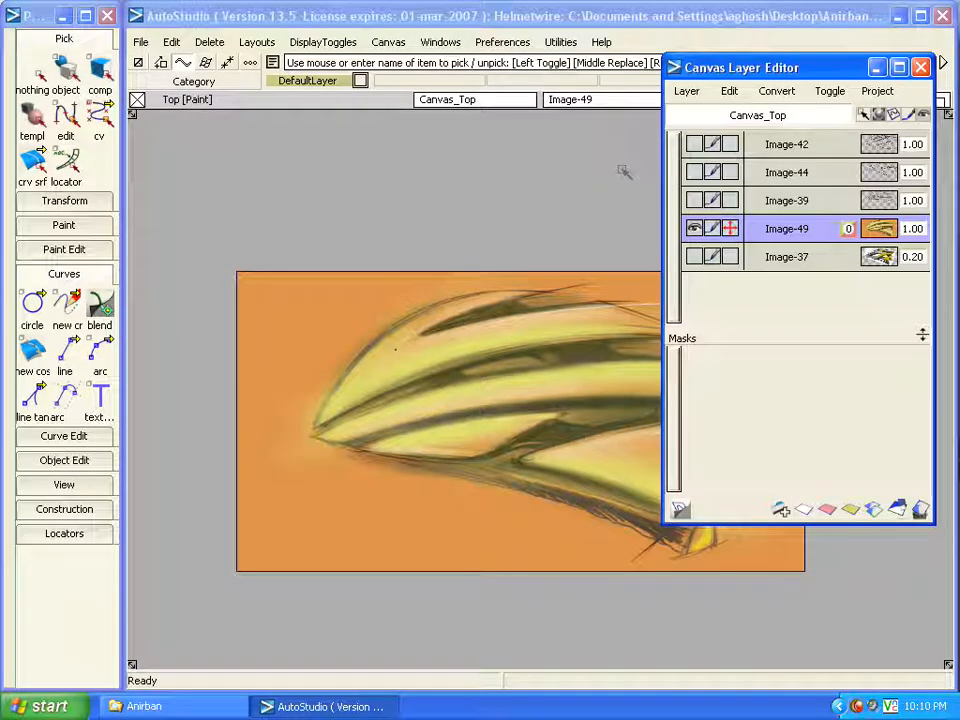
pyautogui.moveTo(736, 90)
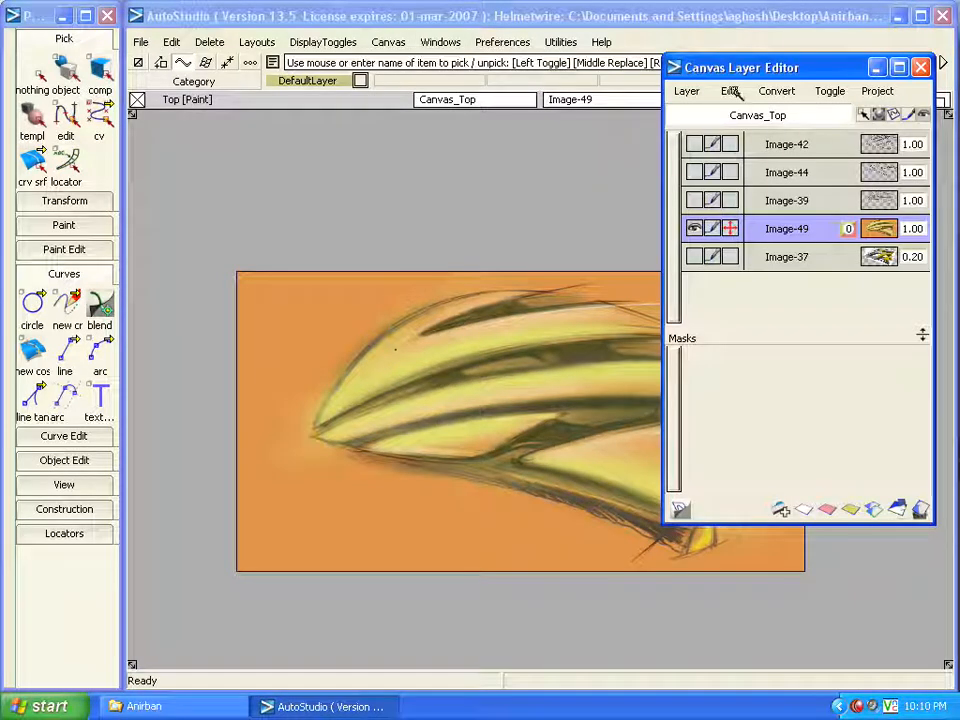
pyautogui.click(732, 92)
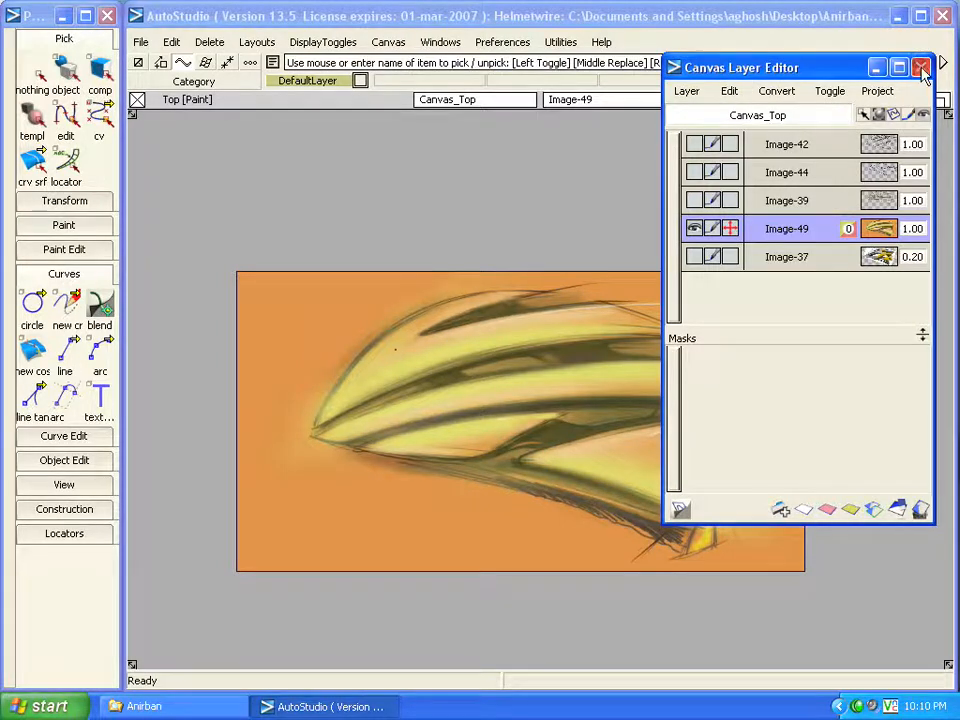
pyautogui.click(920, 68)
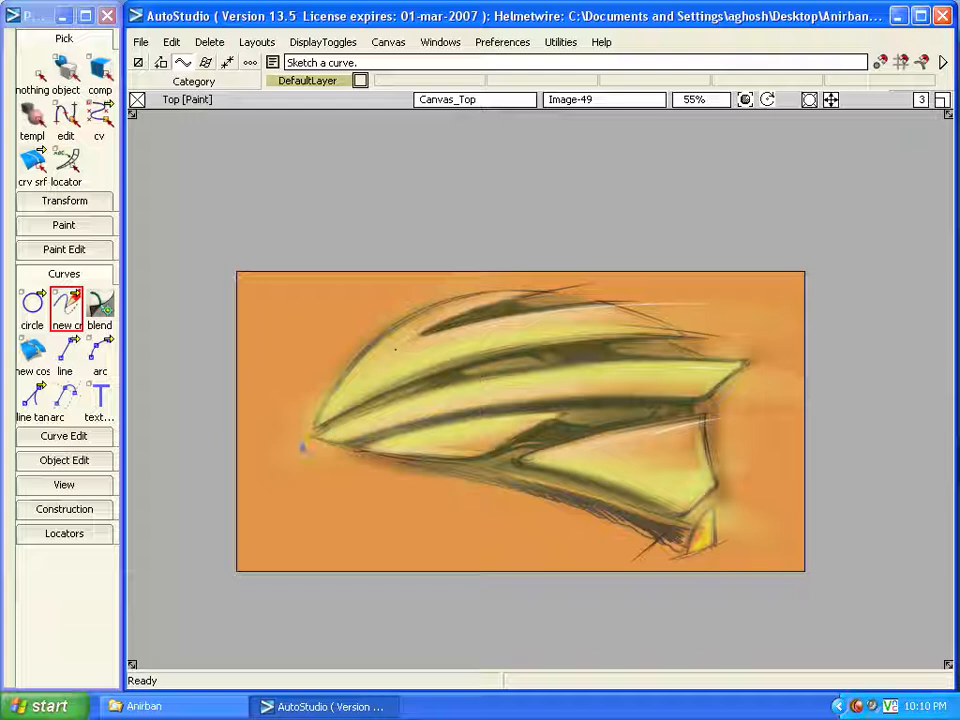
# - Sketch a curve across the helmet and build the first Mask Shape from its bounding curves
pyautogui.moveTo(304, 450); pyautogui.dragTo(790, 376)
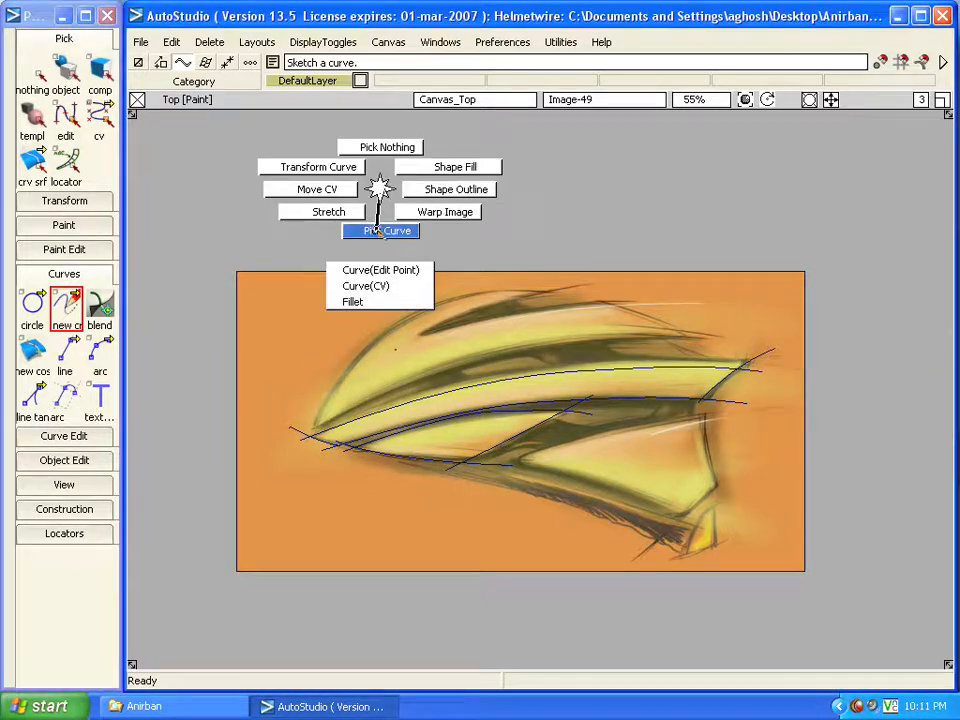
pyautogui.click(366, 286)
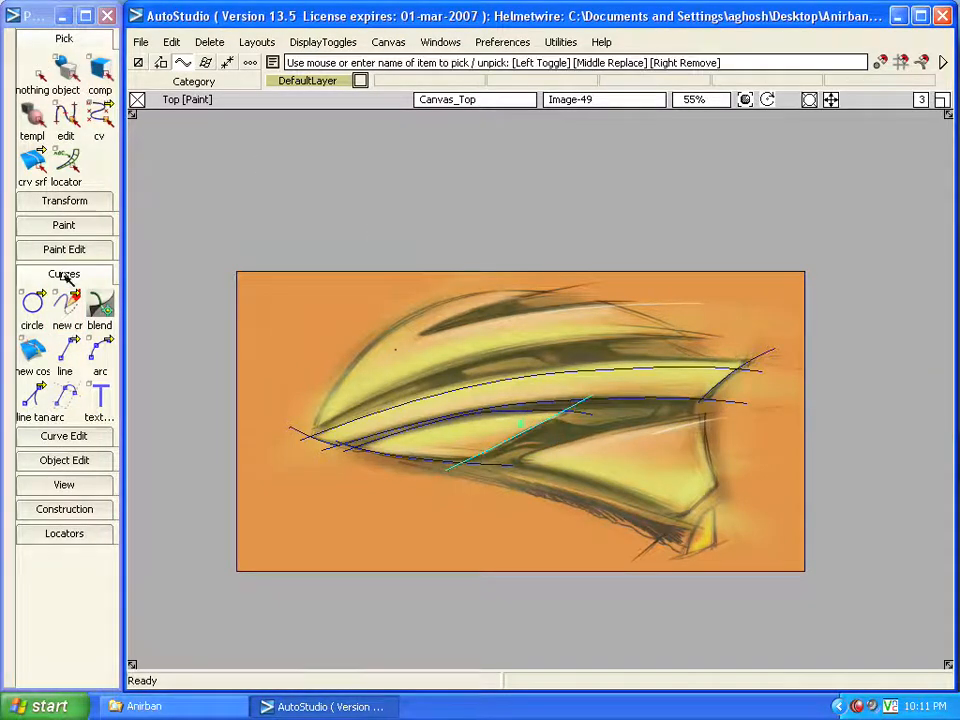
pyautogui.click(64, 224)
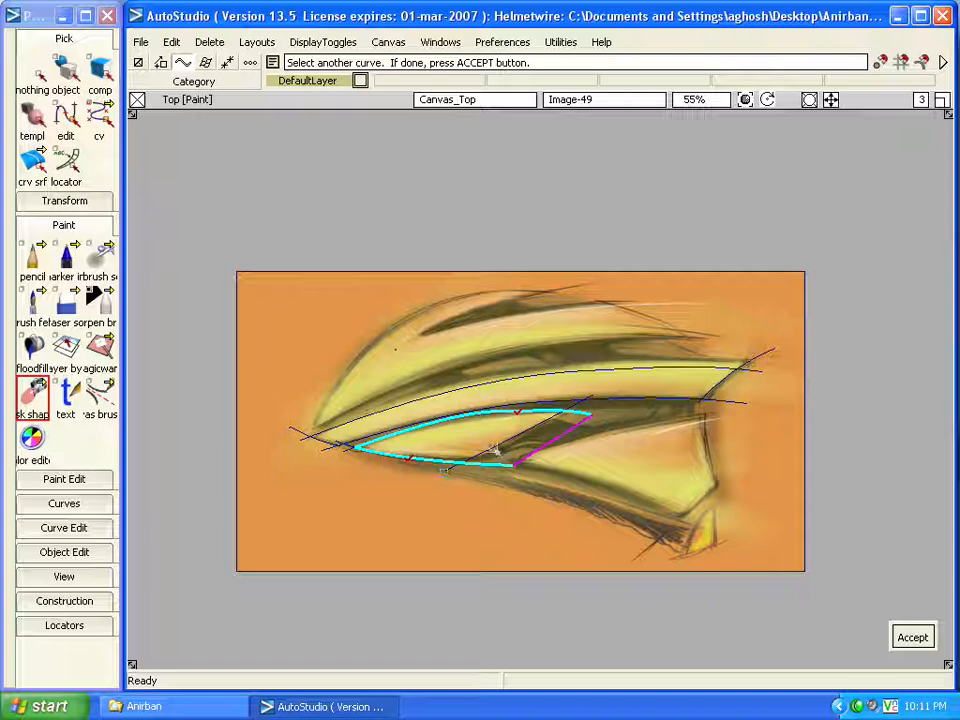
pyautogui.click(912, 636)
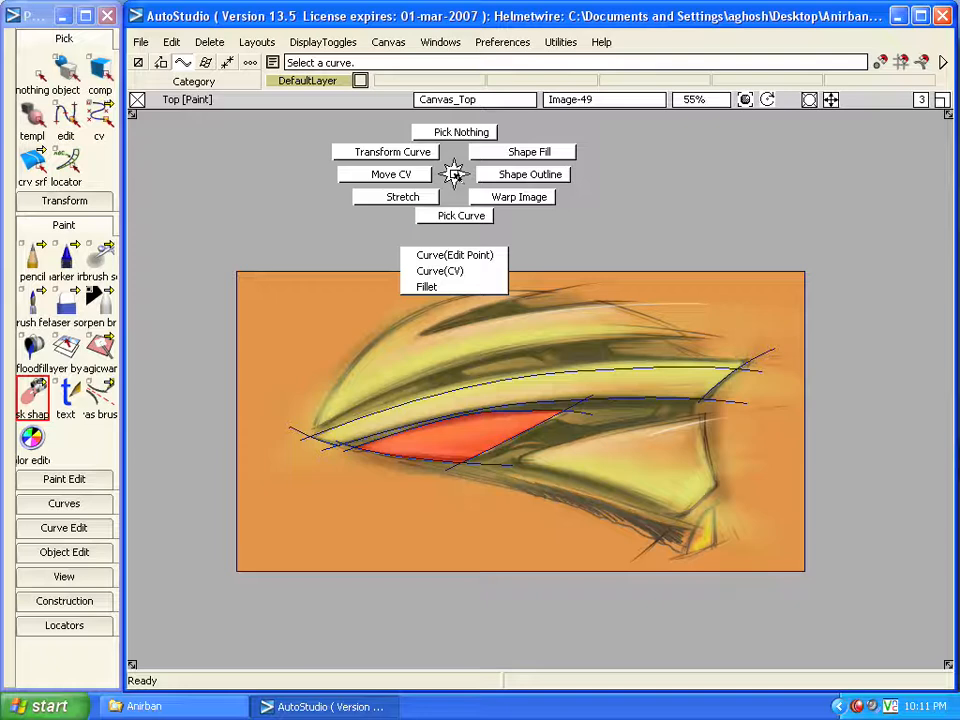
# - Pick the curves for the second orange band and accept them as a second Mask Shape
pyautogui.click(440, 270)
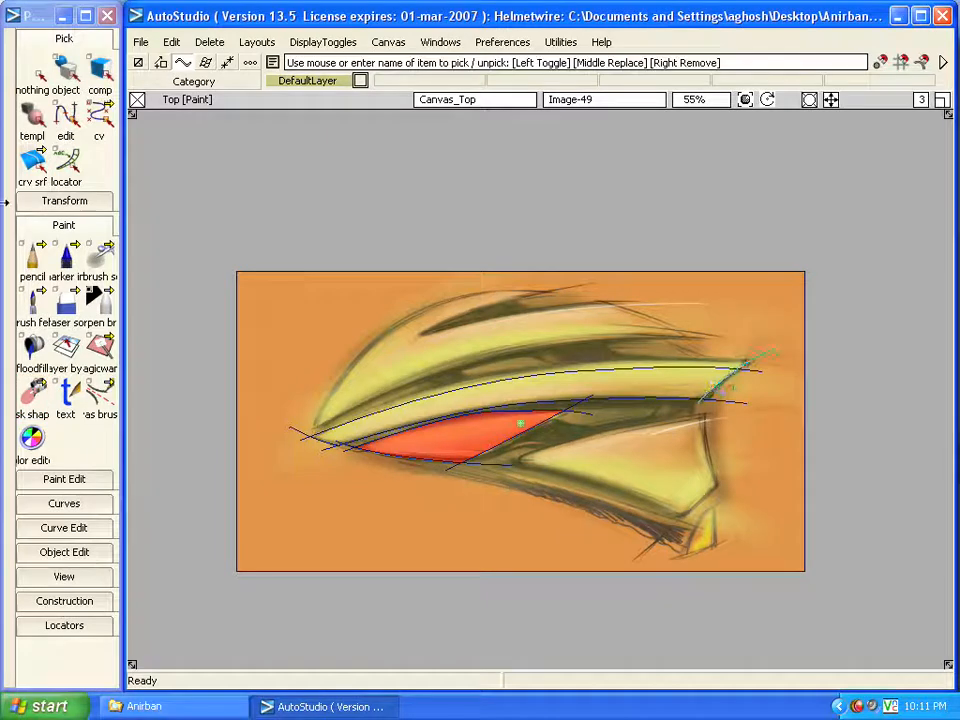
pyautogui.click(32, 396)
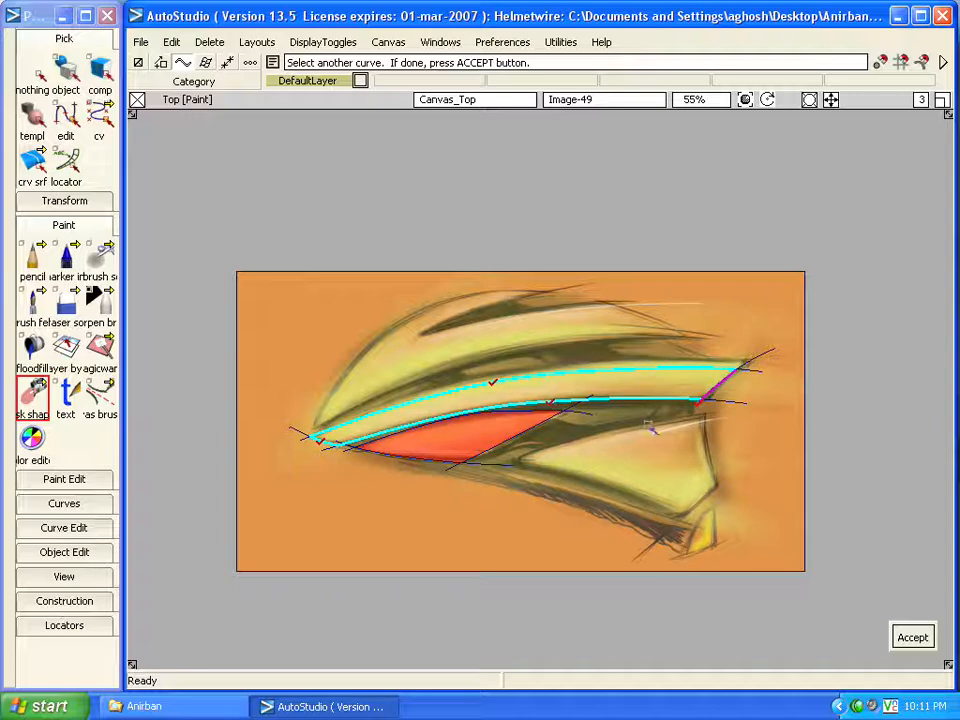
pyautogui.click(912, 636)
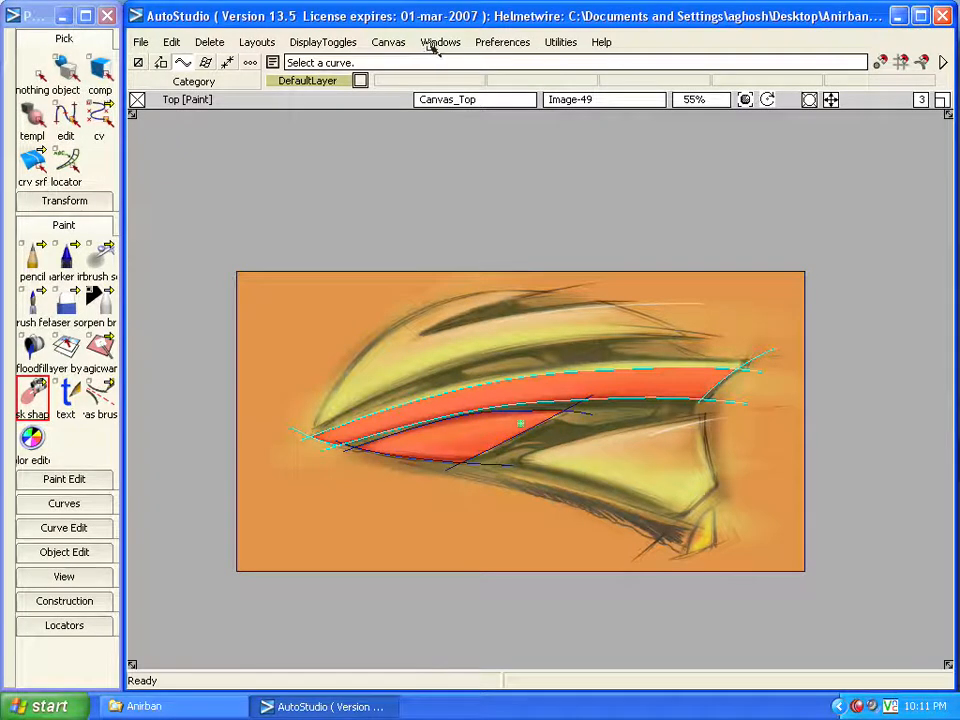
# - In the Canvas Layer Editor select paint layer Image-49 and invert all of its masks
pyautogui.click(440, 40)
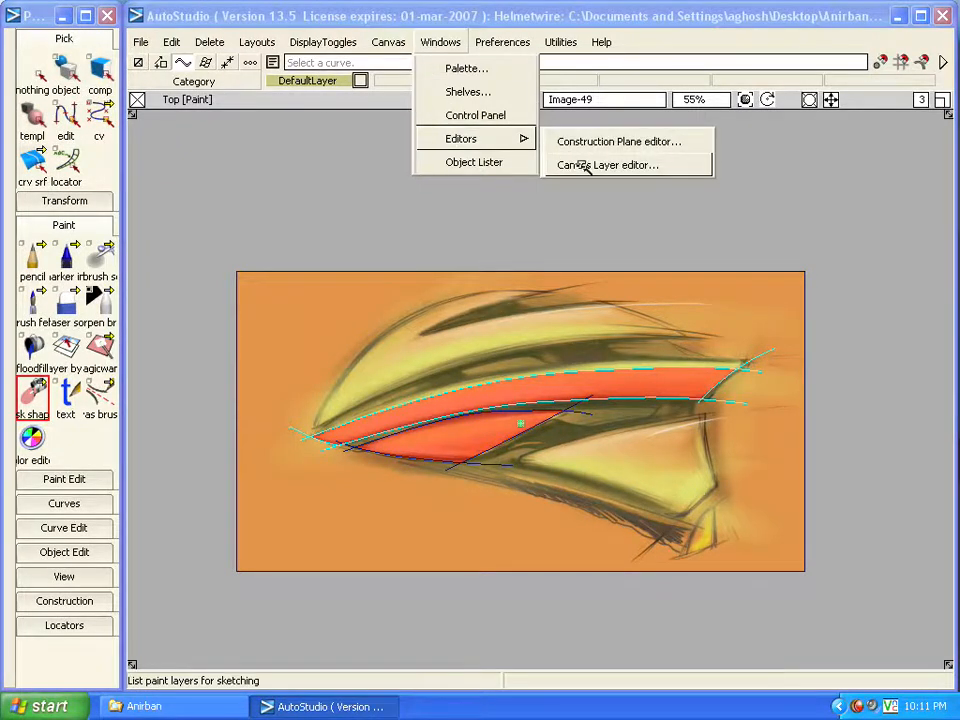
pyautogui.click(606, 164)
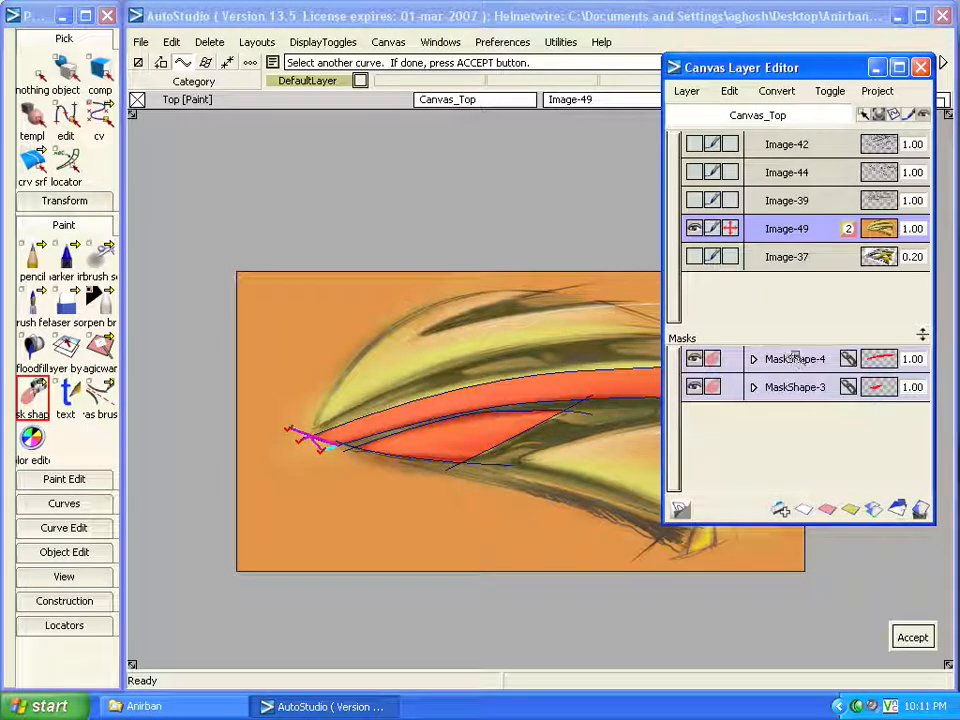
pyautogui.click(796, 358)
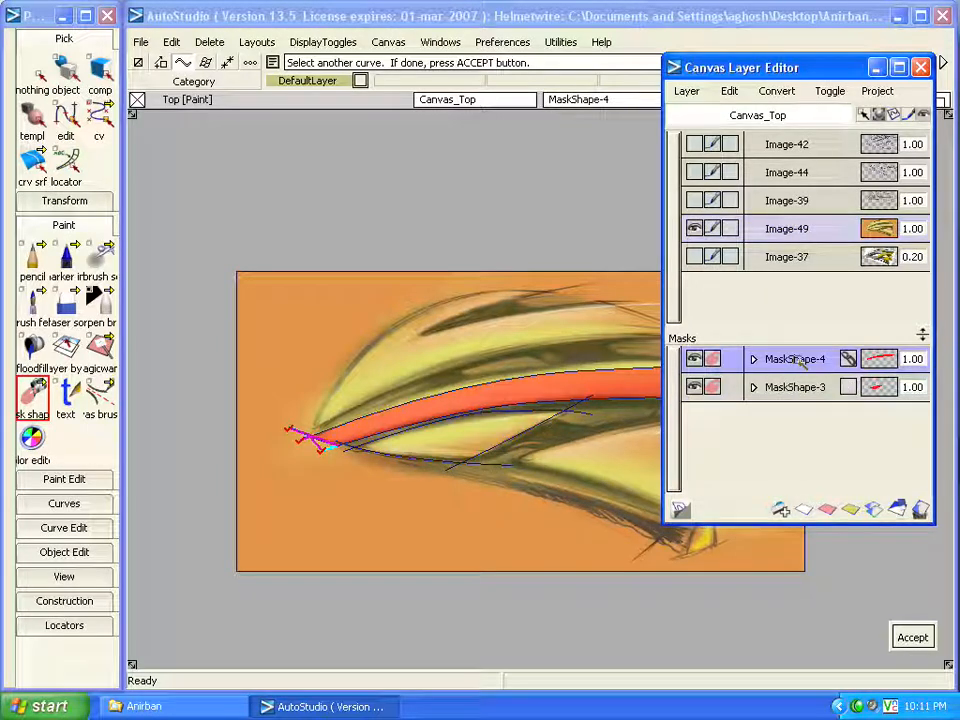
pyautogui.click(796, 388)
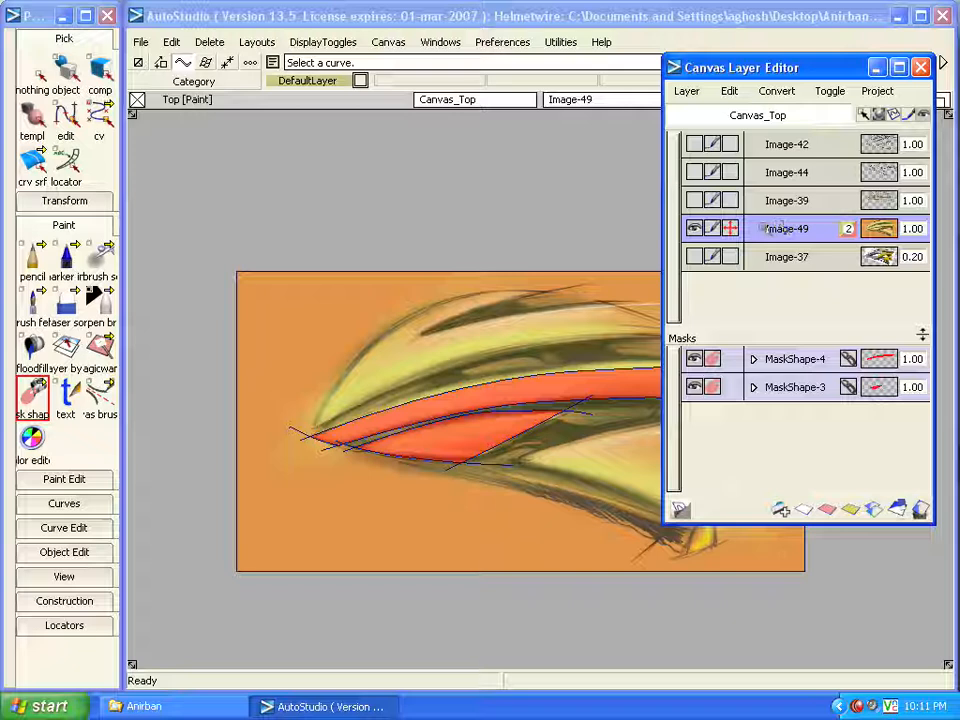
pyautogui.click(728, 92)
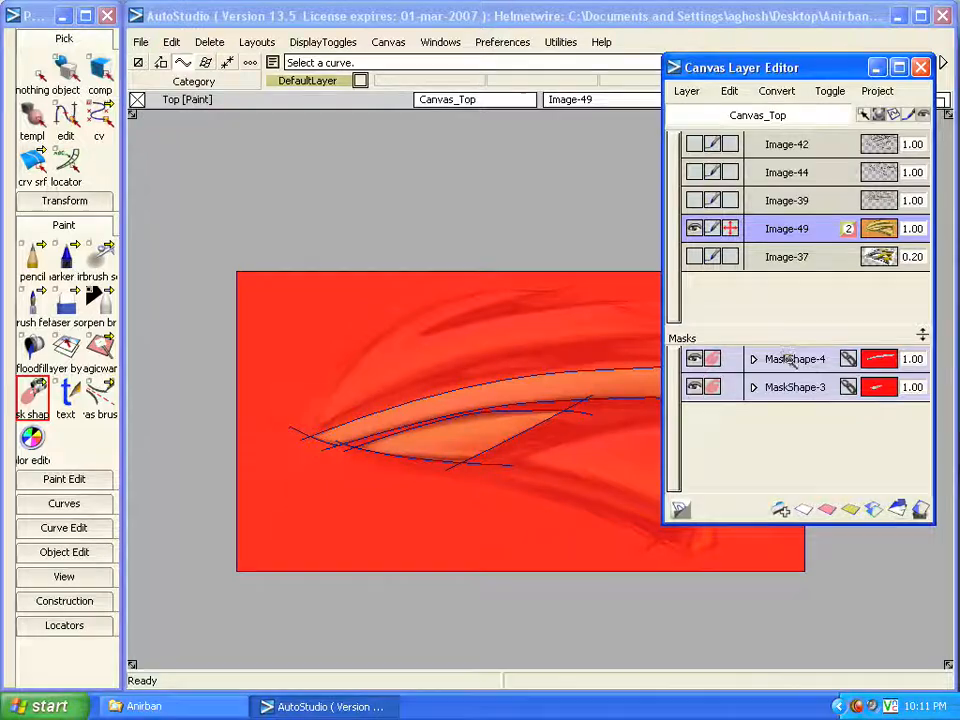
# - Undo the layer-wide inversion and invert MaskShape-4 alone, leaving MaskShape-3 normal
pyautogui.click(796, 358)
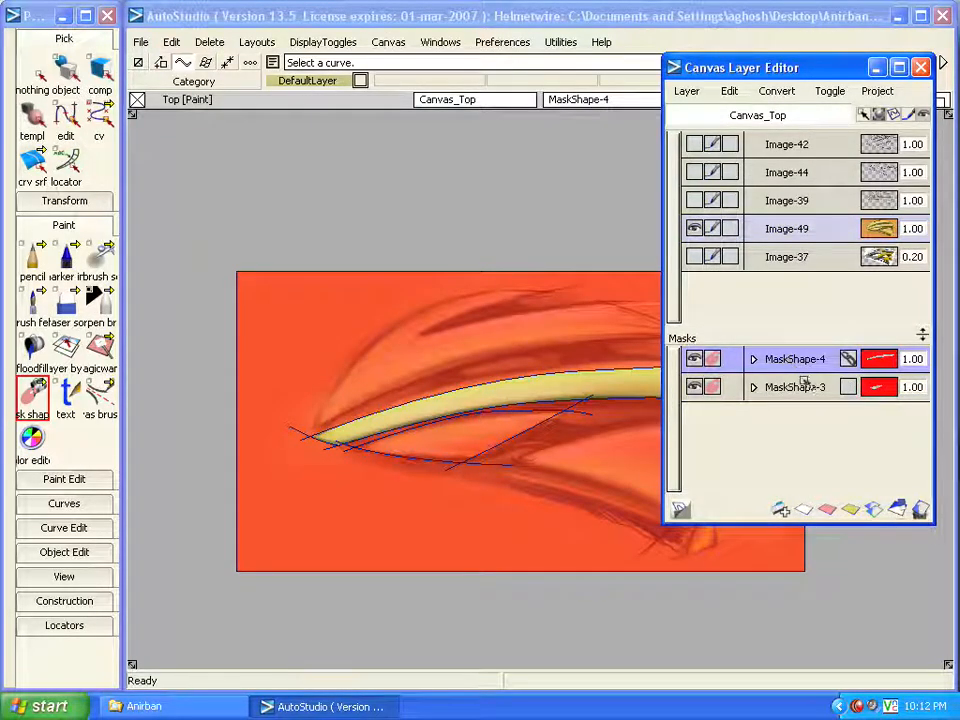
pyautogui.click(848, 388)
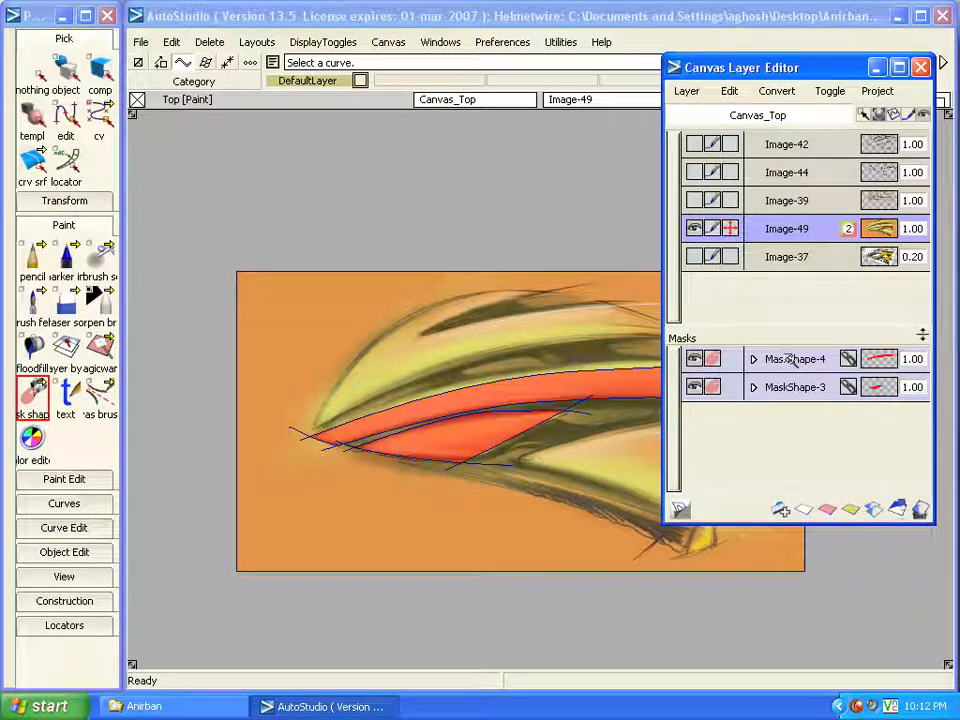
pyautogui.click(796, 358)
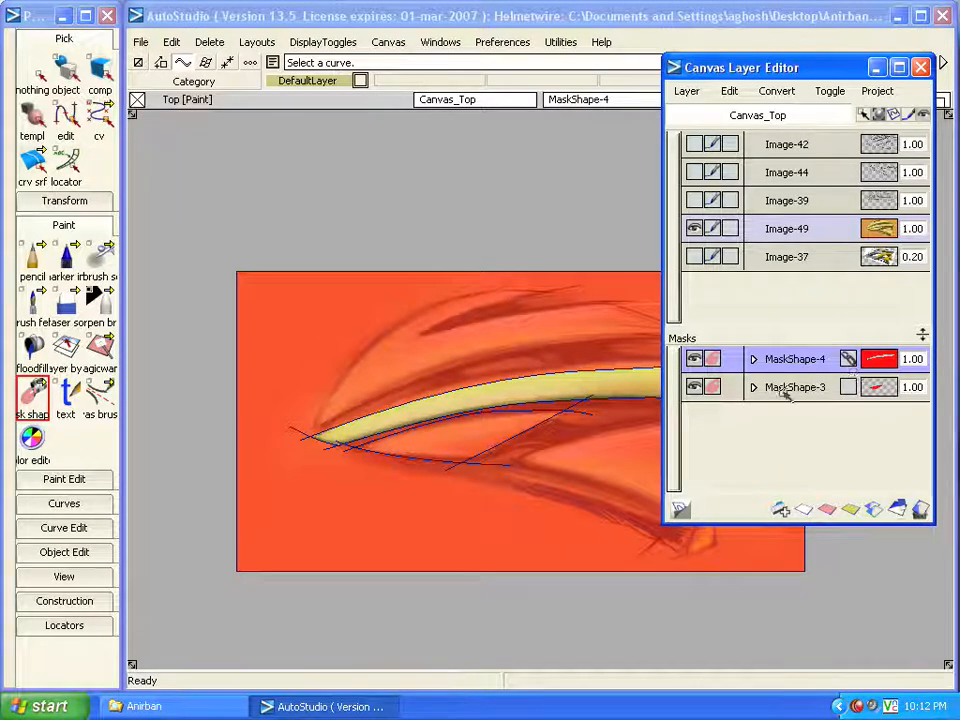
pyautogui.click(796, 388)
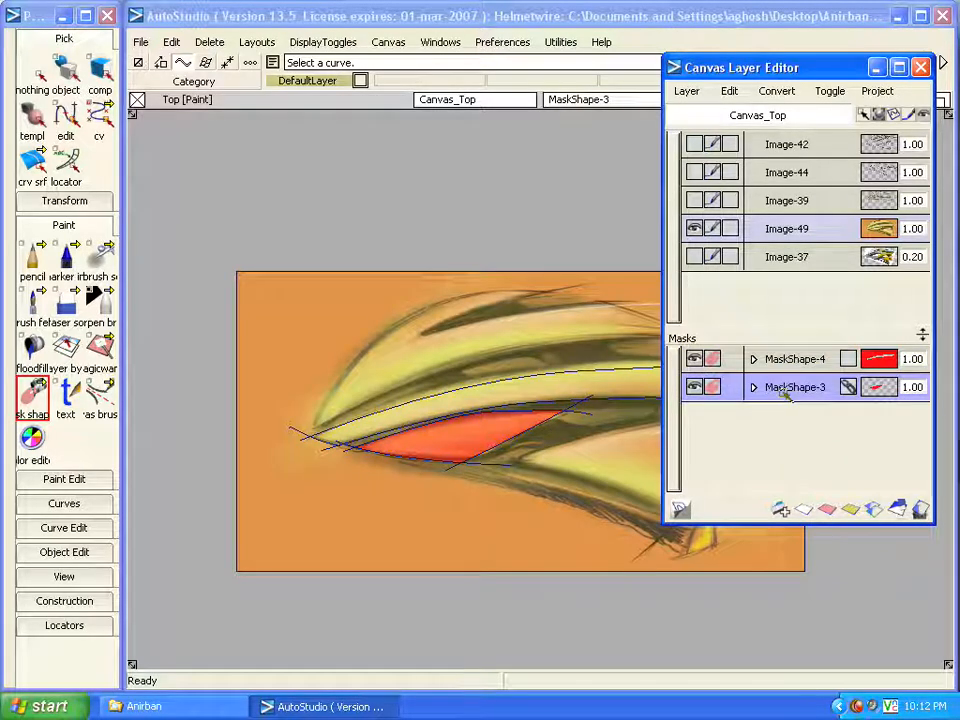